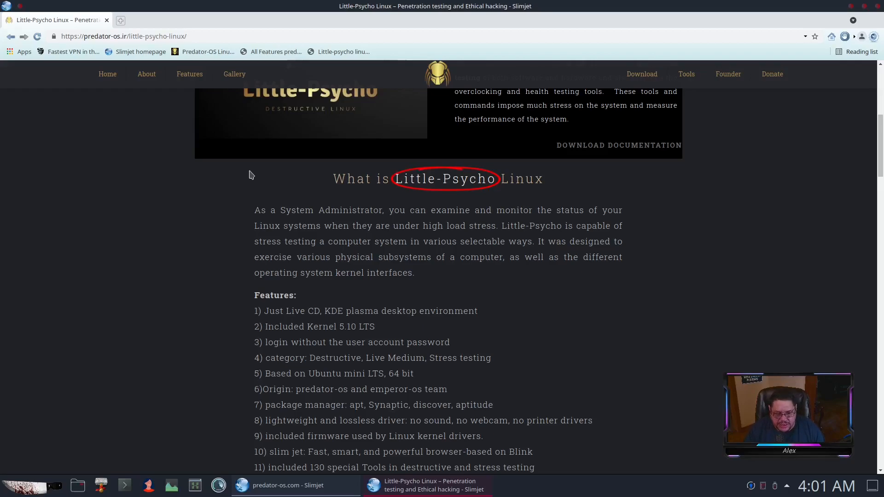
mouse_move(623, 206)
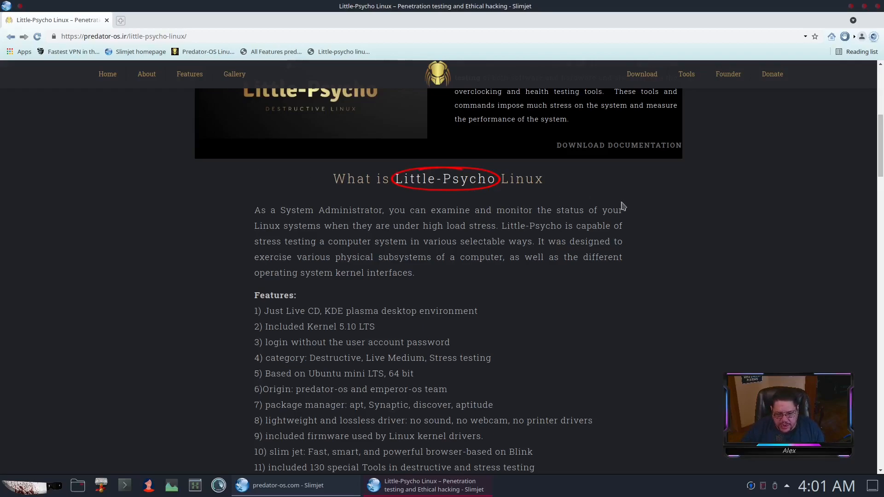
Read the Little-Psycho Linux introduction, highlighting emperor-os in the origin line.
scroll("up", 3)
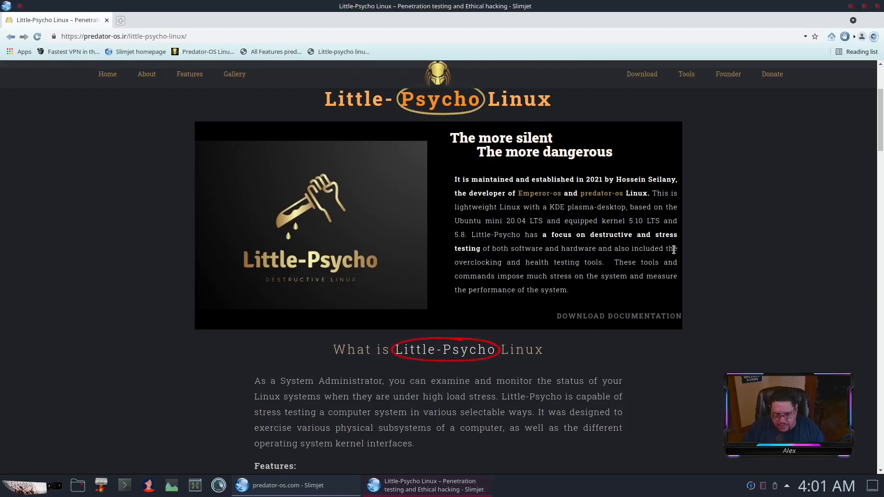
scroll("down", 3)
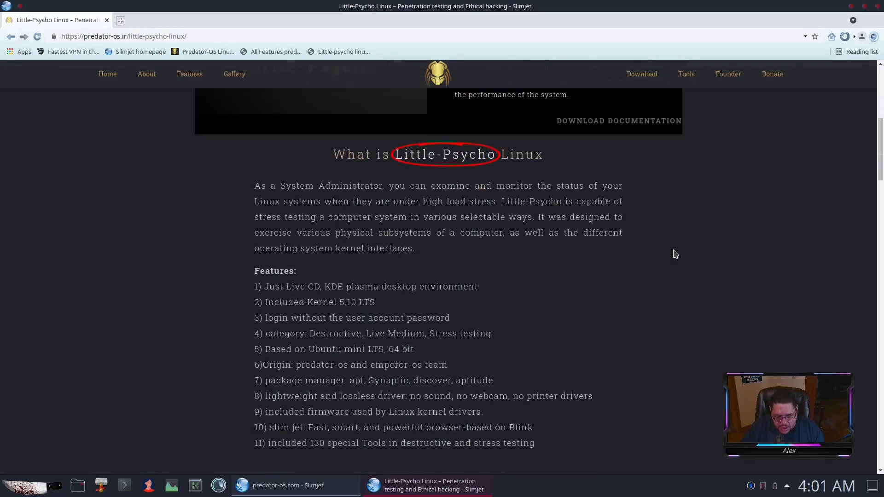
scroll("up", 3)
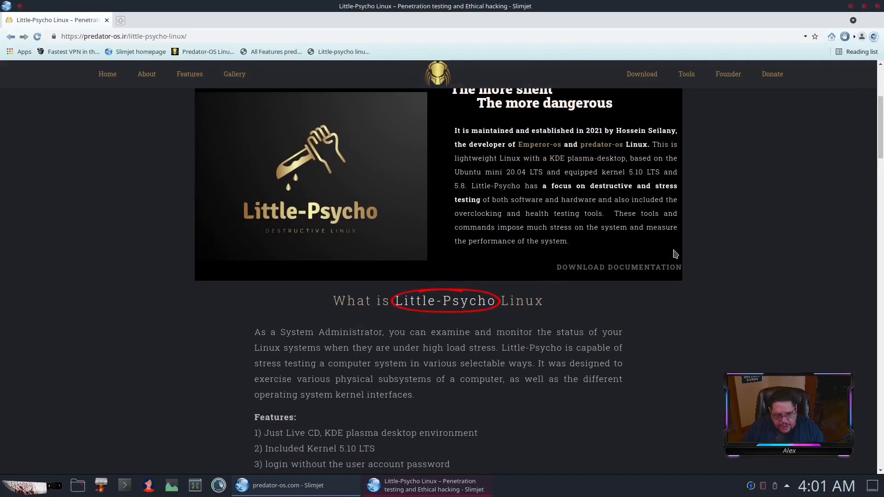
scroll("up", 3)
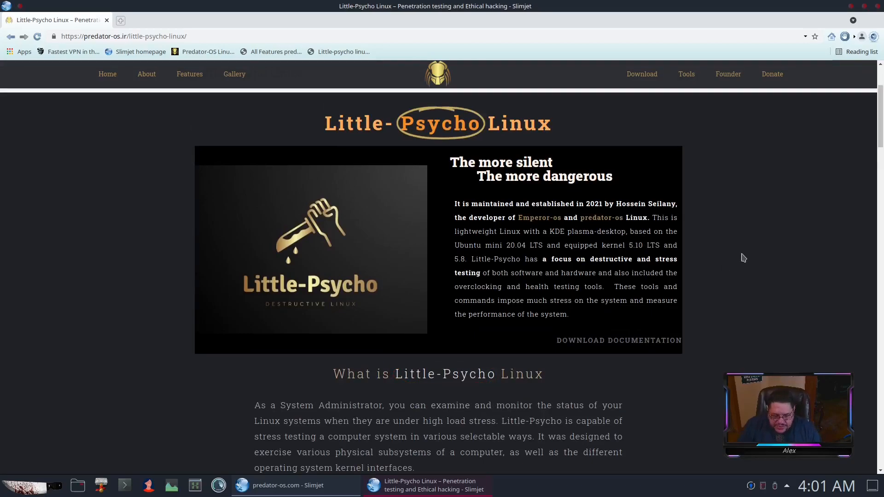
scroll("down", 3)
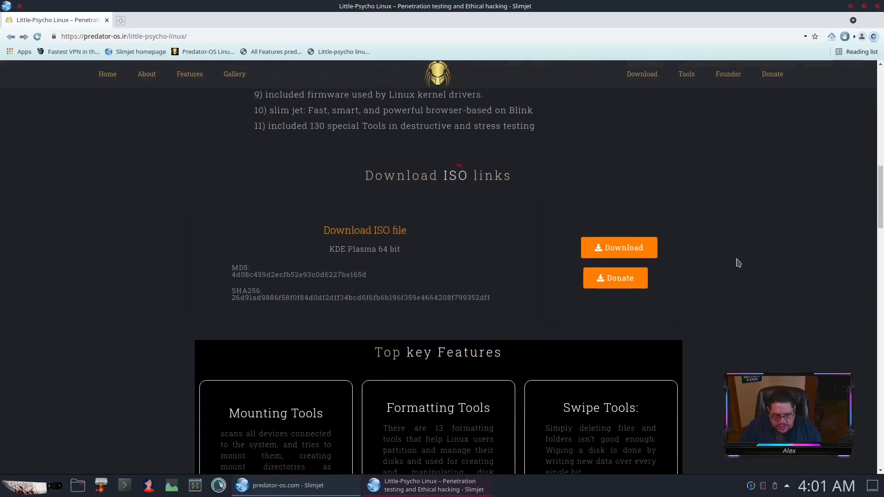
scroll("up", 3)
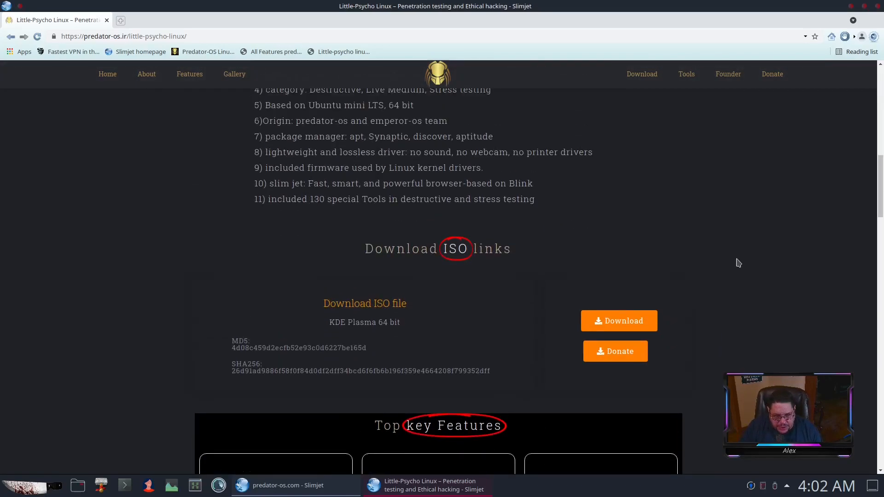
scroll("up", 3)
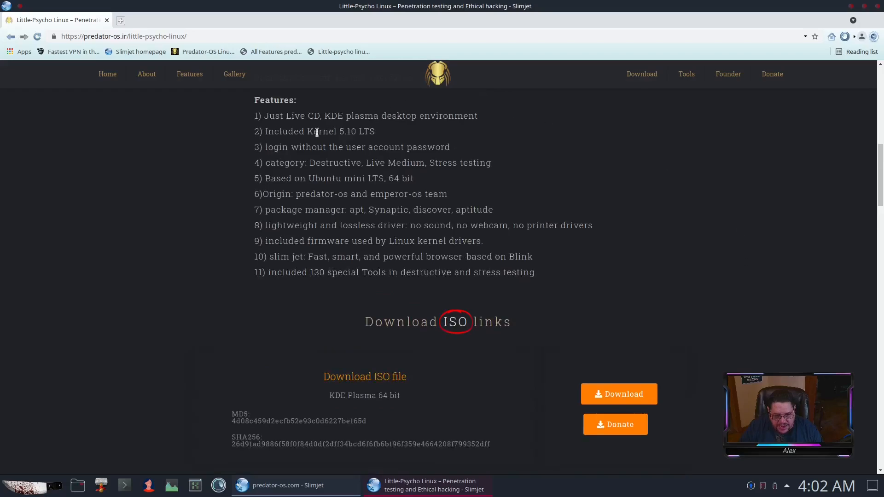
mouse_move(466, 147)
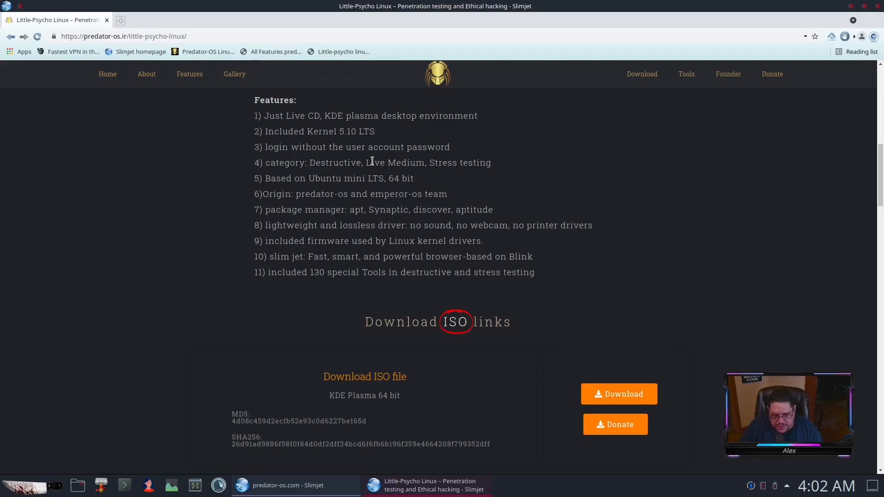
mouse_move(461, 164)
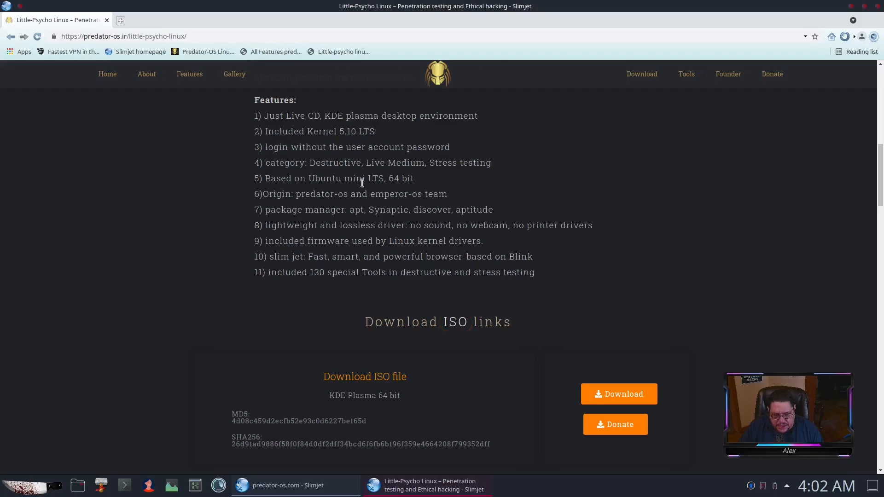
double_click(320, 195)
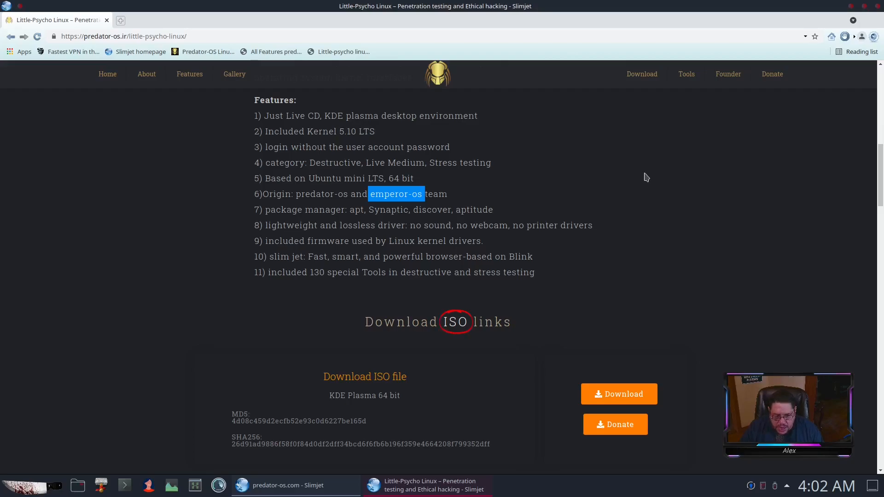
mouse_move(625, 232)
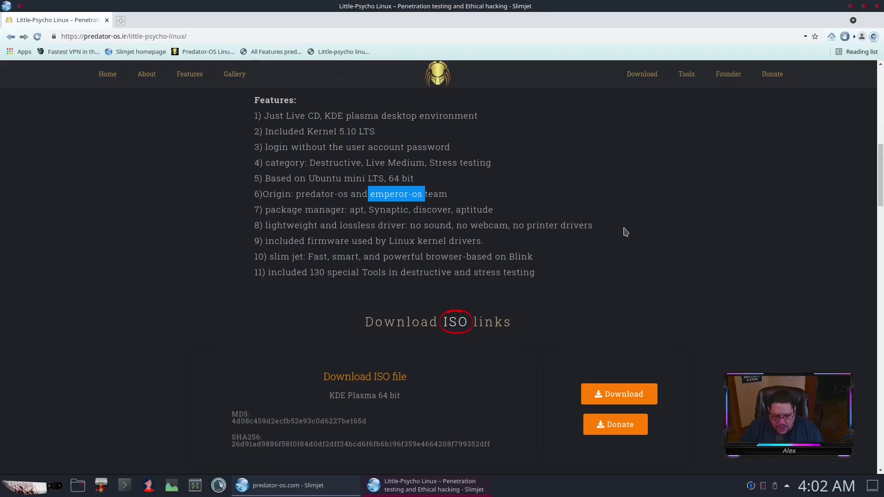
Scroll down through the feature list to the ISO download links.
scroll("down", 3)
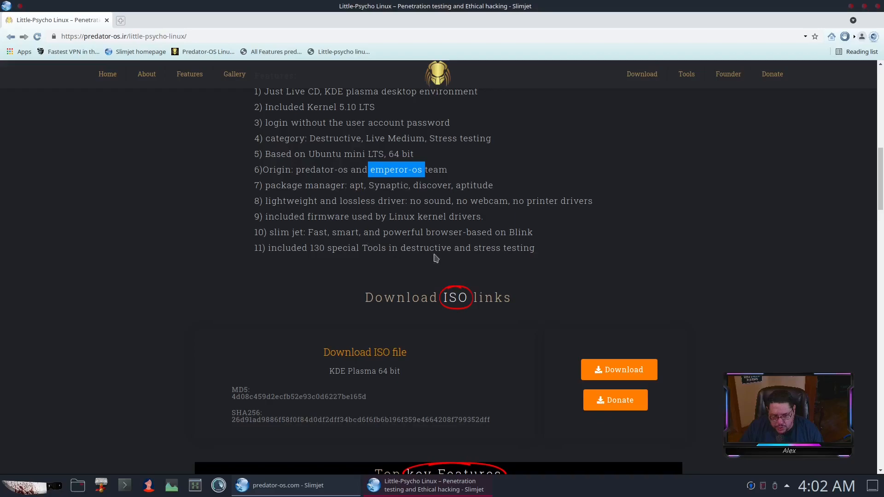
mouse_move(635, 251)
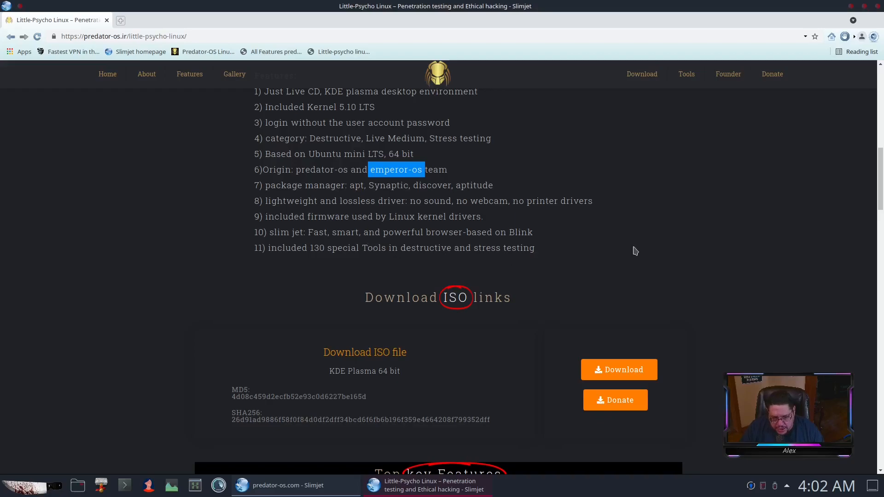
mouse_move(710, 254)
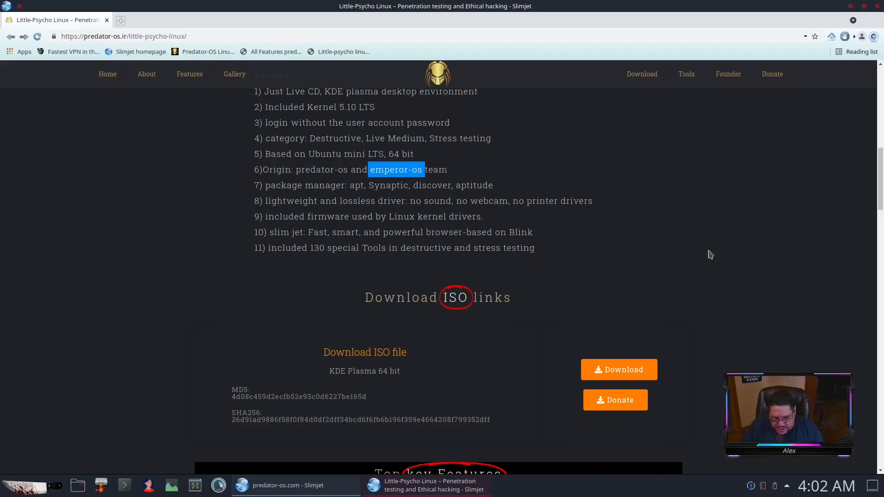
scroll("down", 3)
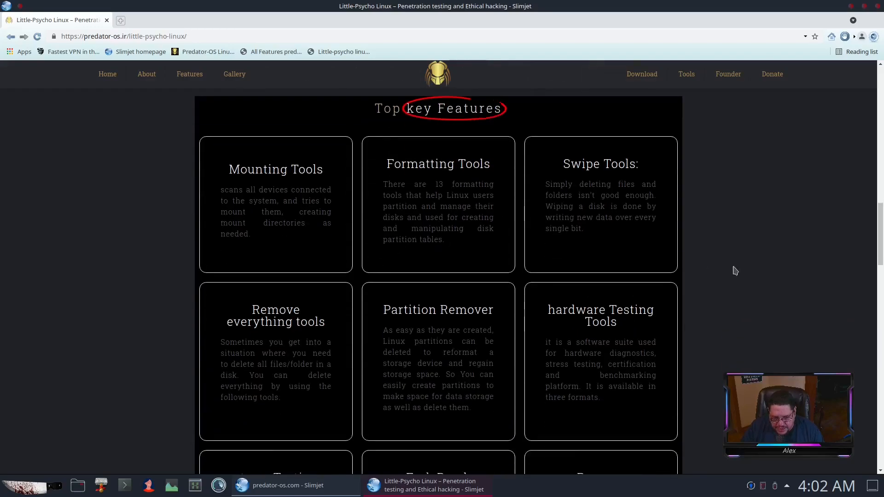
Scroll through the Top key Features cards and Image Gallery to the Contact and Contribute footer.
scroll("down", 3)
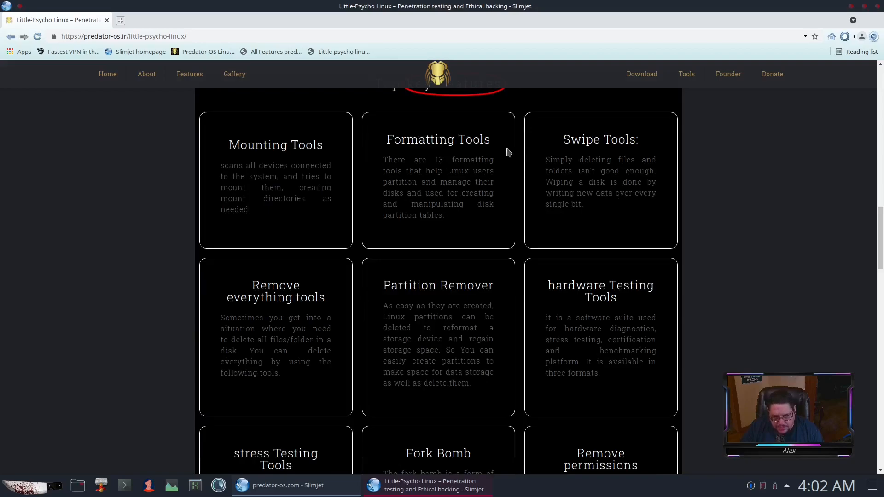
mouse_move(282, 311)
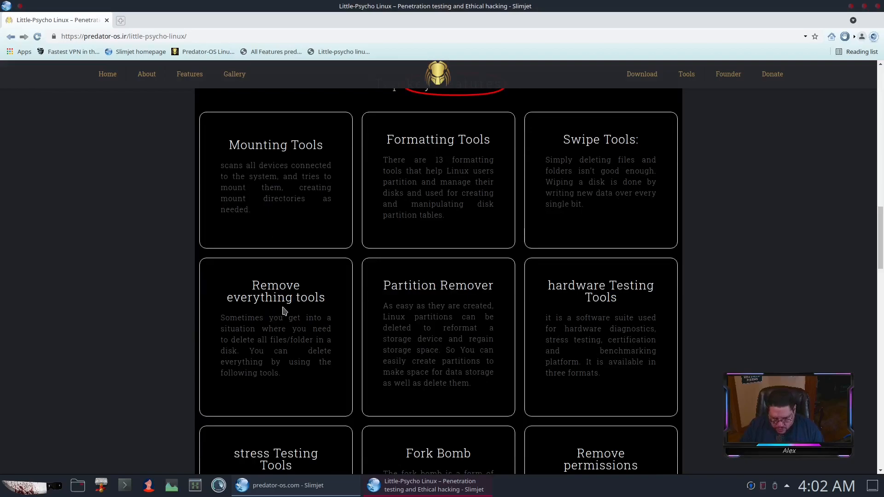
mouse_move(713, 329)
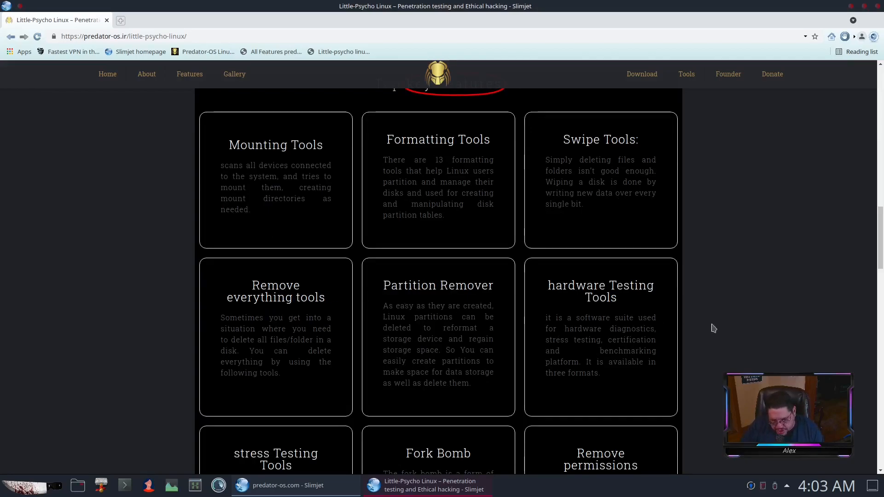
scroll("down", 3)
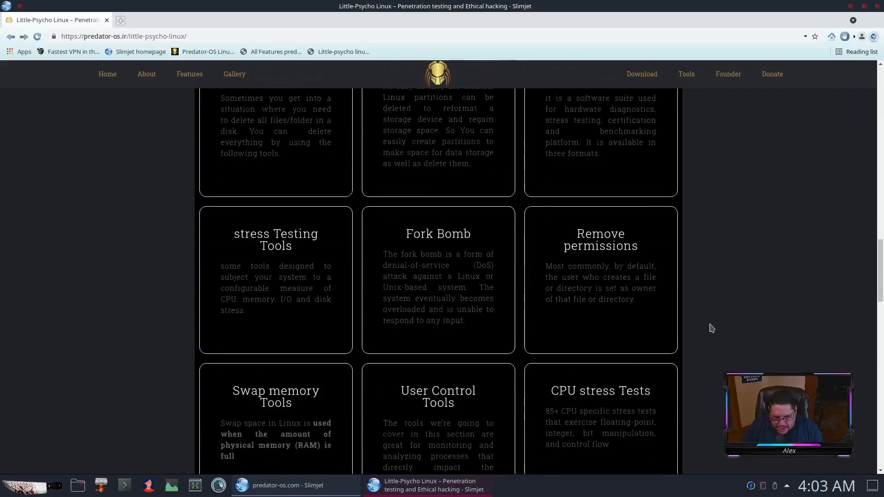
scroll("down", 3)
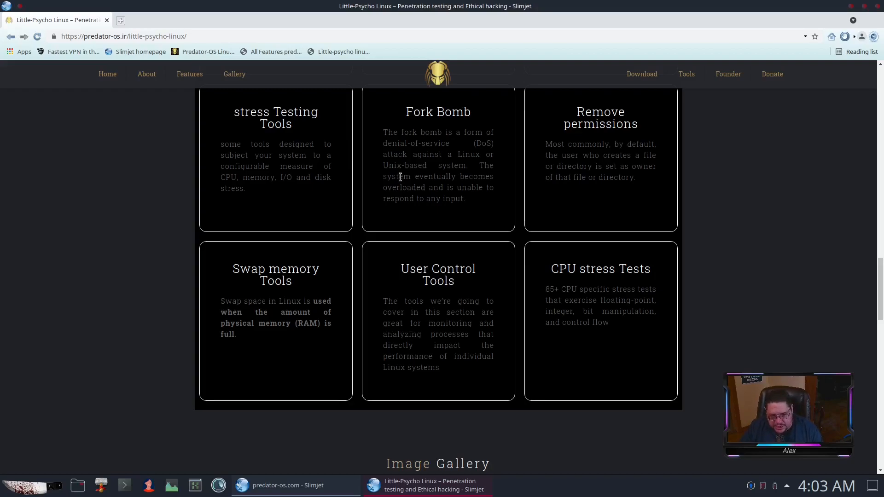
scroll("down", 3)
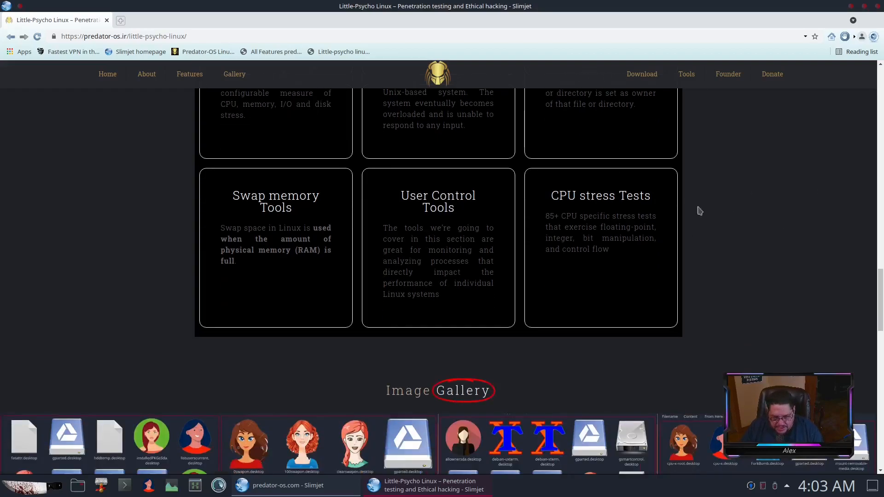
mouse_move(758, 245)
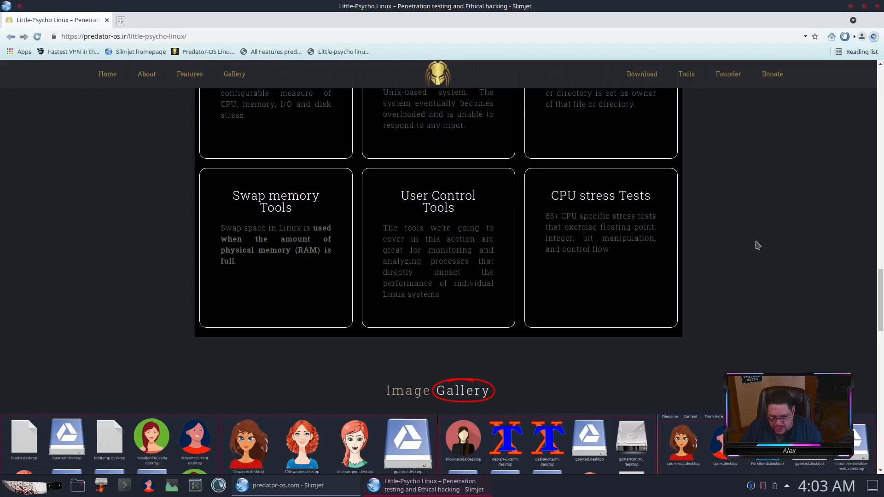
scroll("down", 3)
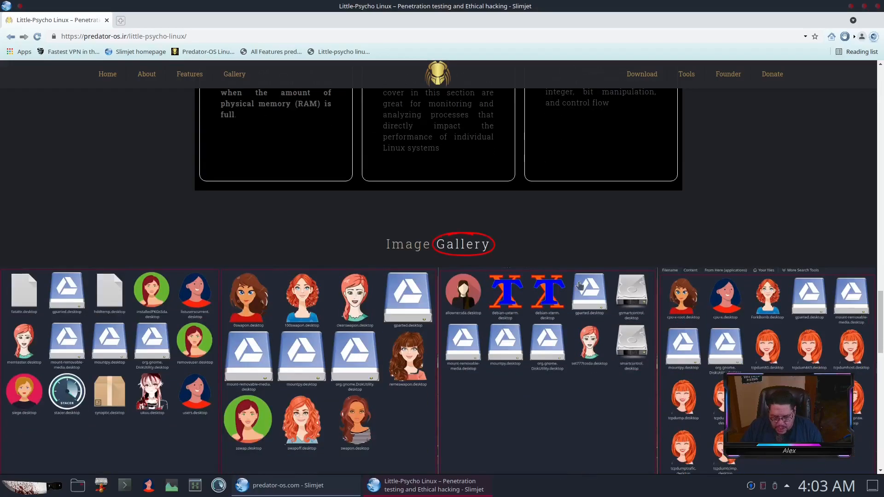
scroll("down", 3)
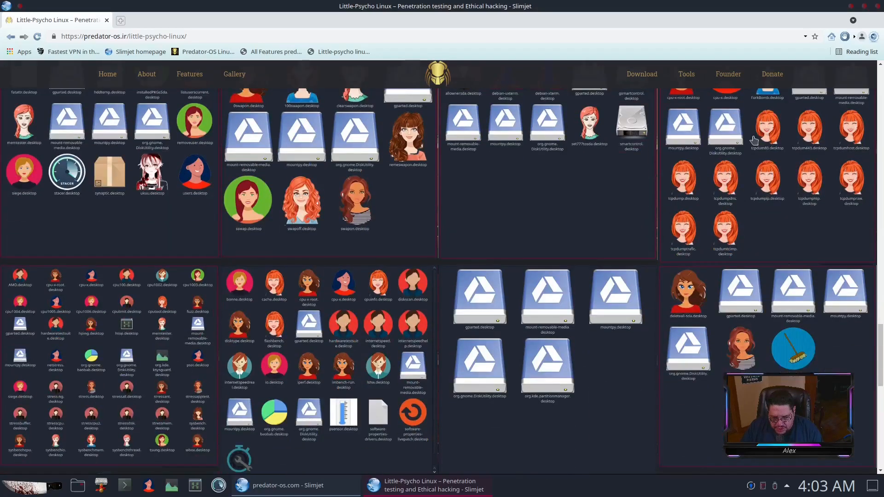
scroll("down", 3)
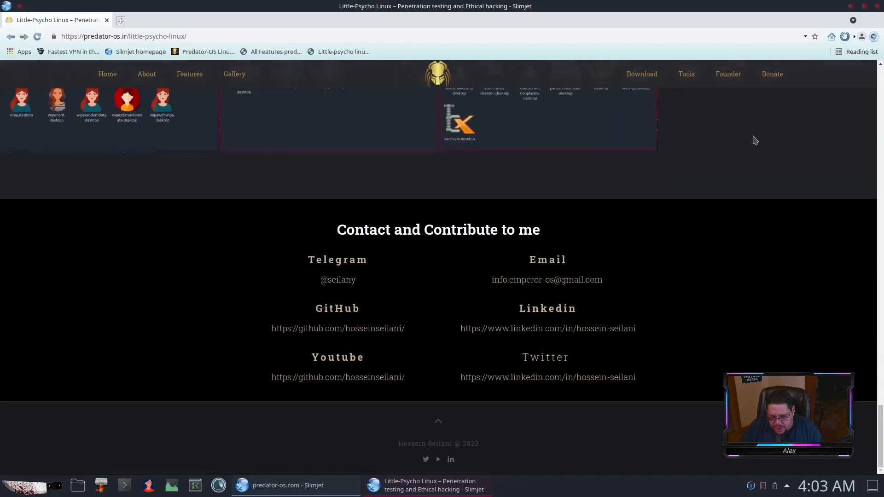
mouse_move(624, 297)
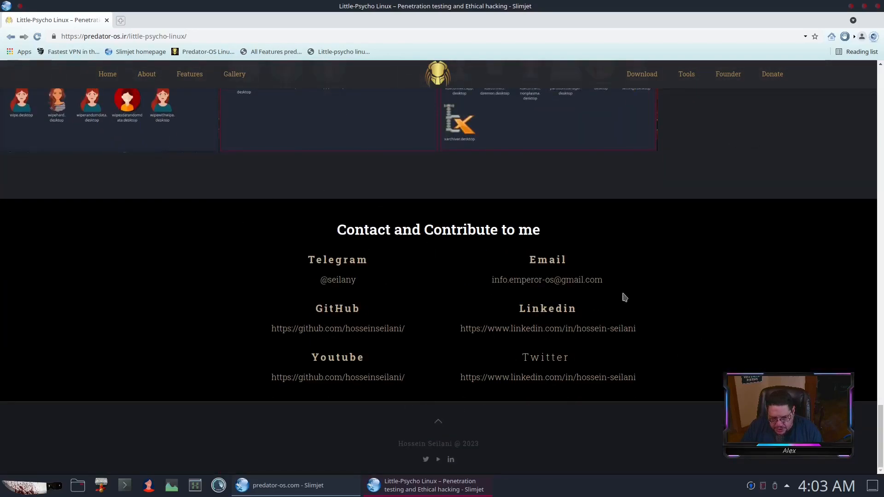
scroll("up", 3)
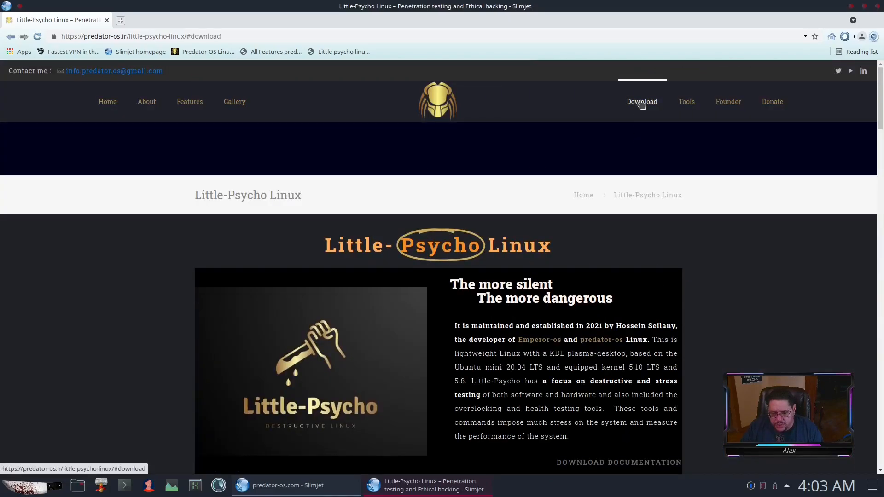
scroll("down", 3)
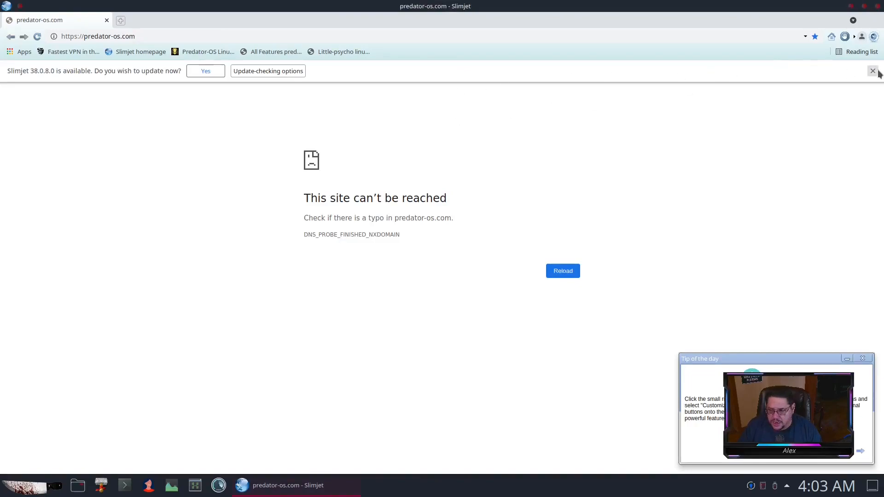
left_click(872, 36)
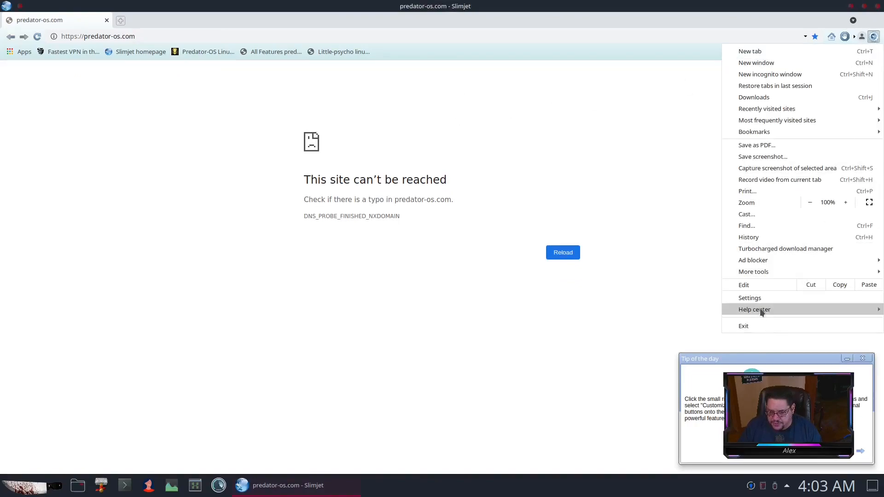
mouse_move(789, 318)
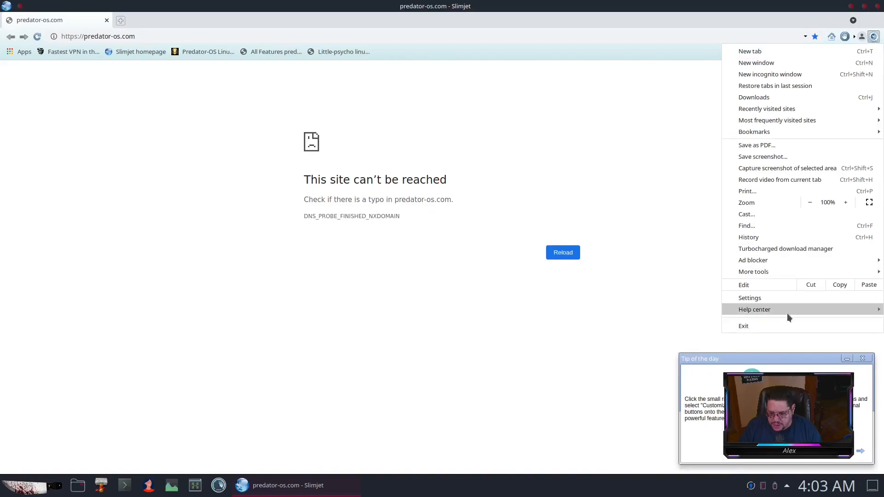
left_click(754, 310)
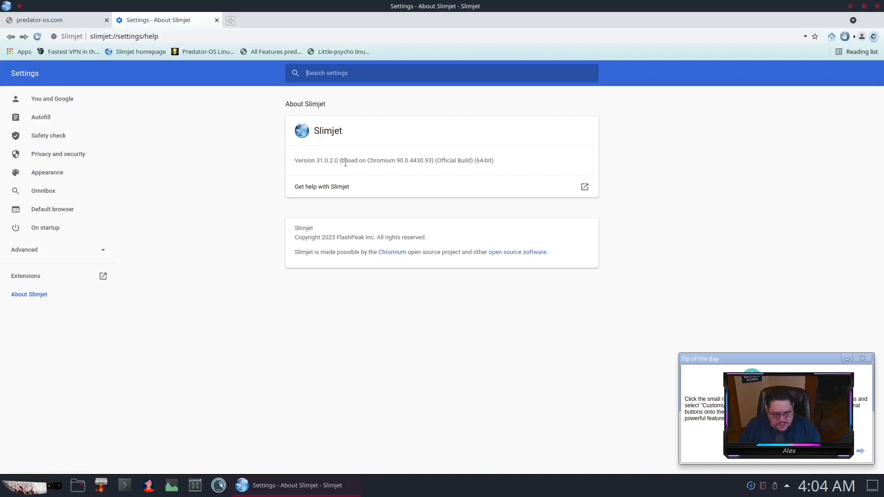
mouse_move(656, 193)
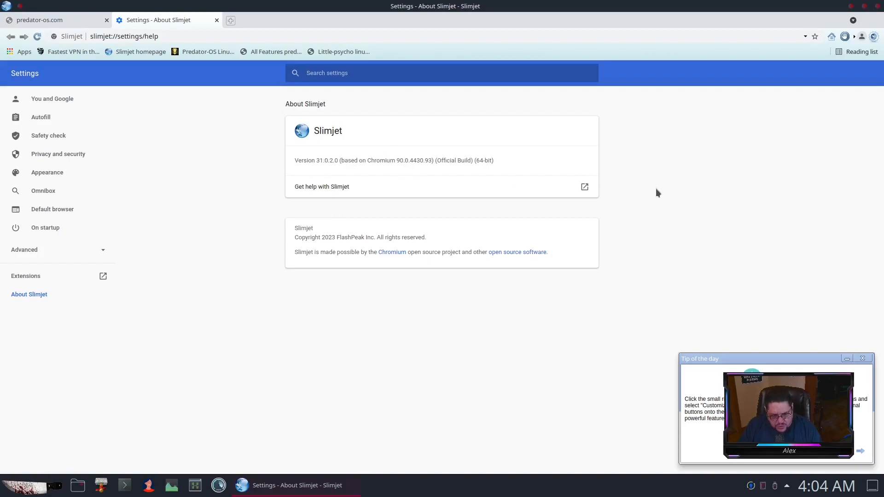
mouse_move(666, 154)
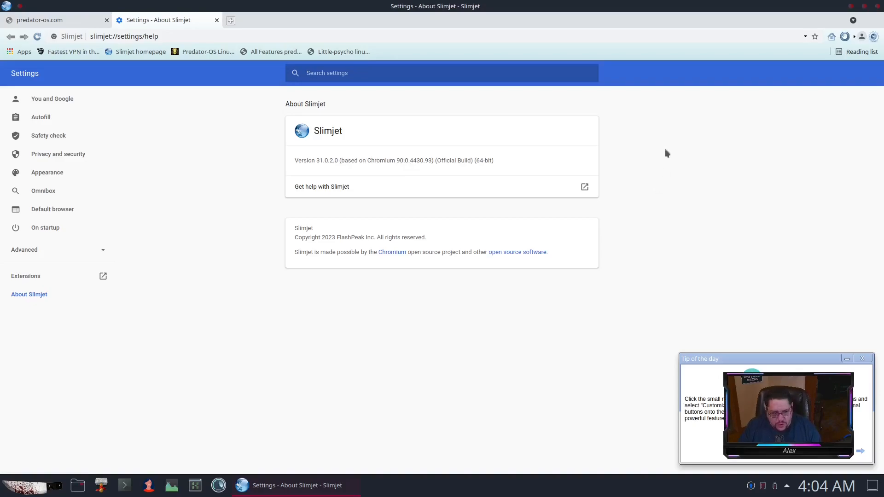
left_click(217, 19)
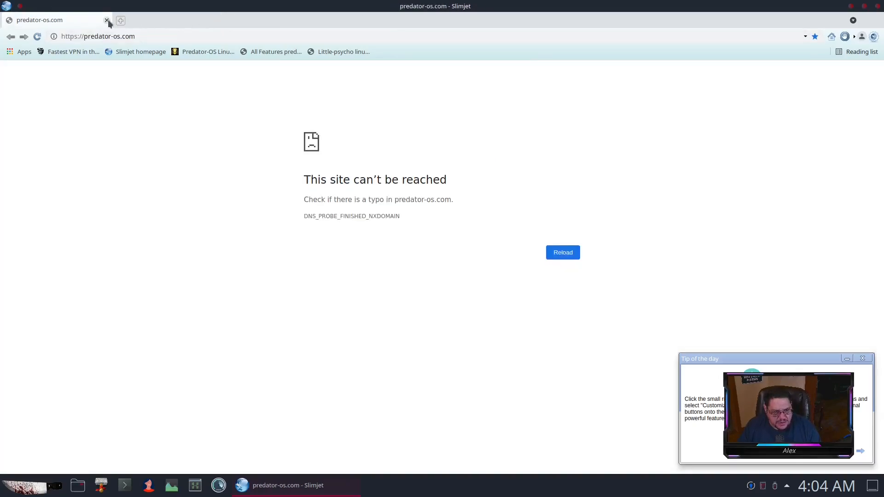
Close the Slimjet window, returning to the Plasma desktop.
left_click(106, 20)
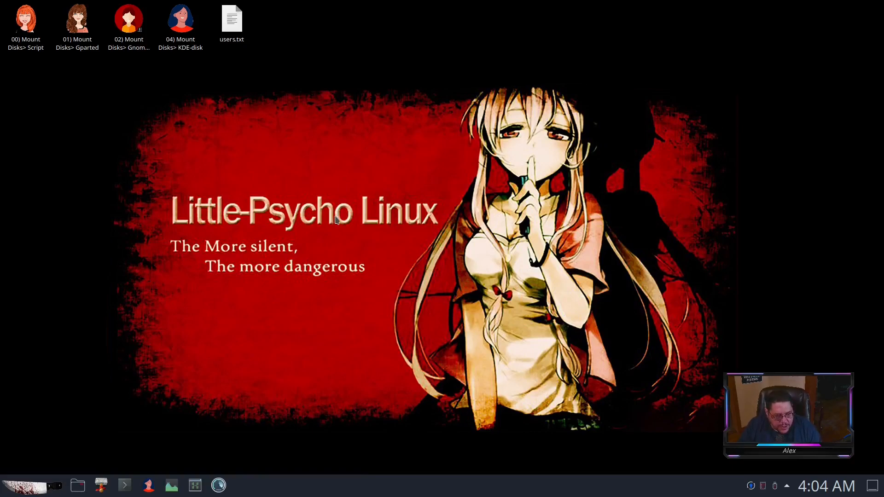
mouse_move(83, 114)
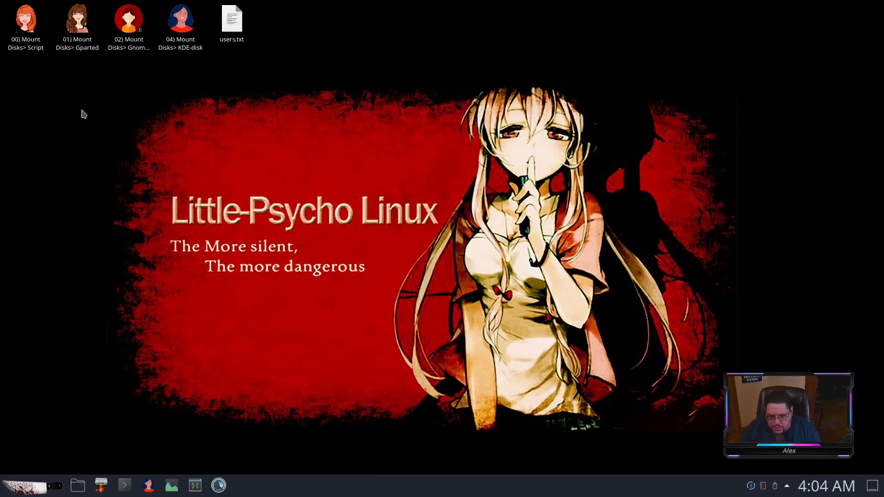
mouse_move(24, 222)
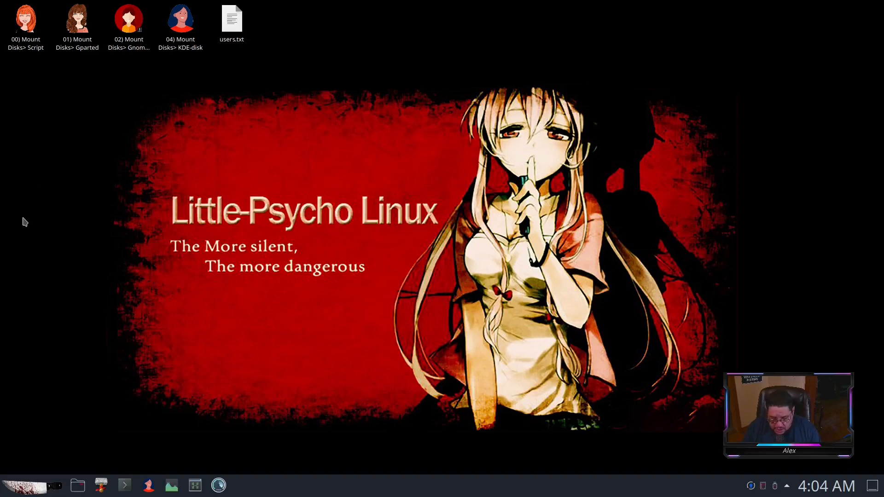
mouse_move(436, 186)
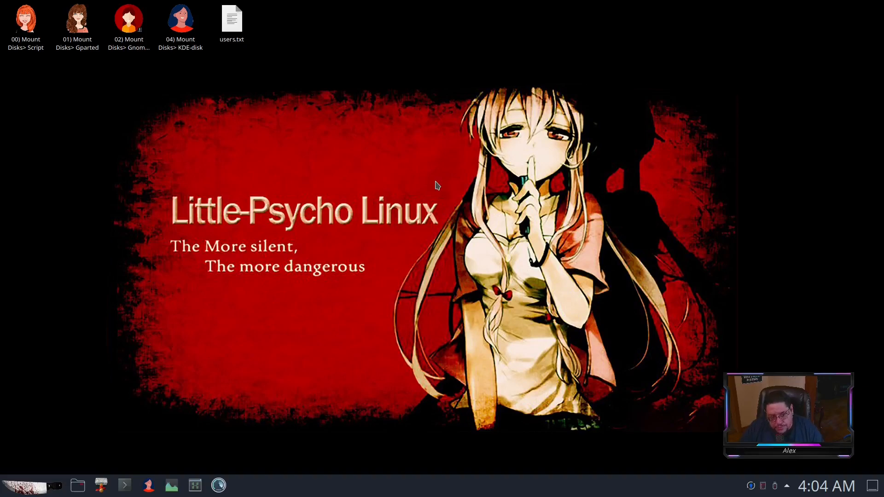
mouse_move(348, 155)
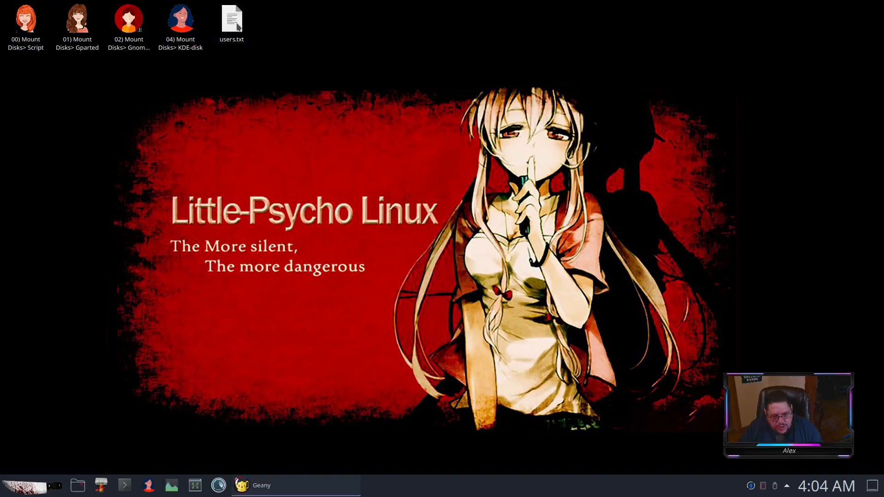
double_click(231, 19)
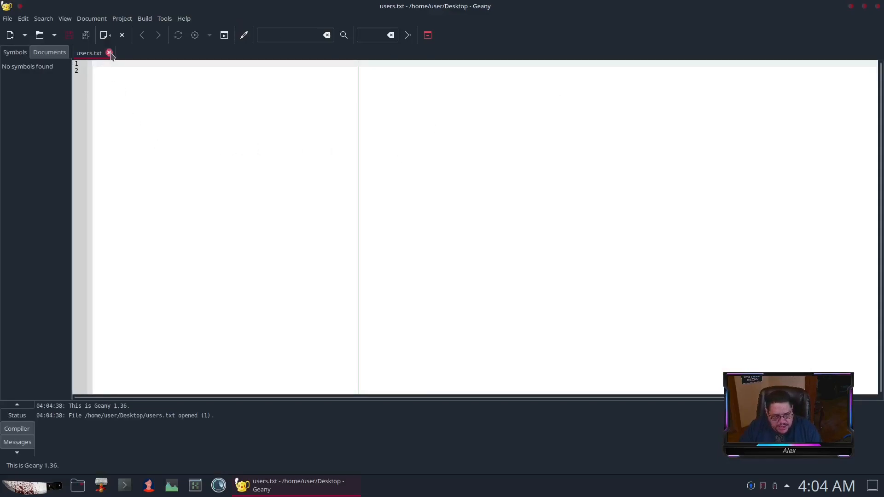
left_click(7, 19)
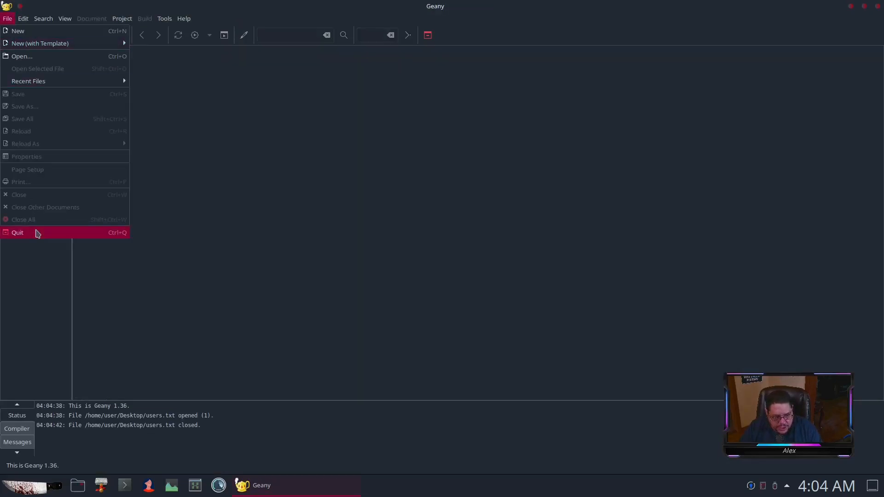
left_click(16, 232)
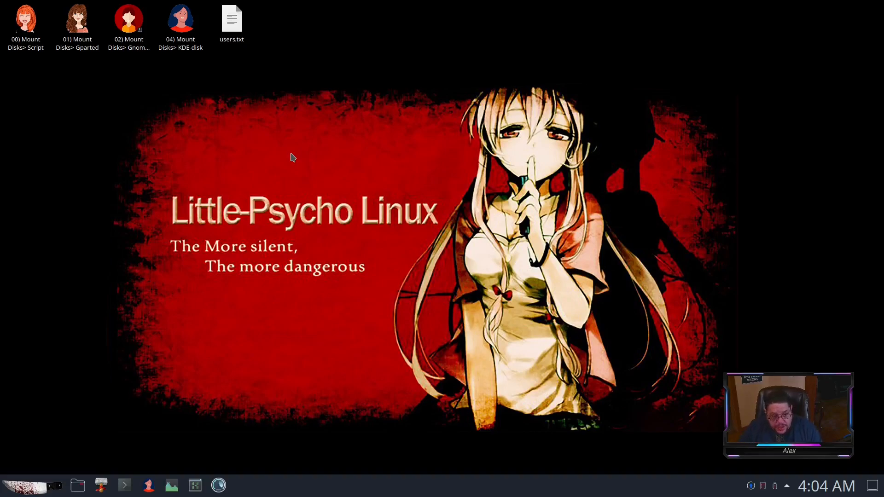
mouse_move(395, 179)
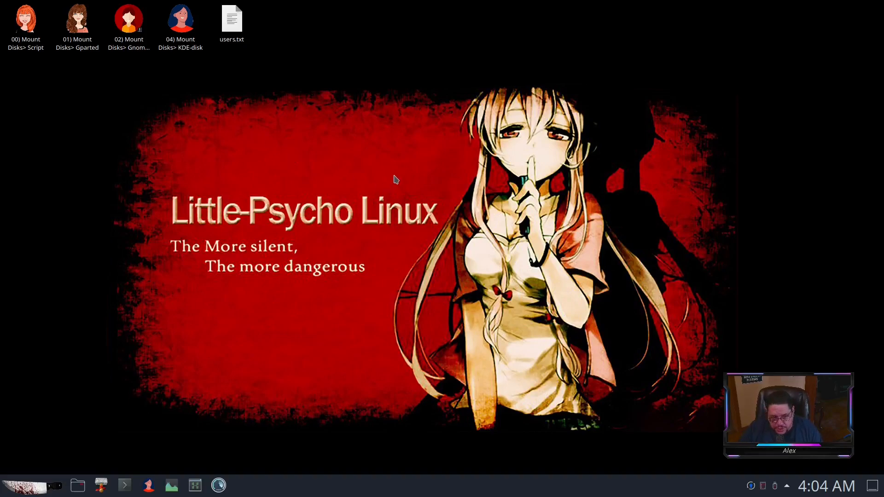
mouse_move(326, 172)
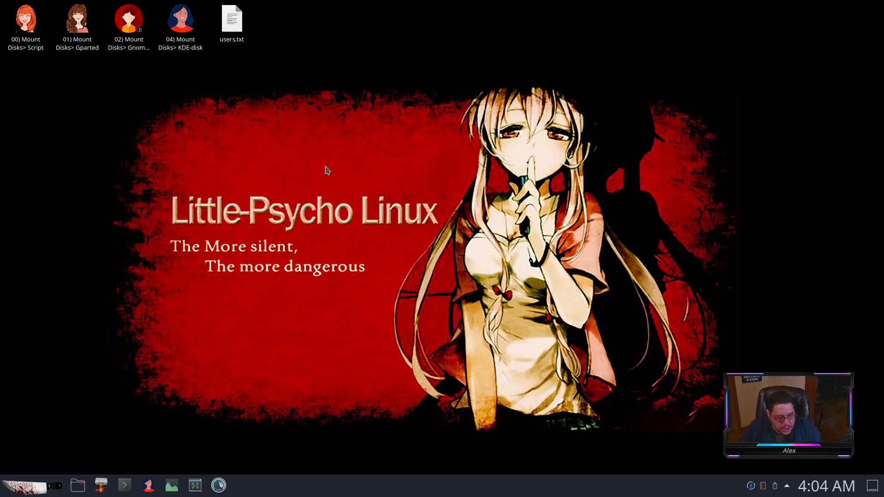
mouse_move(237, 176)
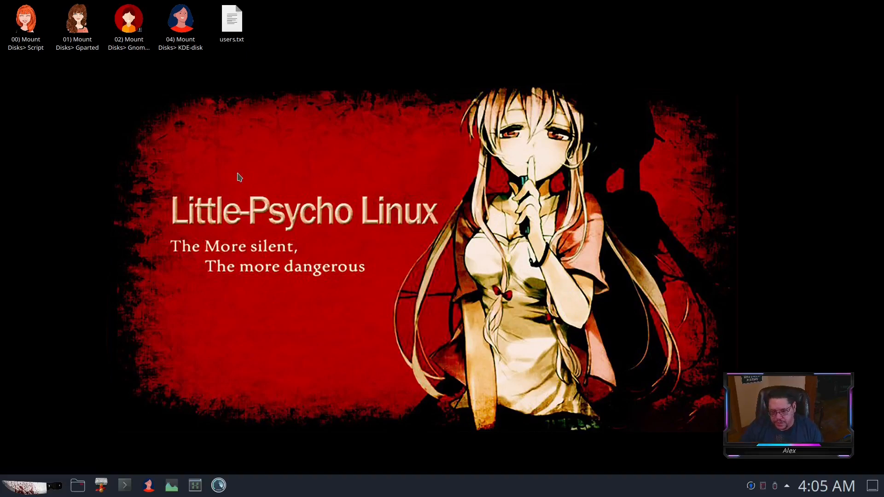
mouse_move(136, 74)
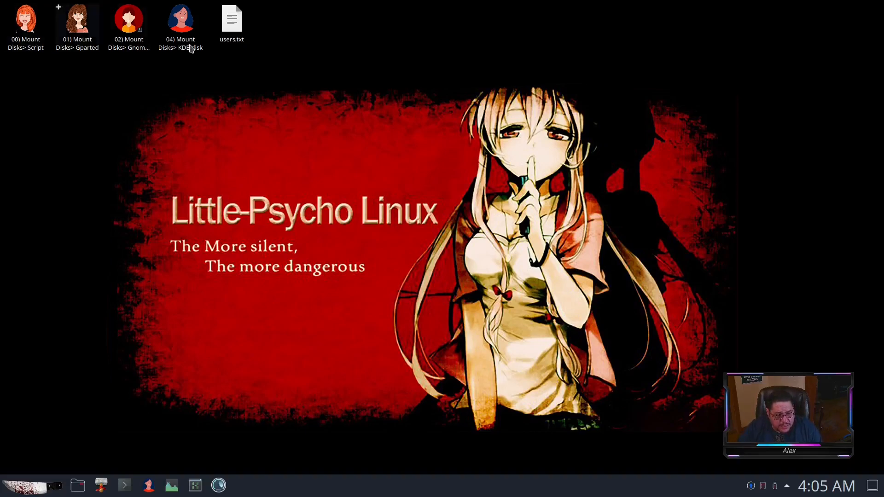
double_click(180, 22)
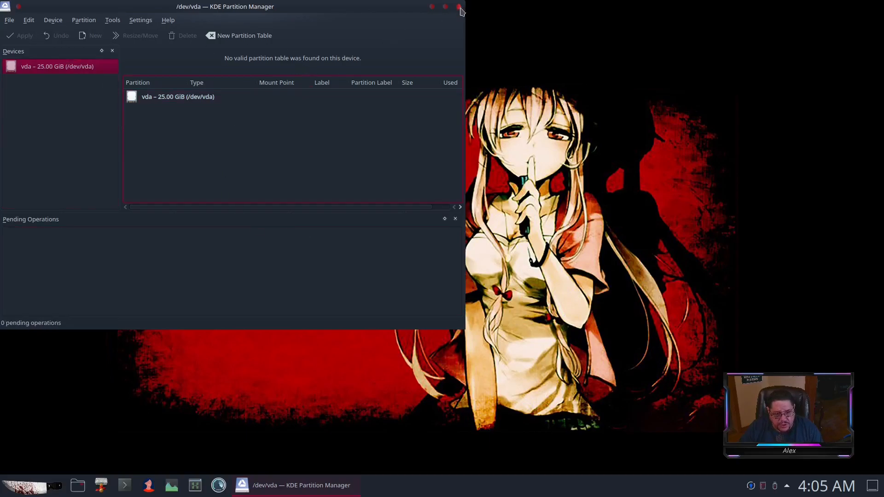
left_click(459, 7)
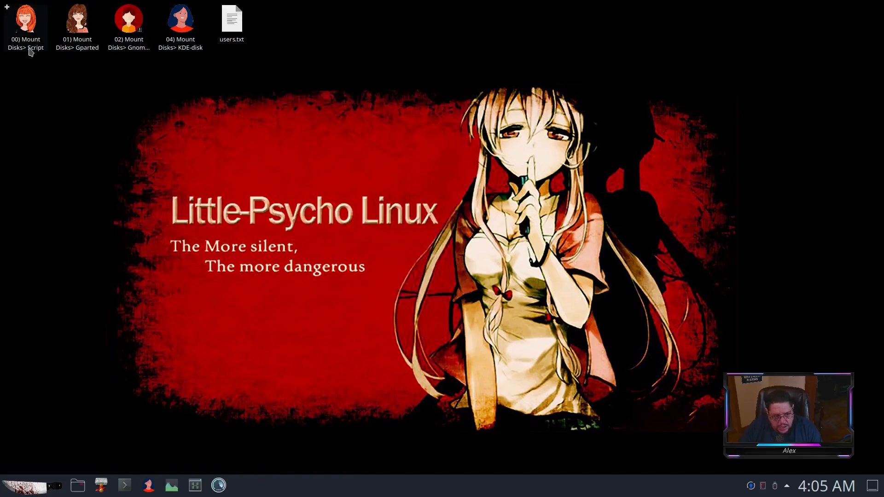
right_click(26, 42)
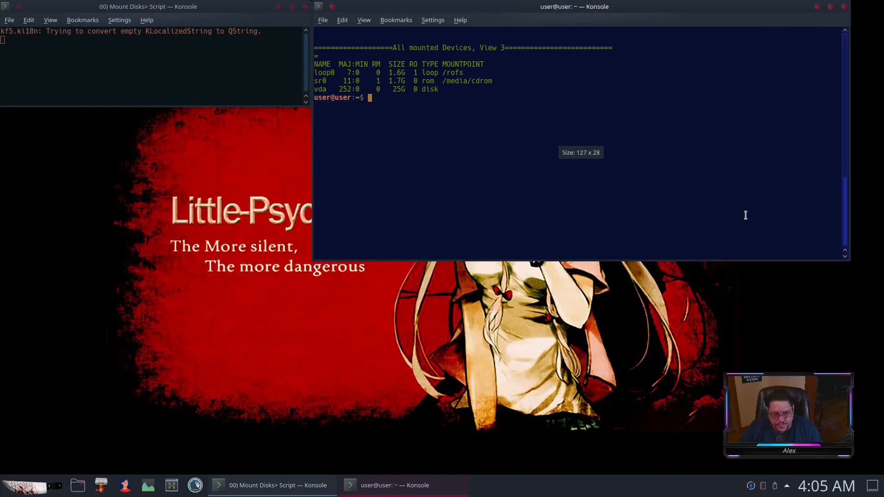
mouse_move(277, 12)
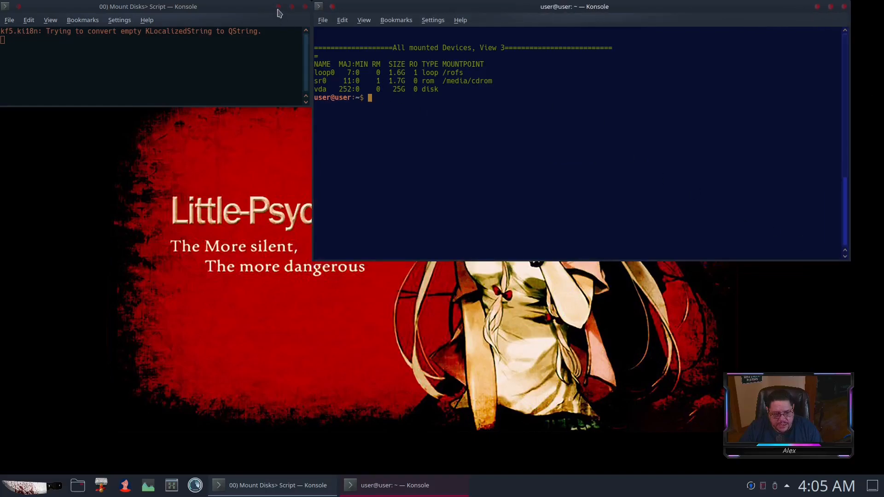
mouse_move(306, 11)
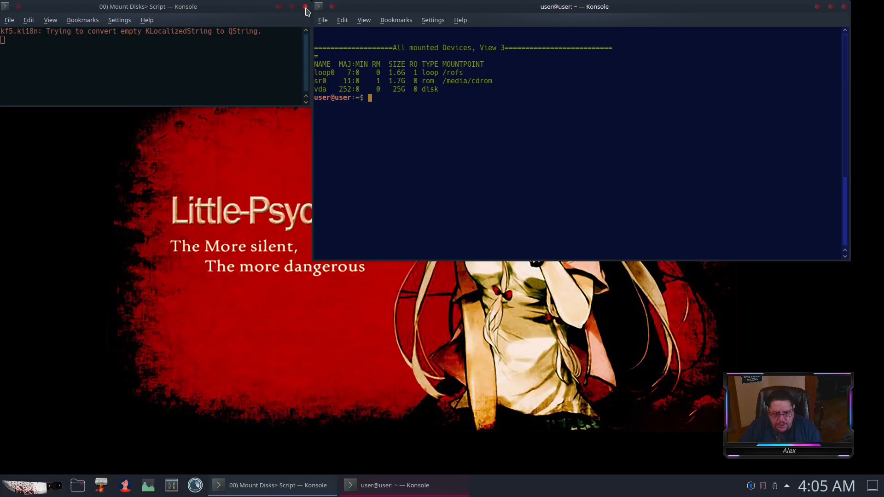
left_click(291, 7)
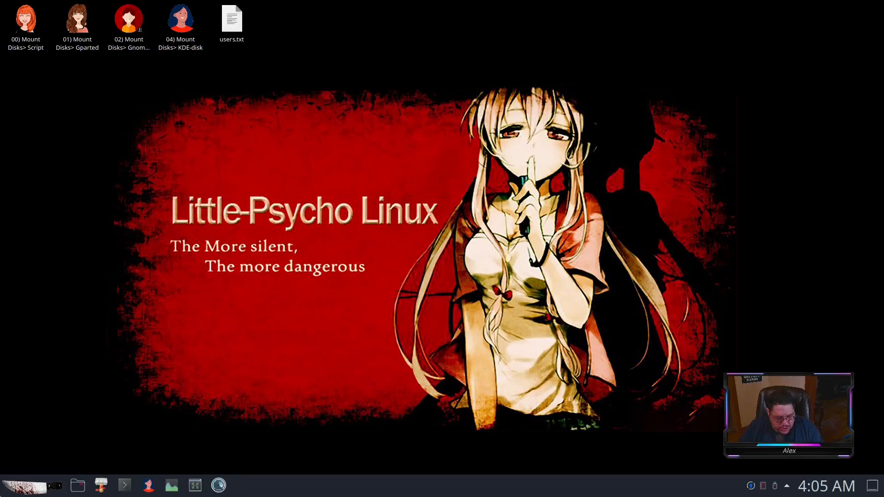
Start launching CPU-X from the application launcher.
left_click(24, 485)
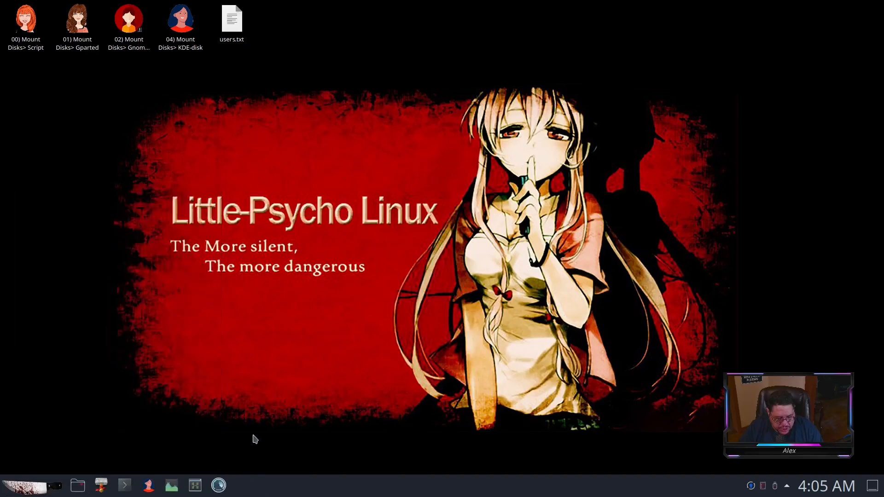
mouse_move(77, 485)
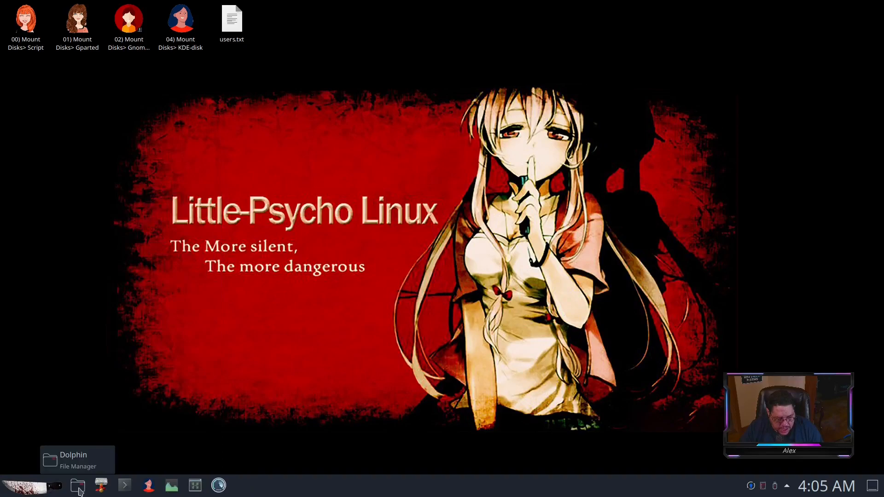
mouse_move(101, 485)
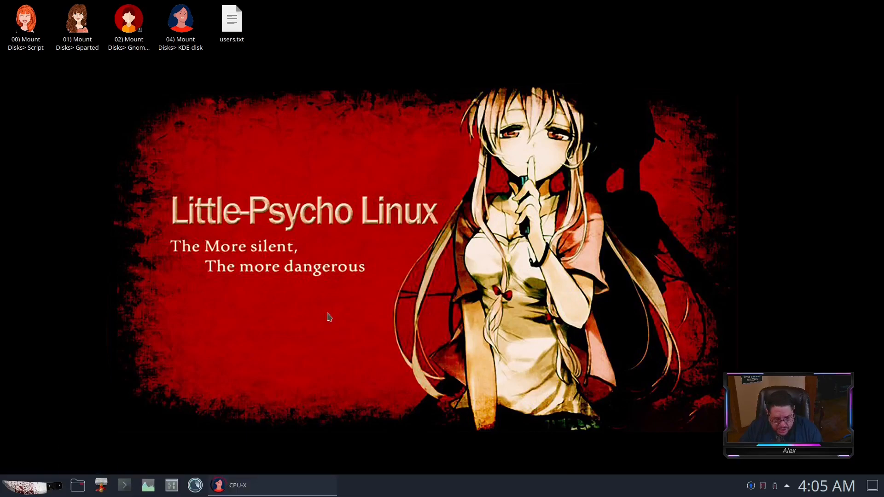
Run CPU-X without root to see the Ryzen 5 1600 details, then close it.
left_click(236, 485)
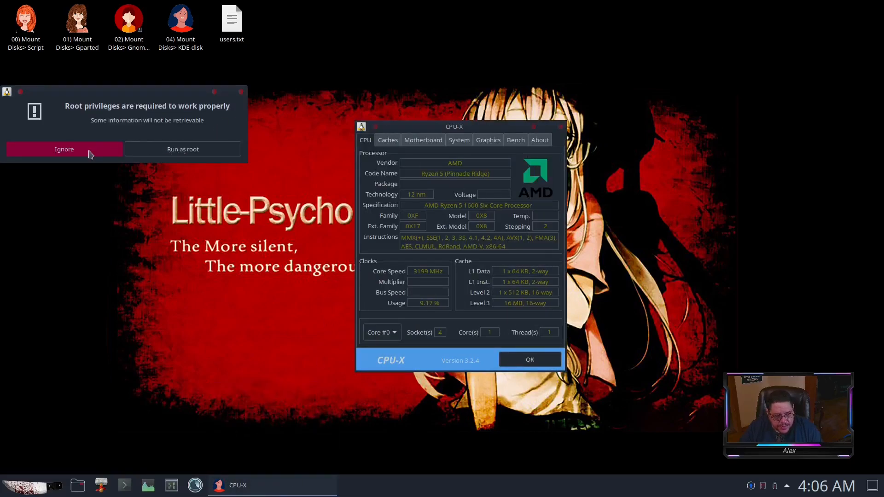
left_click(64, 149)
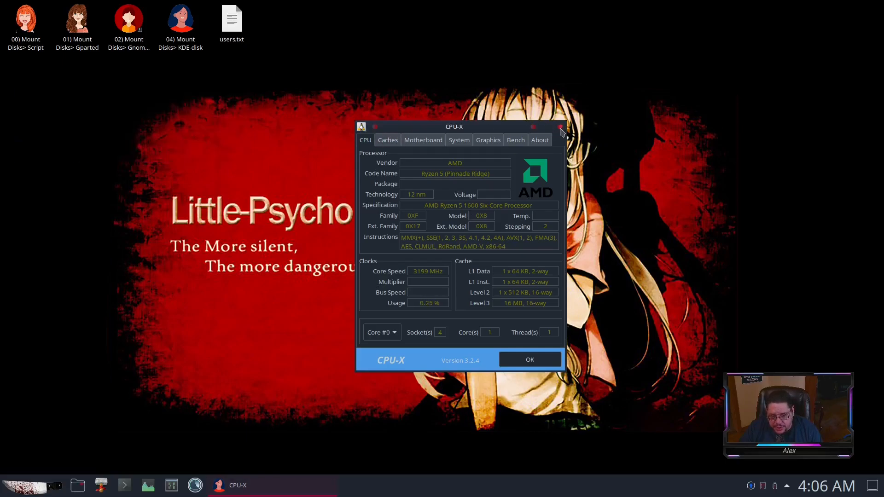
left_click(560, 127)
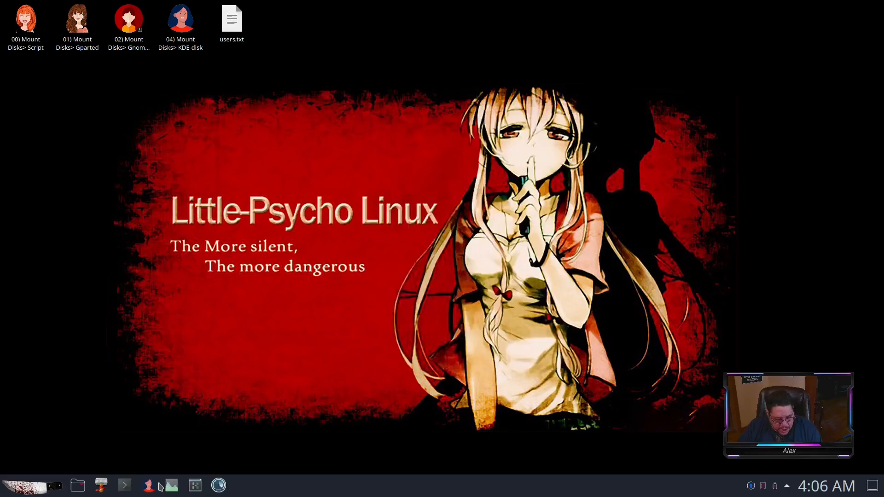
mouse_move(172, 485)
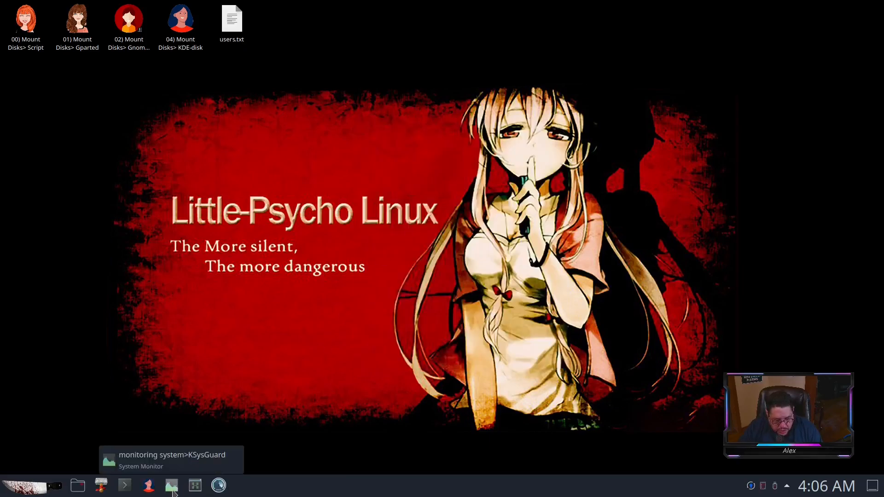
left_click(171, 485)
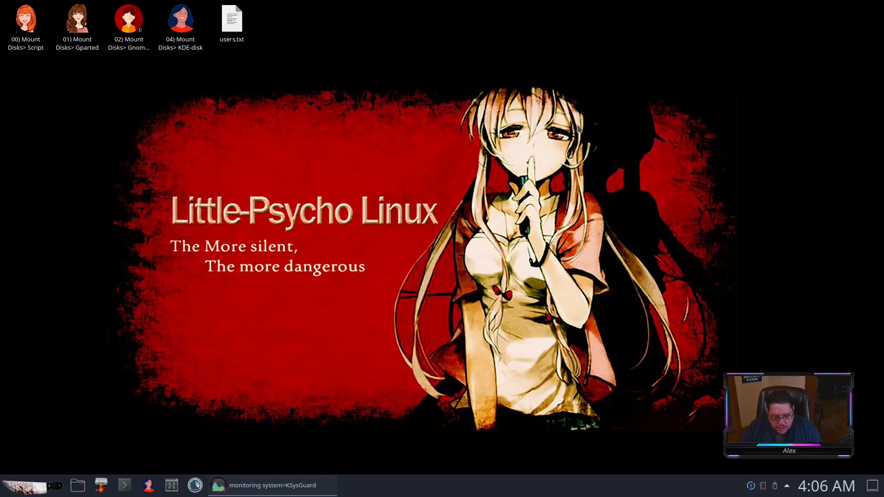
mouse_move(410, 197)
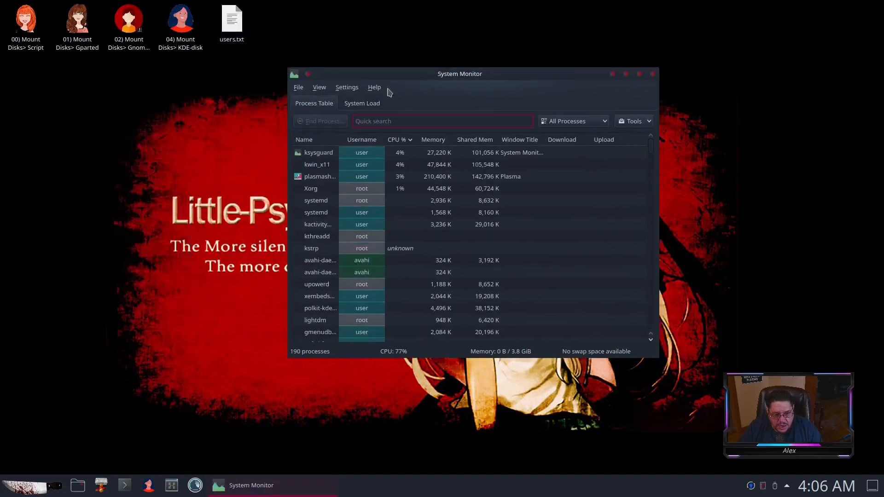
left_click(361, 103)
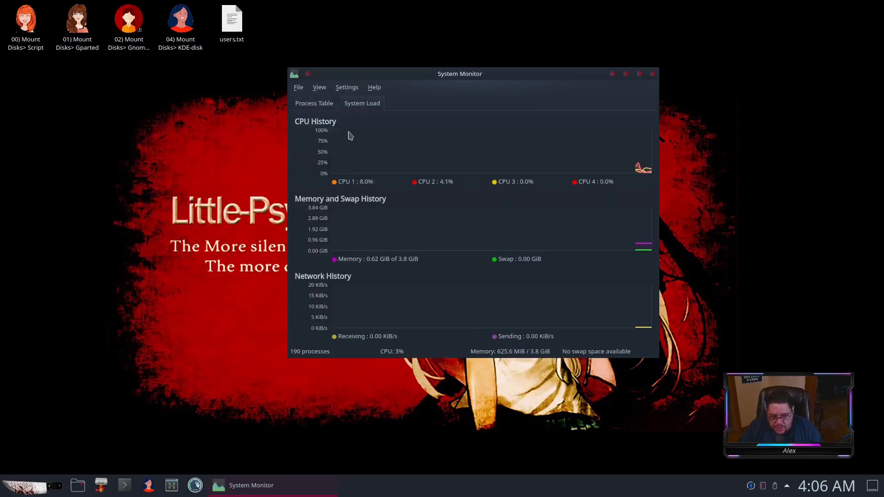
left_click(314, 103)
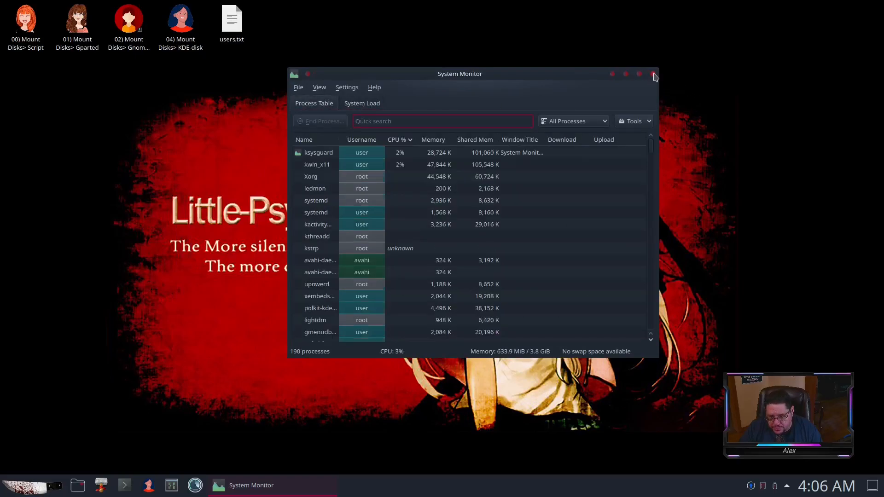
left_click(653, 74)
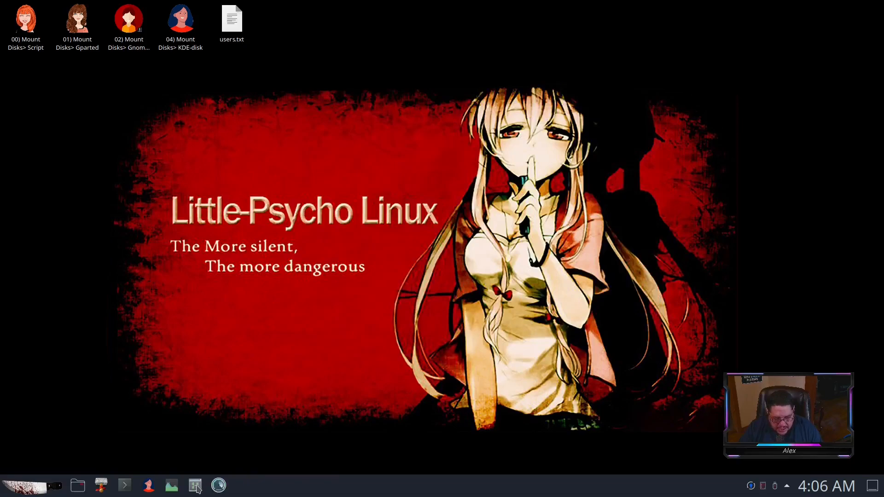
left_click(195, 485)
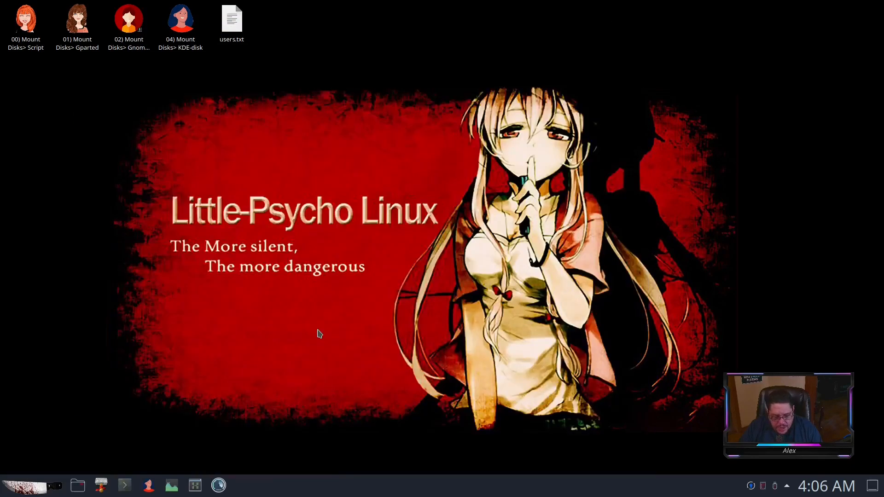
Launch Stacer, browse Startup Apps and System Cleaner, return to Dashboard, then request close.
left_click(218, 485)
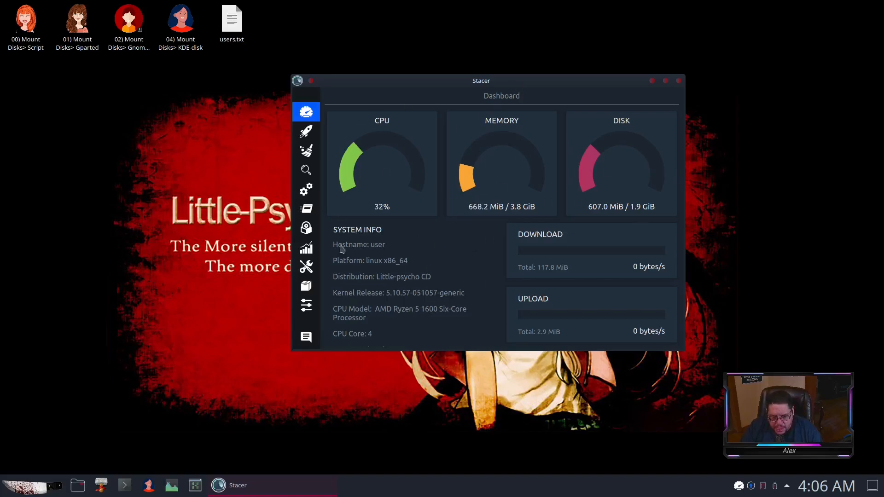
left_click(305, 130)
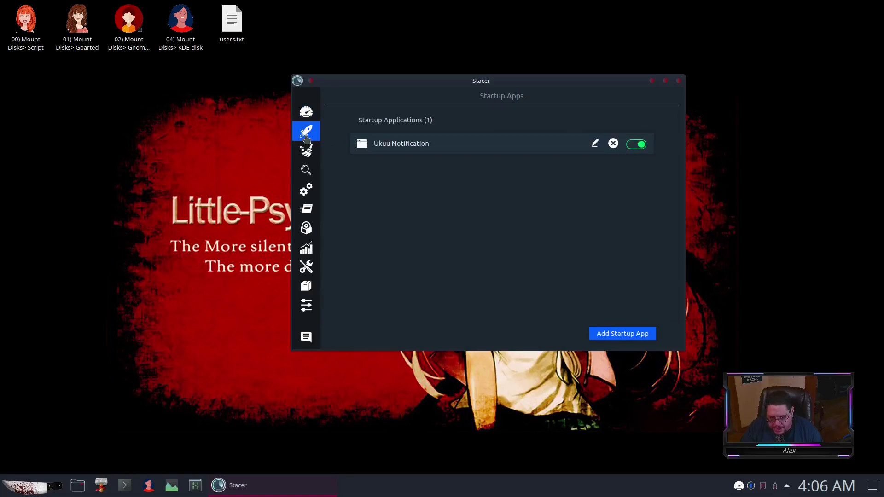
left_click(306, 150)
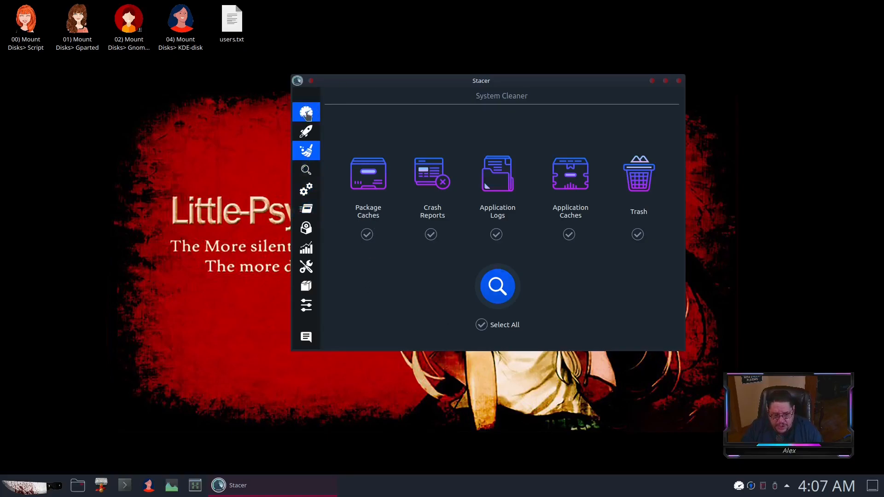
left_click(306, 112)
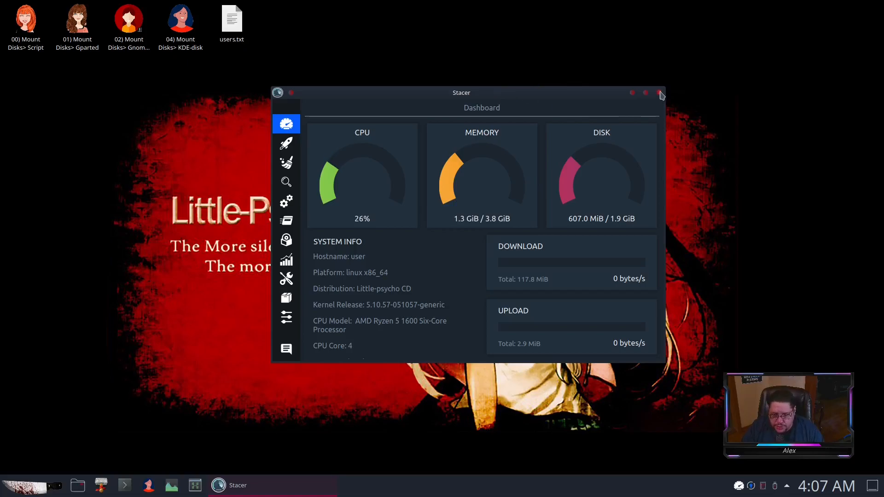
left_click(659, 92)
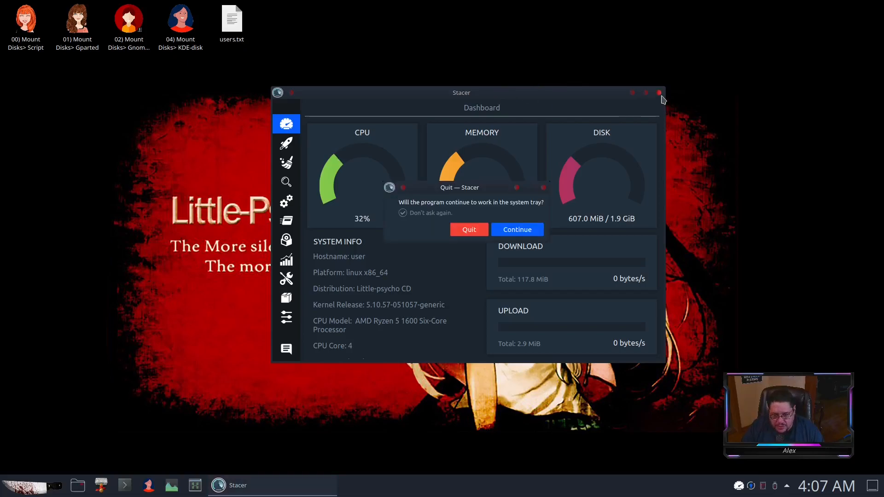
mouse_move(636, 97)
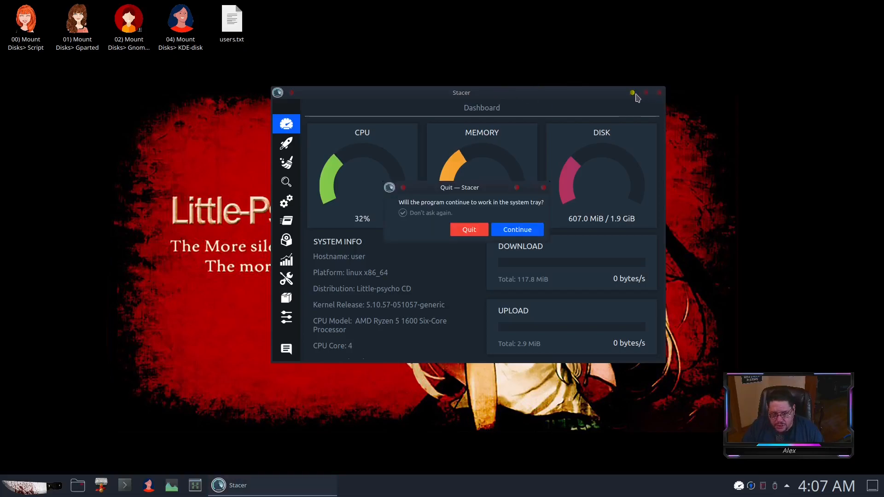
mouse_move(278, 94)
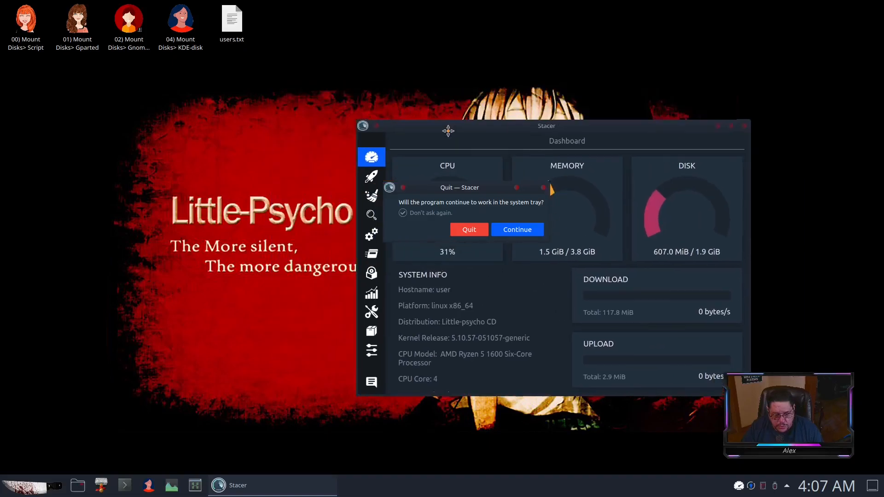
Choose Continue in the quit prompt, then quit Stacer from its system tray icon.
left_click(468, 230)
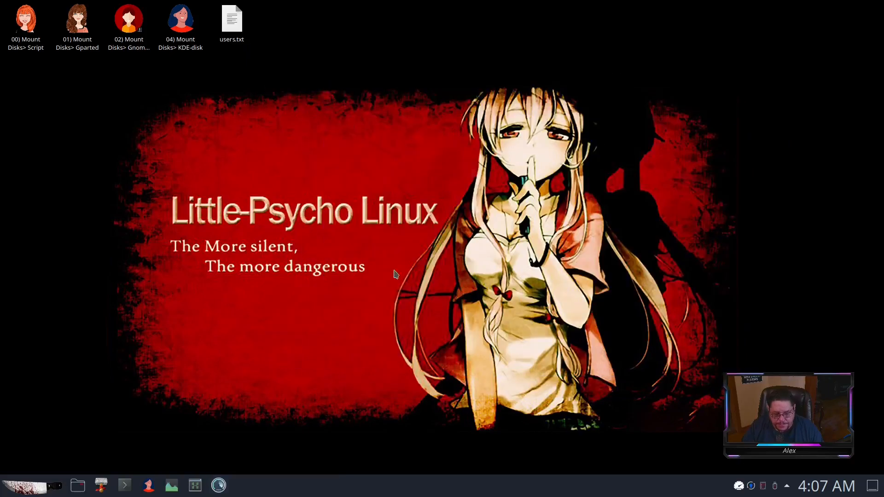
mouse_move(579, 494)
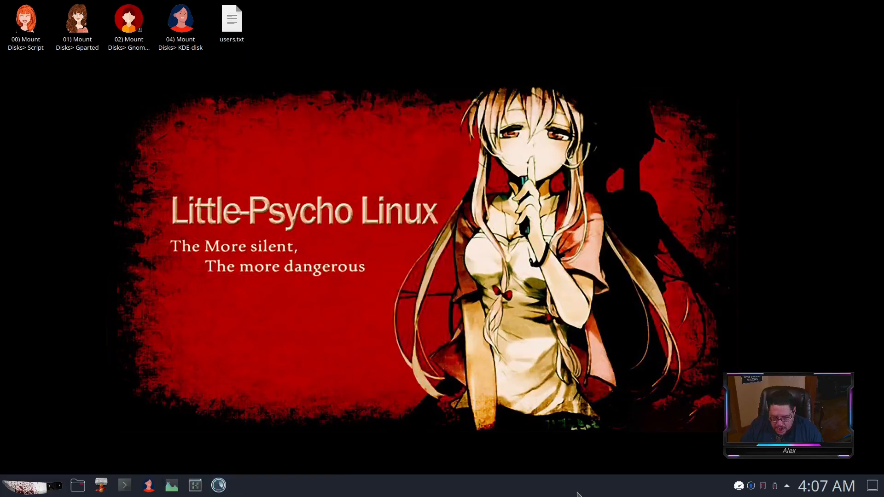
mouse_move(795, 488)
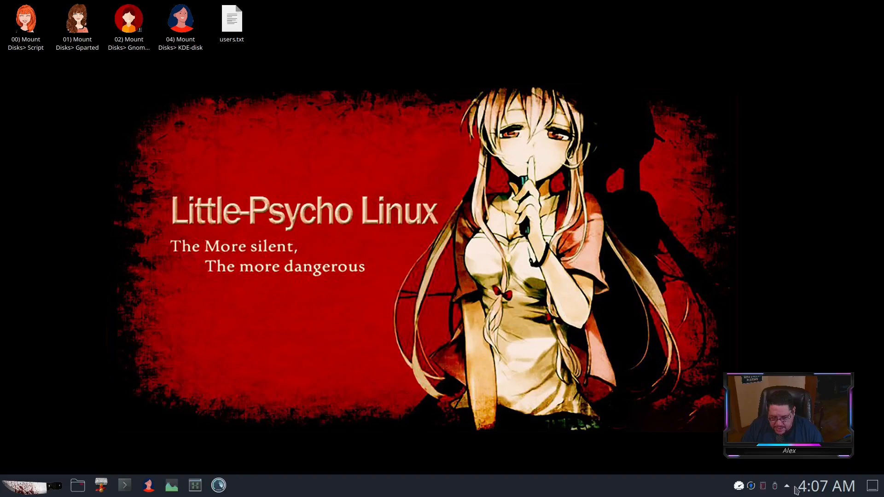
mouse_move(738, 485)
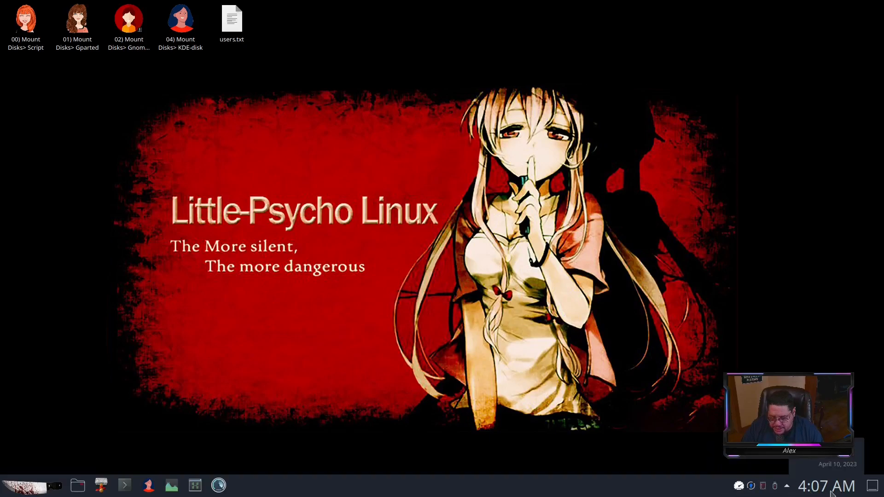
left_click(786, 485)
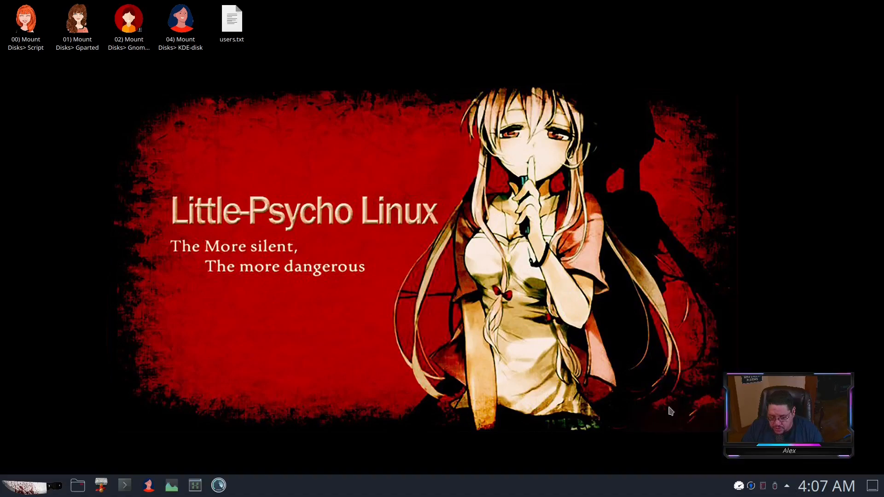
mouse_move(827, 486)
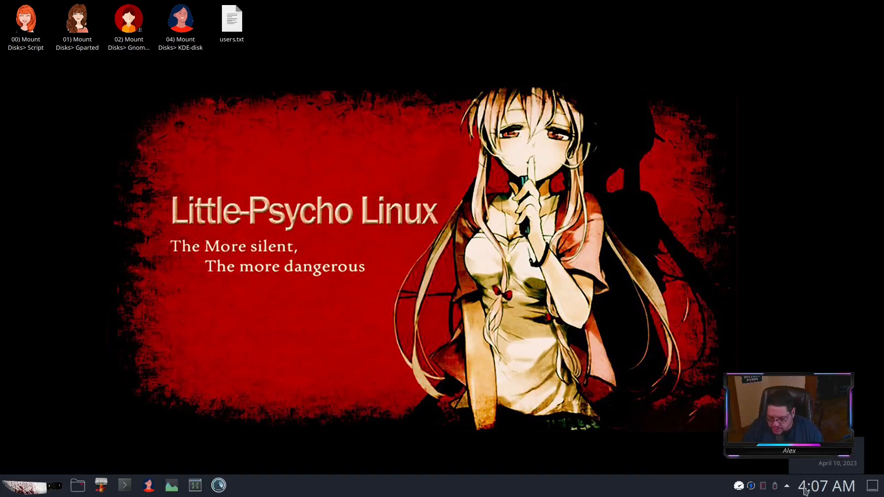
left_click(762, 486)
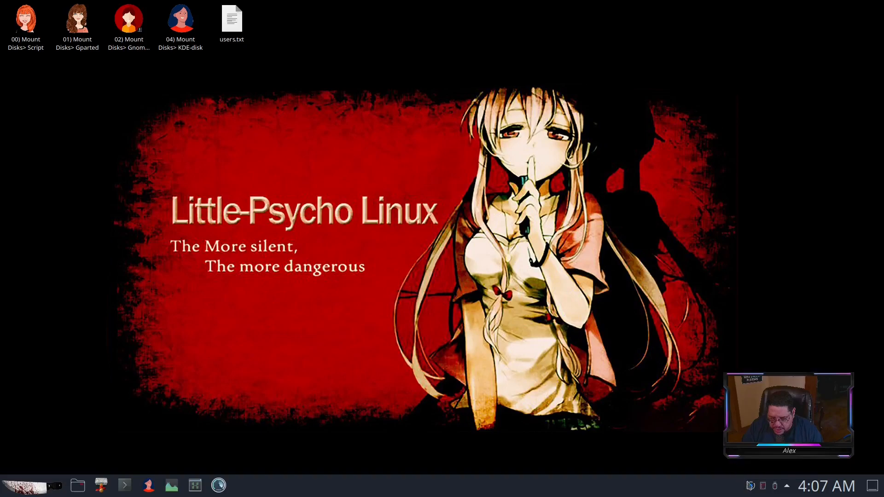
mouse_move(751, 486)
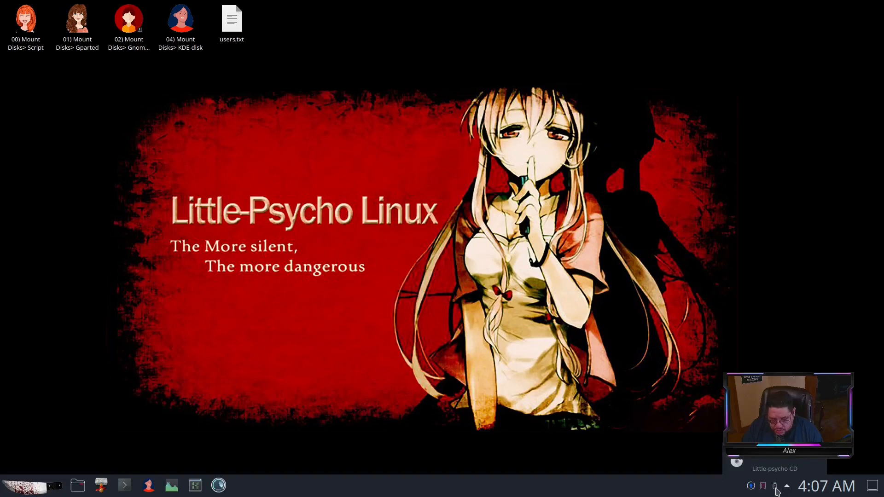
mouse_move(875, 487)
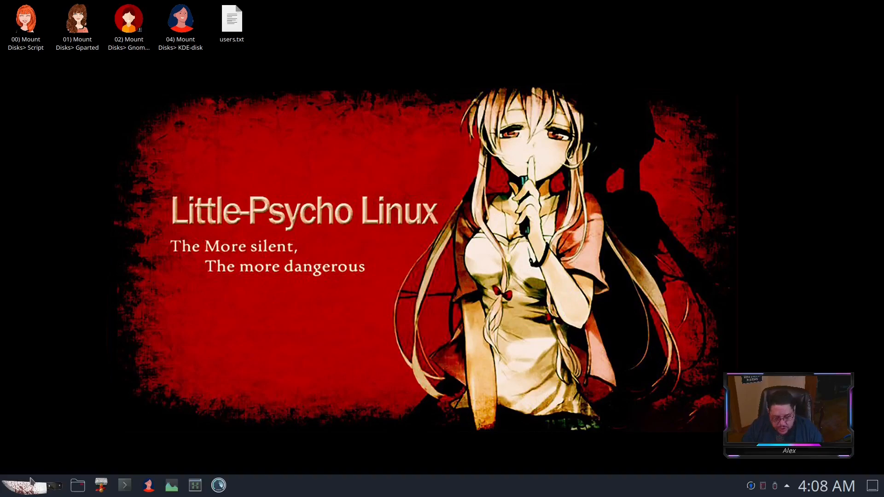
Browse the launcher's Development, Settings and System categories, returning to All Applications.
left_click(9, 485)
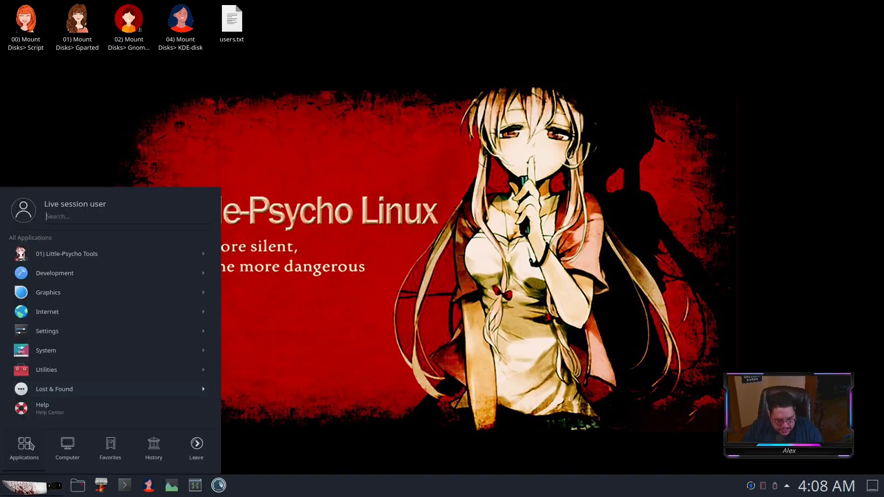
left_click(55, 273)
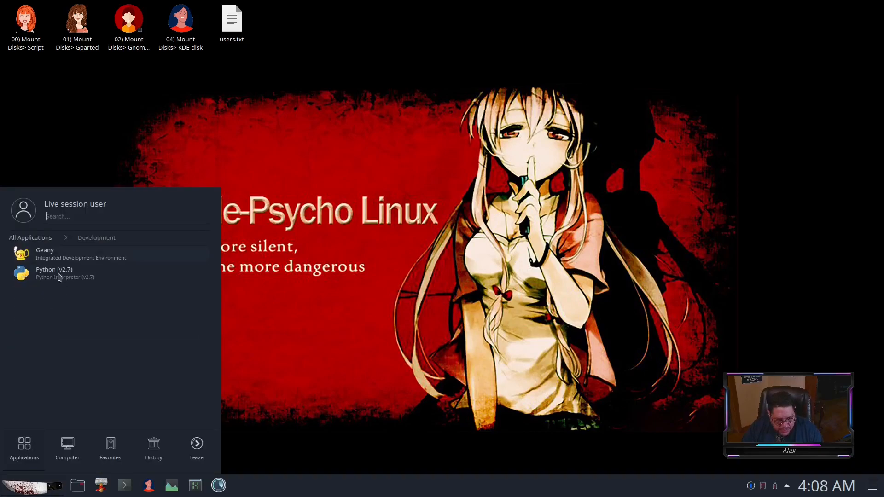
mouse_move(30, 353)
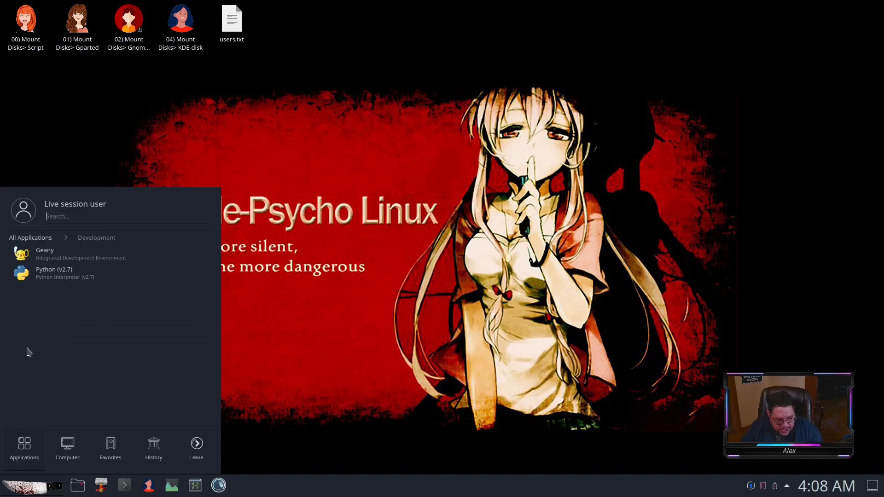
left_click(29, 237)
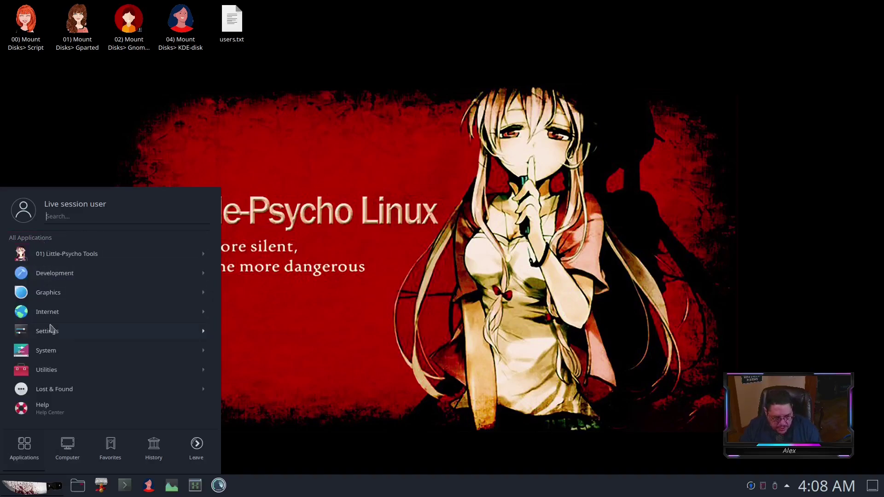
left_click(47, 312)
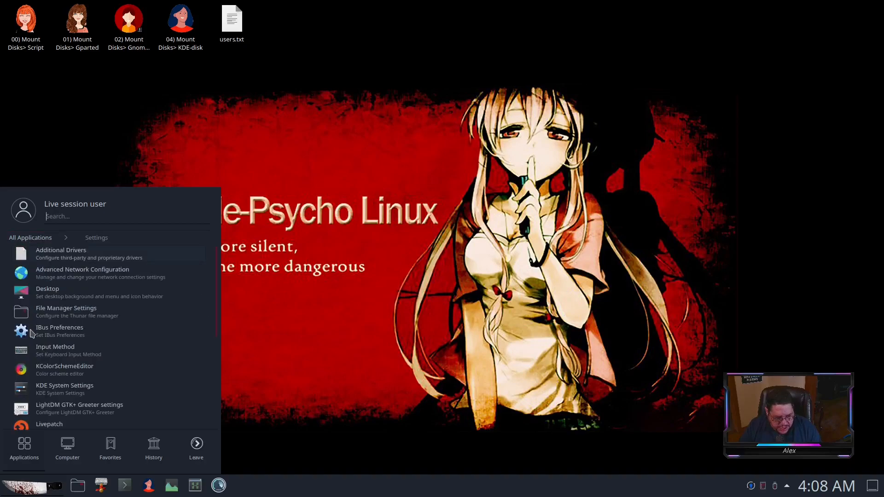
mouse_move(30, 253)
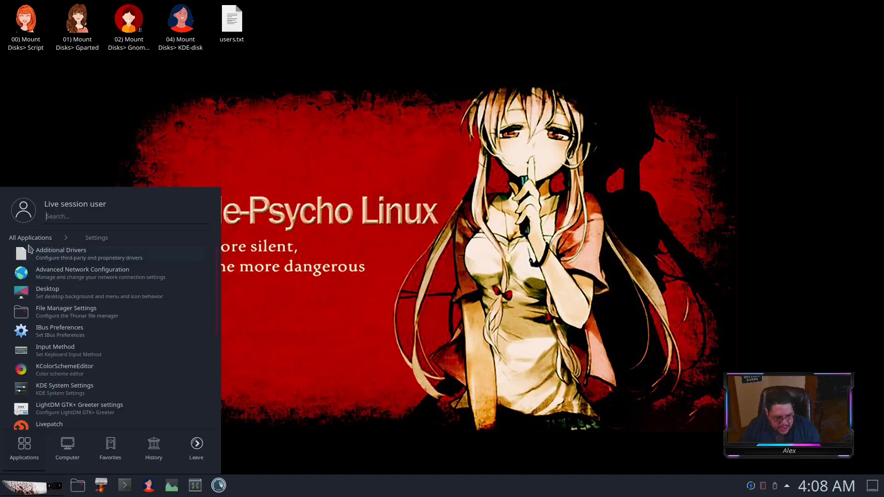
left_click(96, 238)
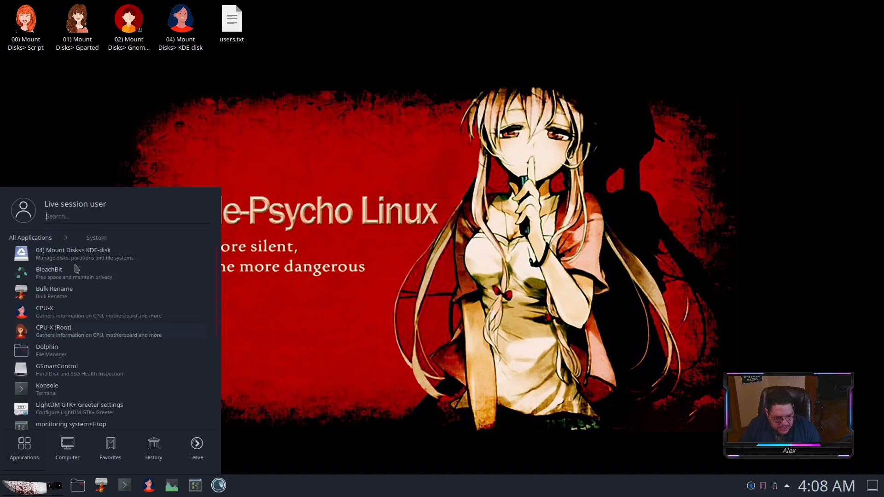
scroll("down", 3)
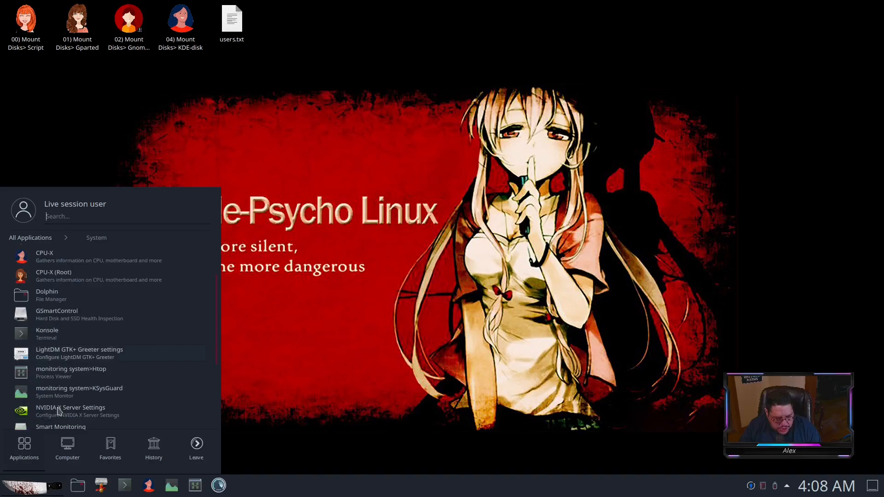
scroll("up", 3)
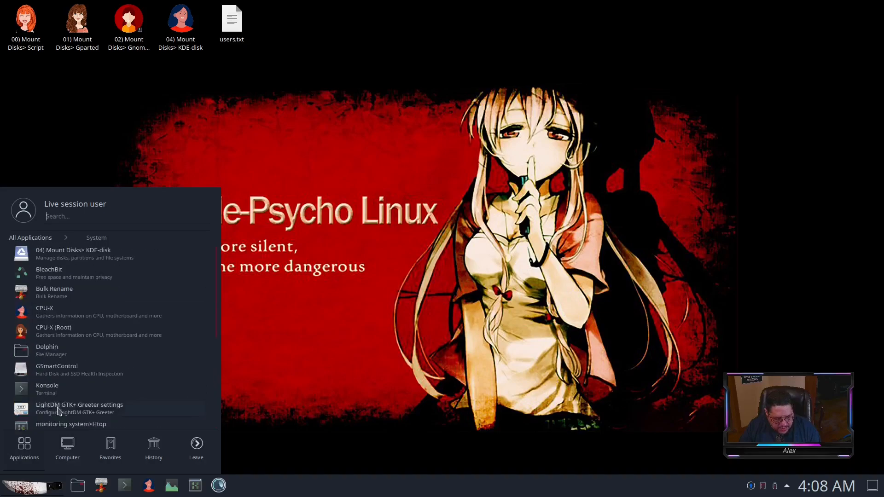
left_click(30, 238)
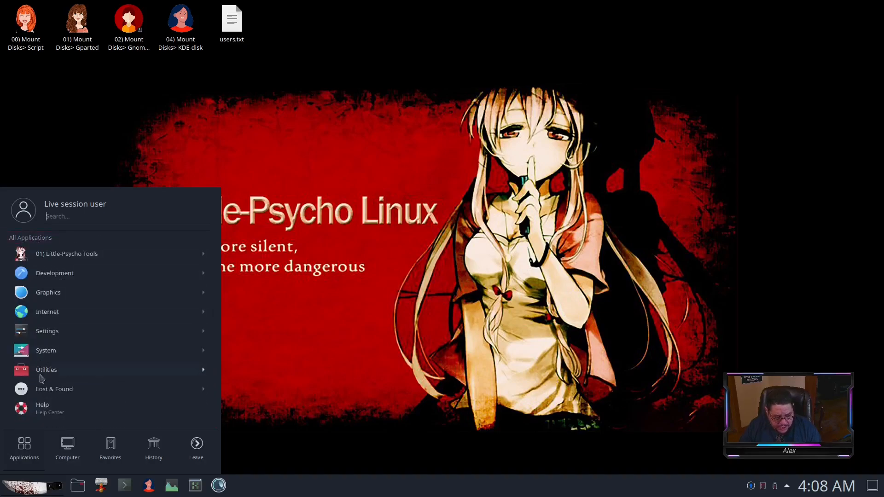
Browse the Utilities list and the Computer tab, then return to the application categories.
left_click(46, 369)
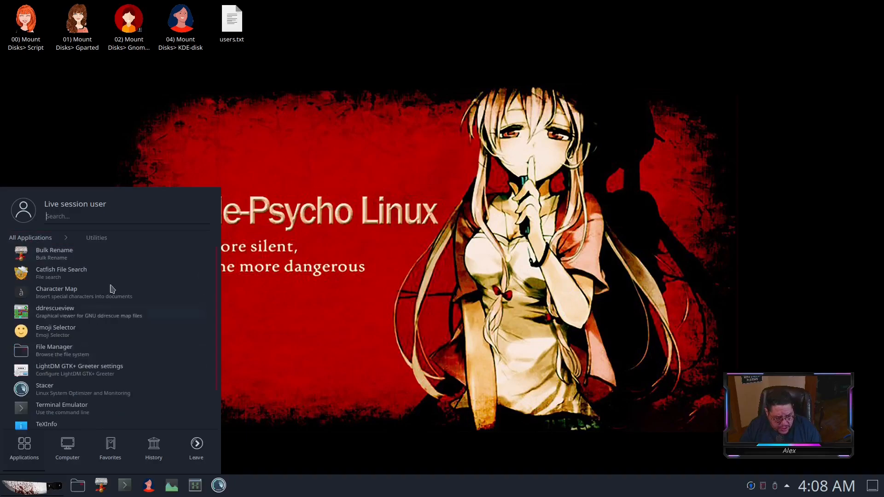
mouse_move(56, 290)
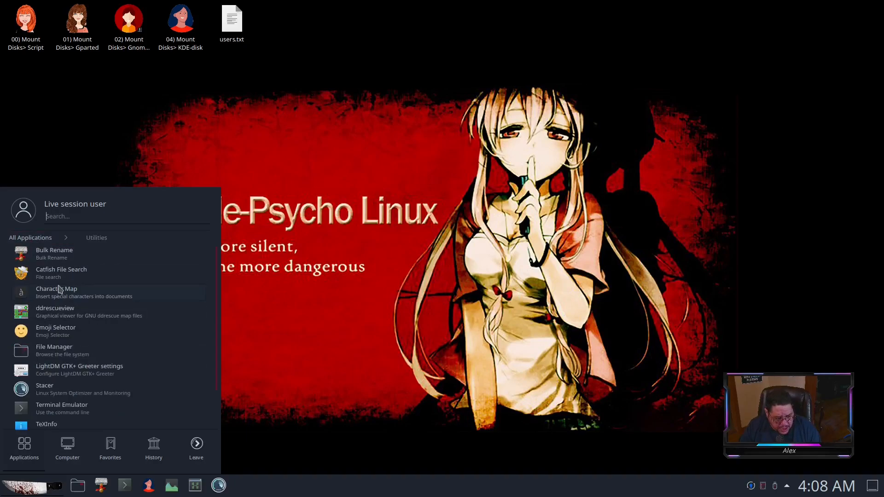
scroll("down", 3)
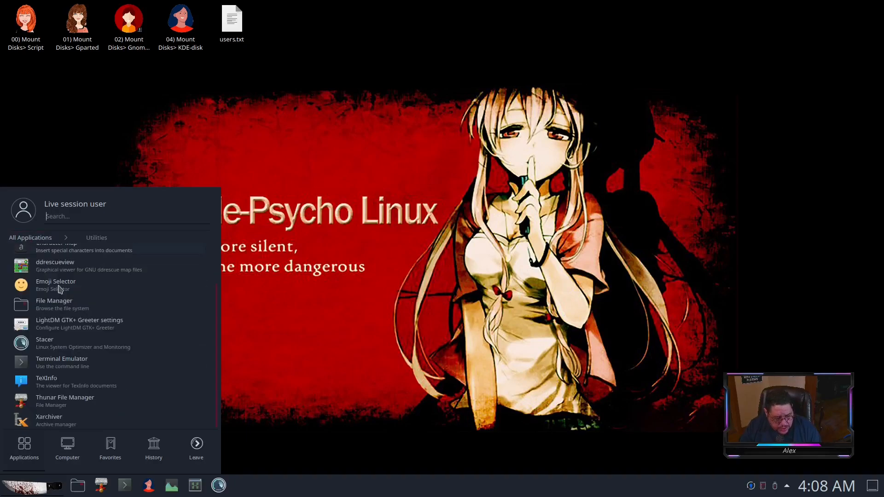
scroll("up", 3)
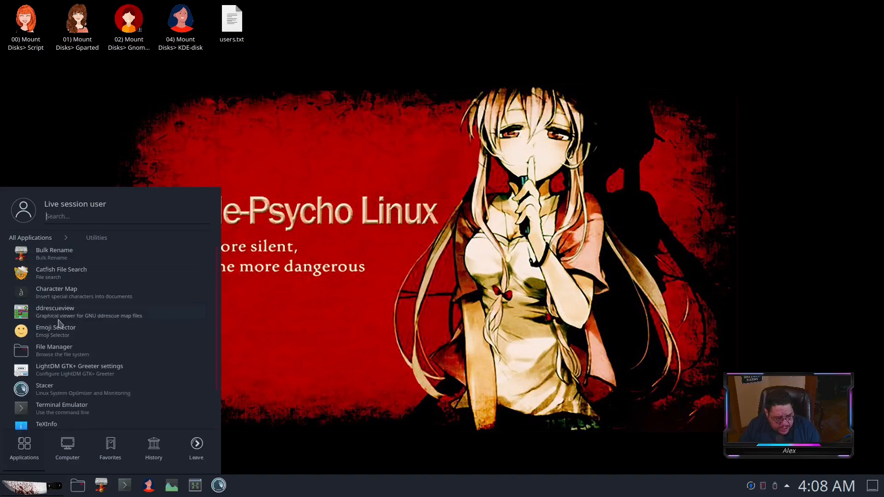
mouse_move(61, 326)
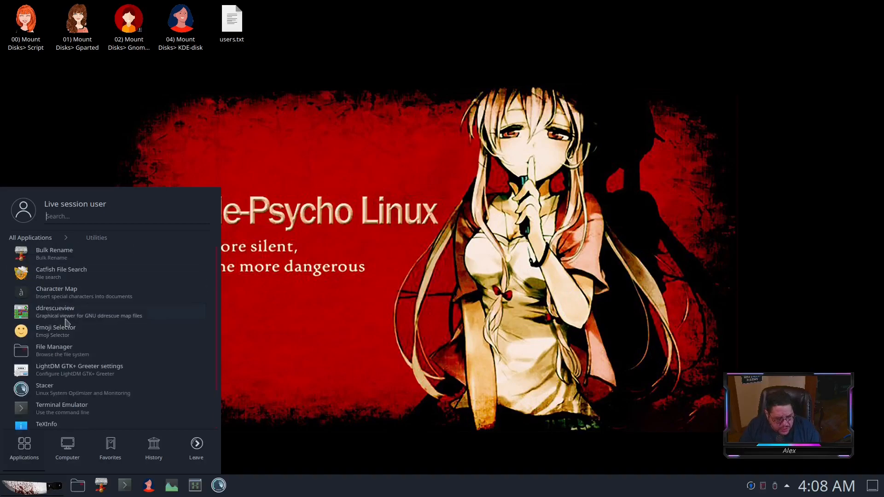
scroll("down", 3)
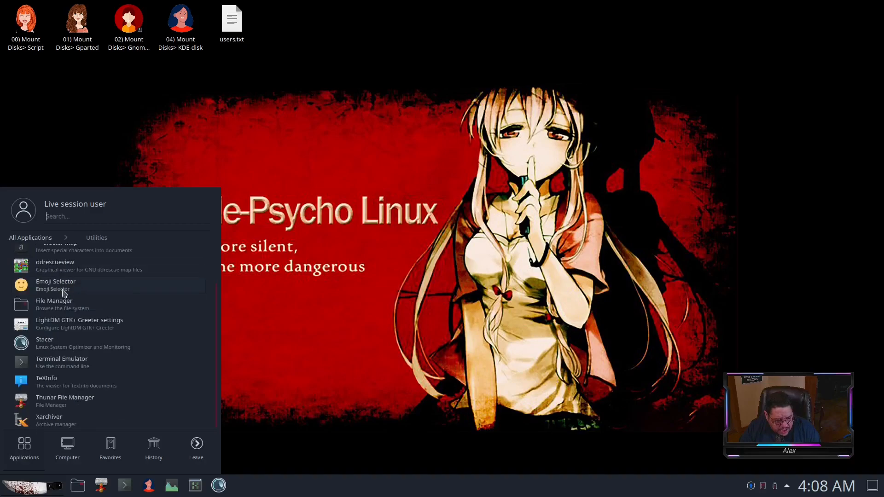
scroll("up", 3)
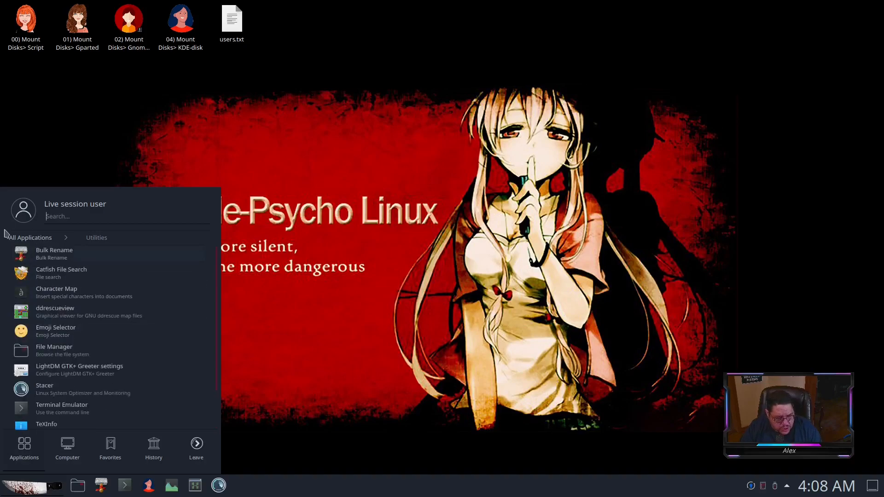
left_click(67, 448)
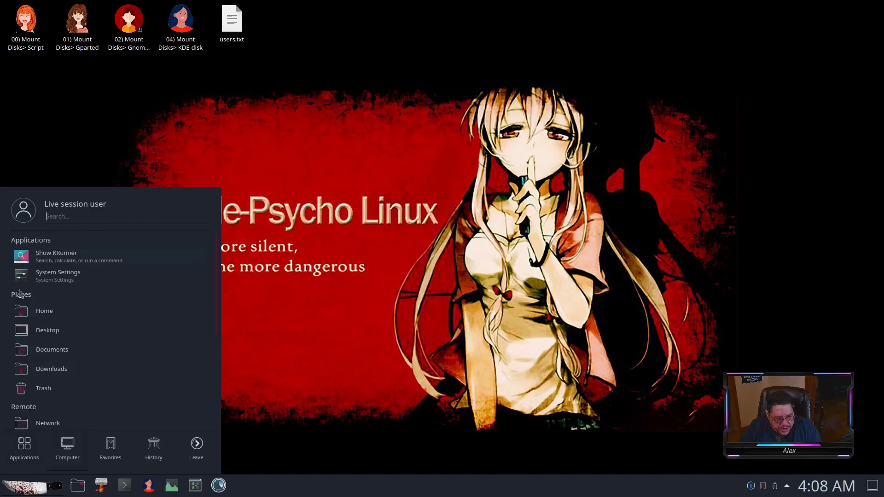
left_click(24, 448)
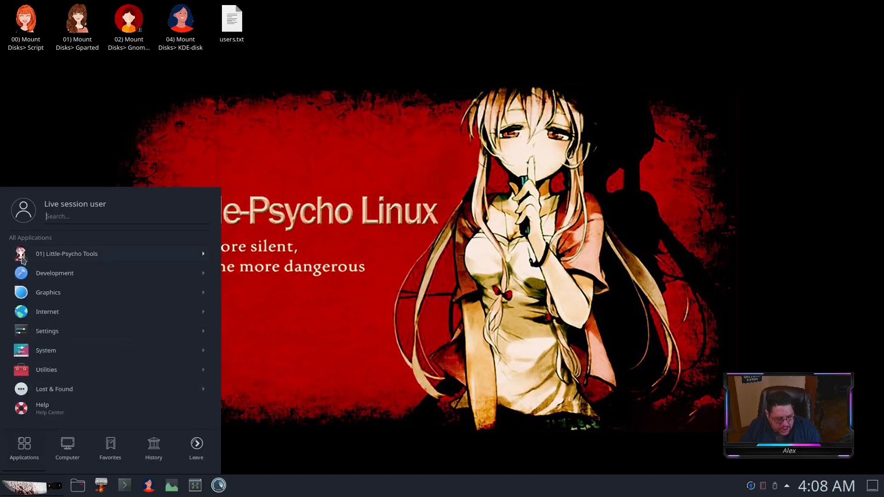
Browse the Little-Psycho Tools Mounting submenu and go back to the tools list.
left_click(66, 255)
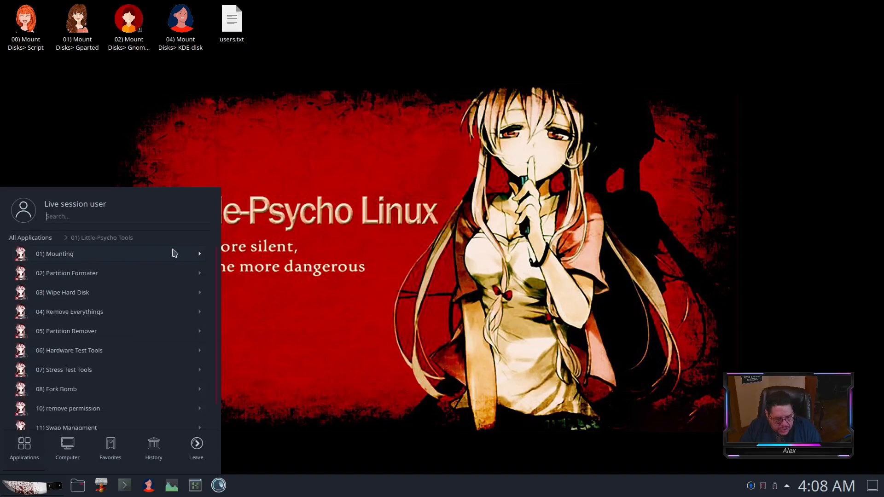
left_click(54, 253)
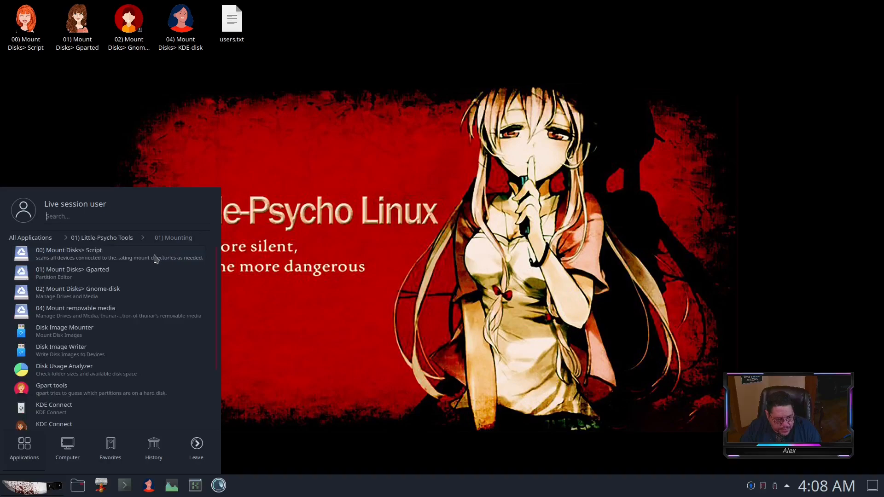
mouse_move(119, 258)
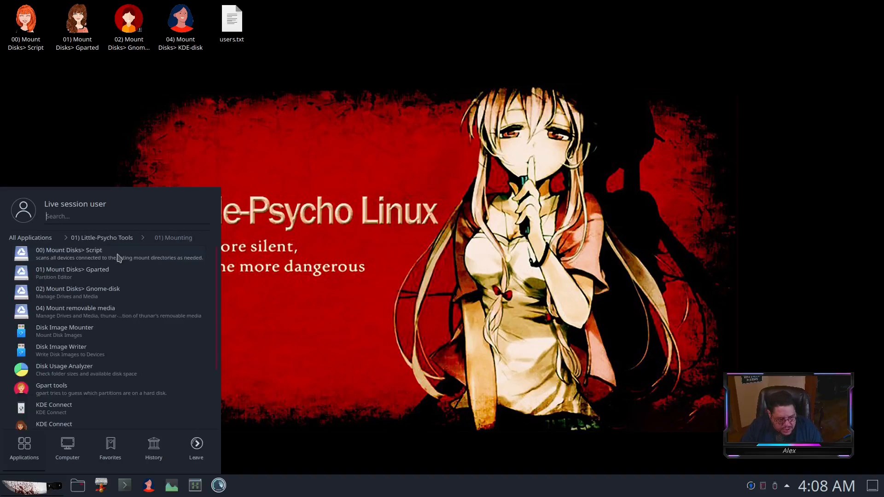
mouse_move(46, 234)
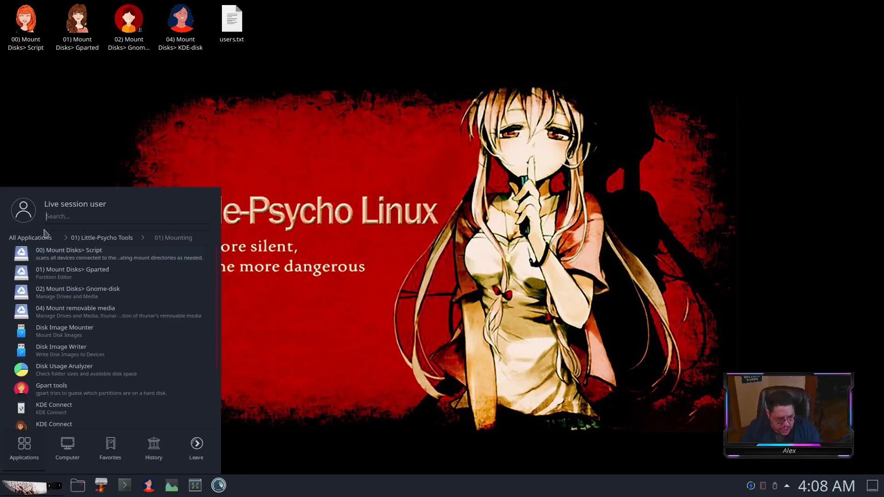
mouse_move(76, 311)
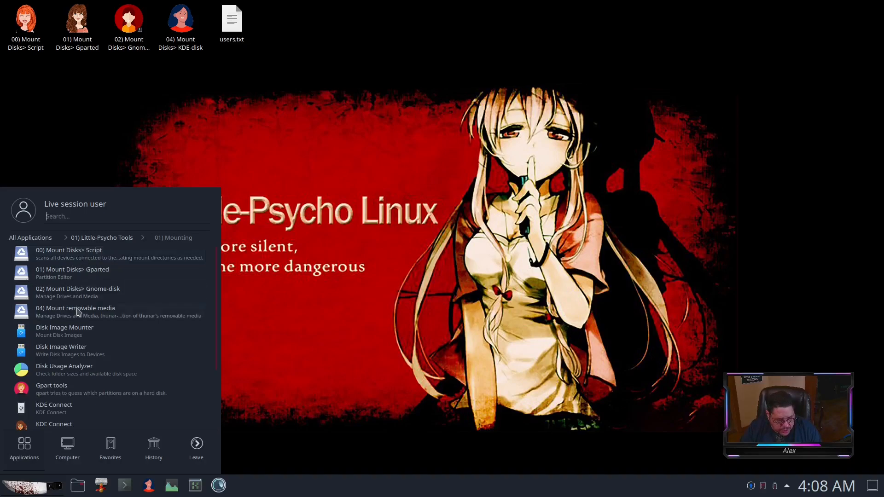
mouse_move(82, 288)
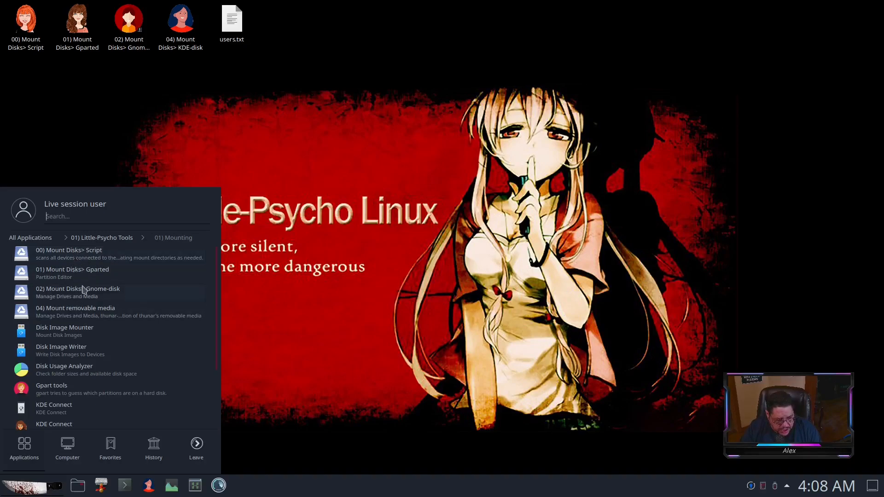
mouse_move(90, 311)
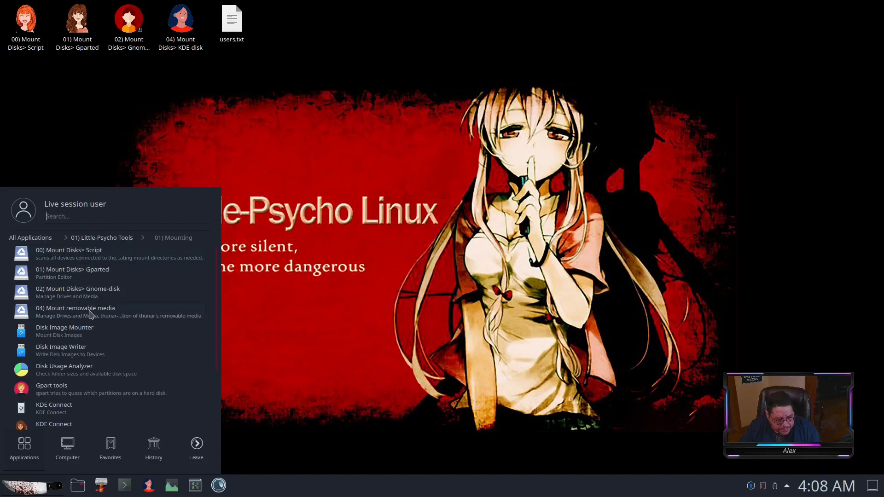
mouse_move(81, 350)
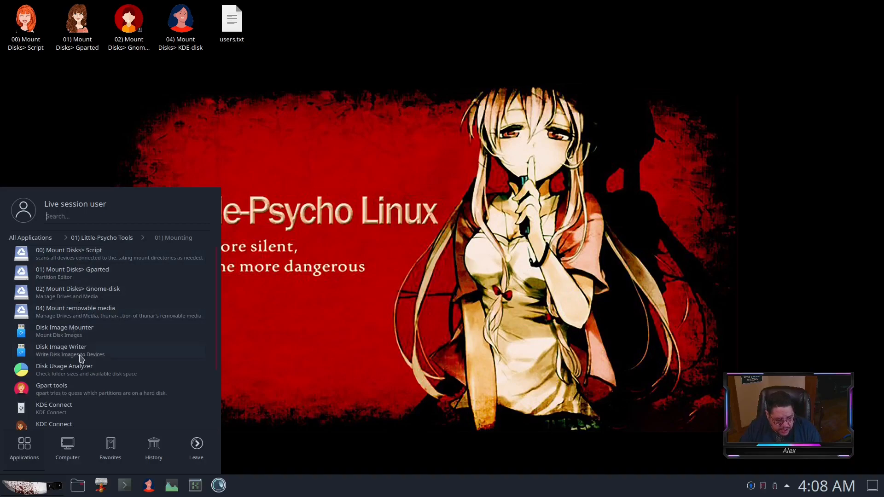
mouse_move(64, 389)
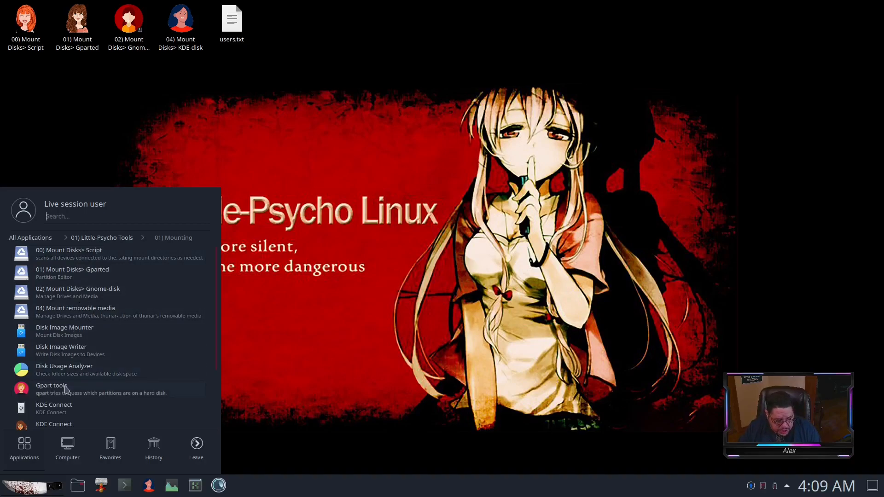
scroll("down", 3)
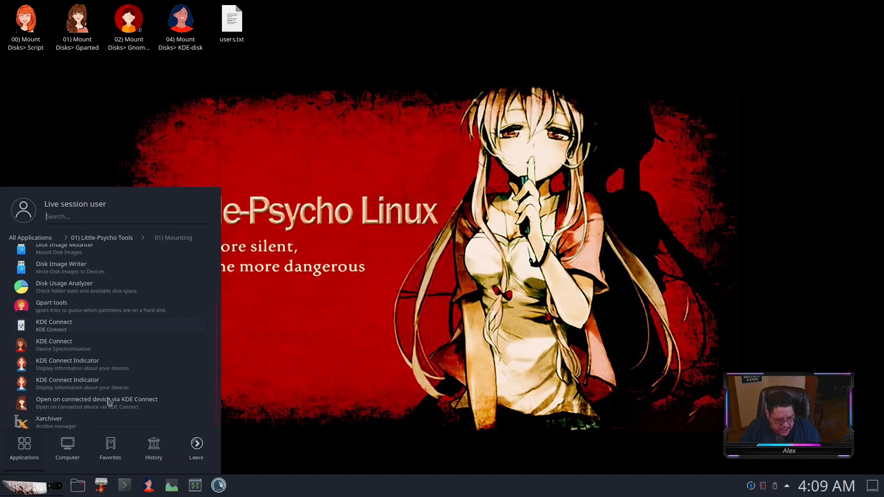
scroll("up", 3)
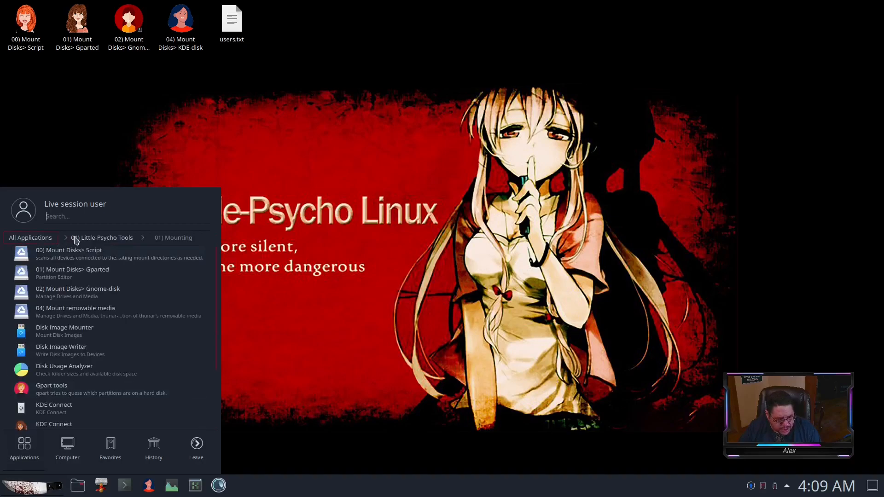
left_click(104, 237)
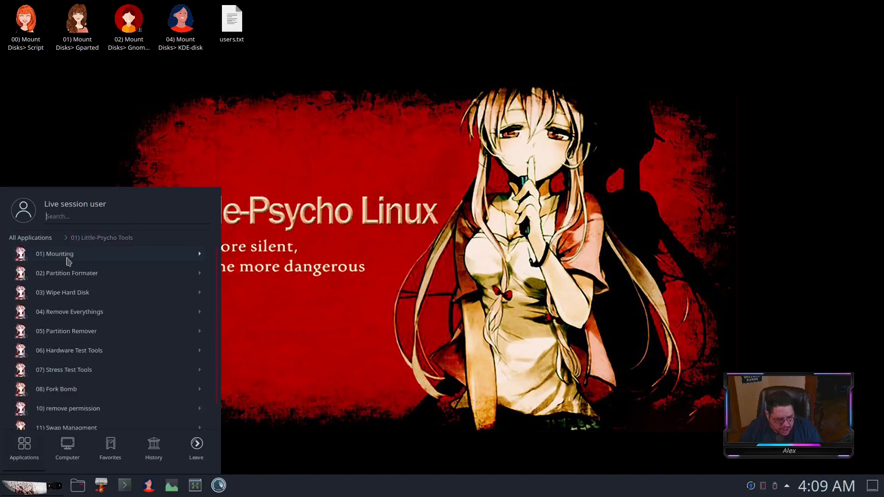
Show the Partition Formatter submenu with fdisk, Flash/USB Formatter and GSmartControl.
left_click(66, 273)
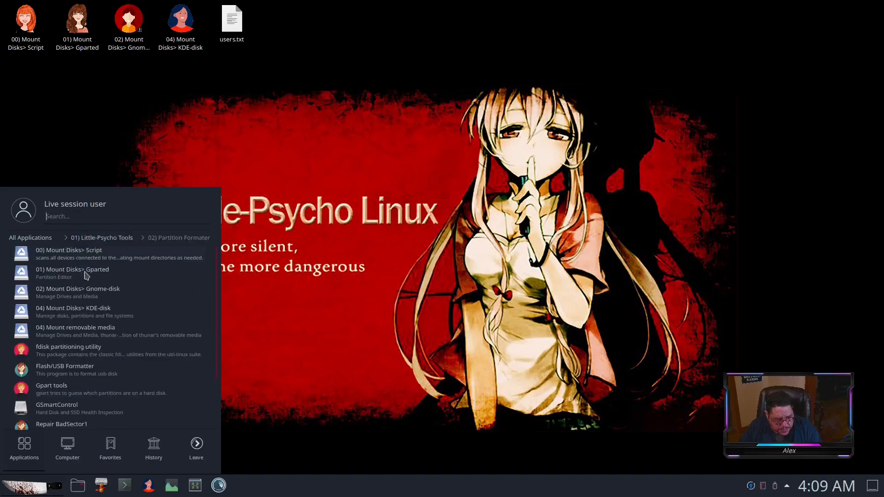
mouse_move(93, 361)
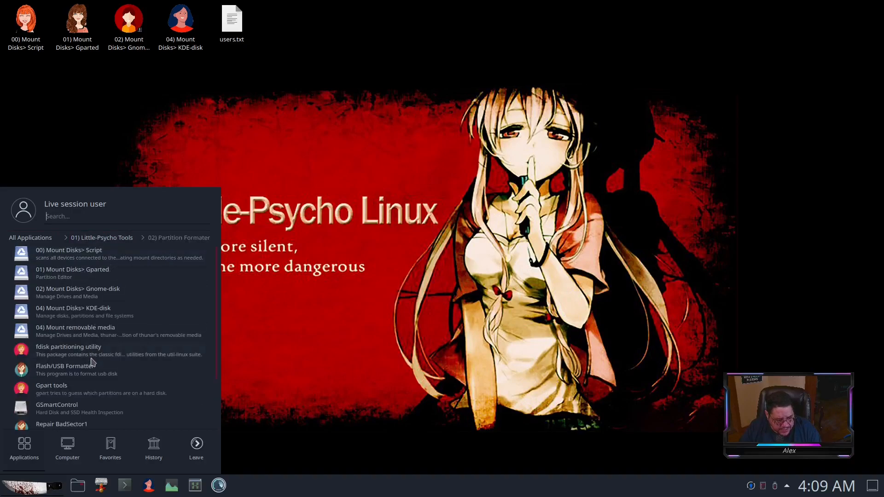
mouse_move(102, 412)
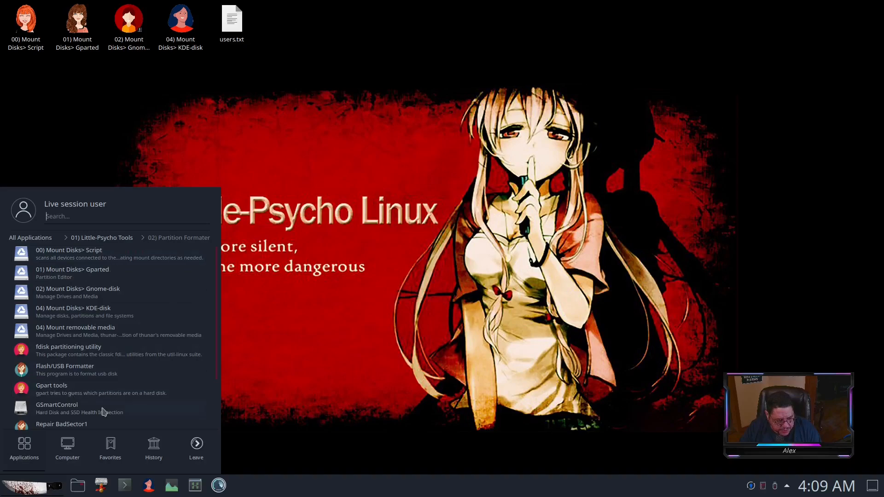
scroll("down", 3)
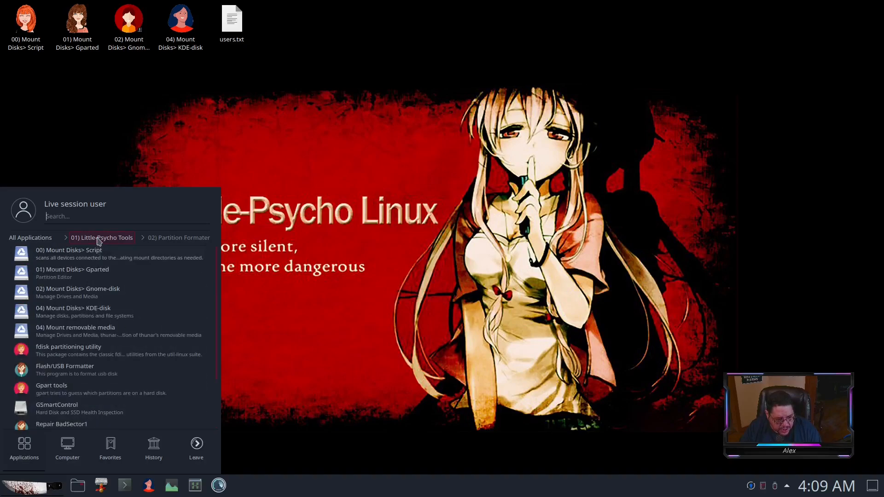
Scroll through the Wipe Hard Disk tools (Nwipe, scrub, Wipe Tool1), then return to Little-Psycho Tools.
left_click(178, 238)
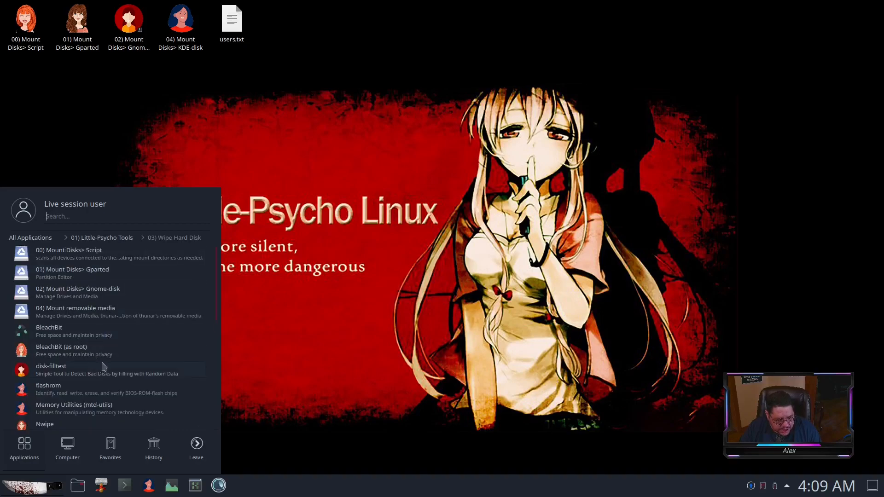
scroll("down", 3)
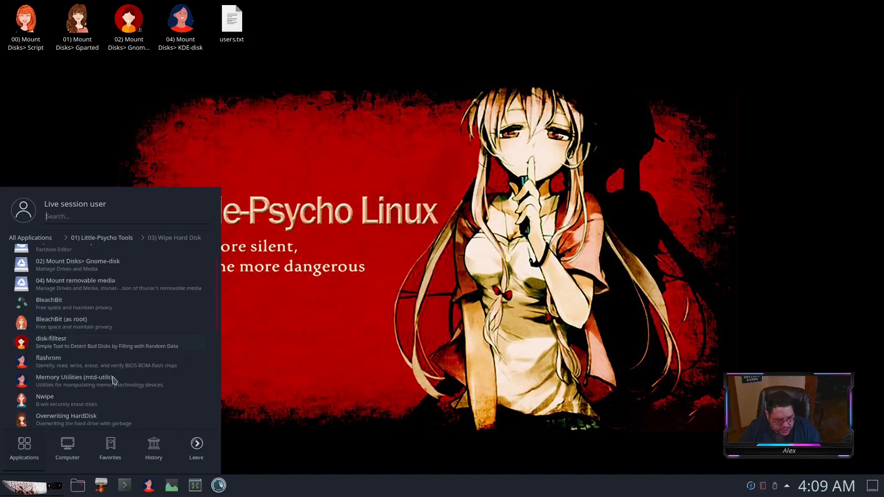
scroll("down", 3)
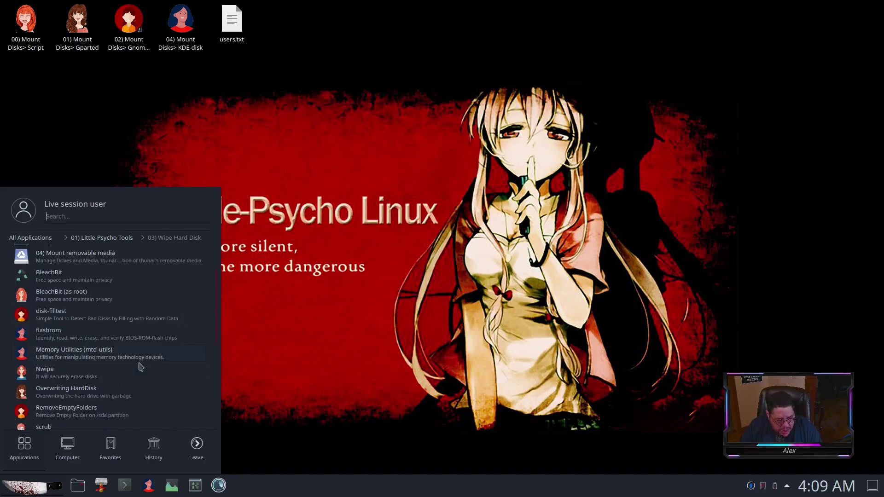
mouse_move(114, 395)
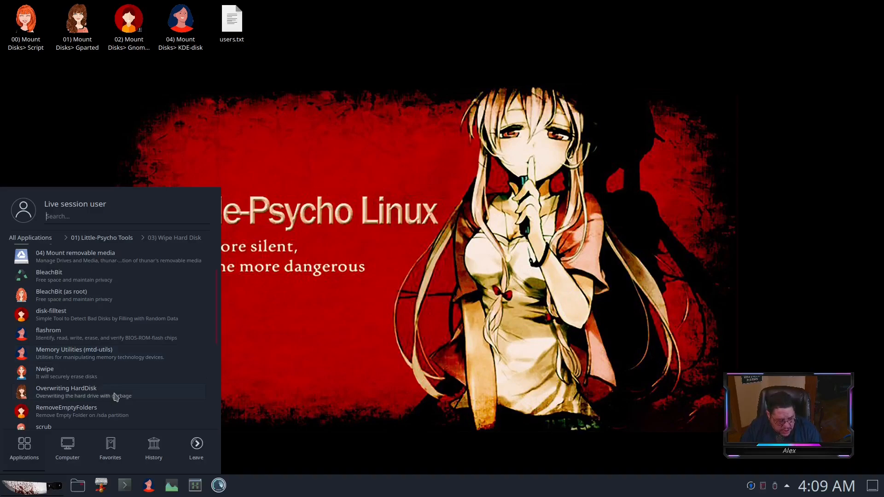
scroll("down", 3)
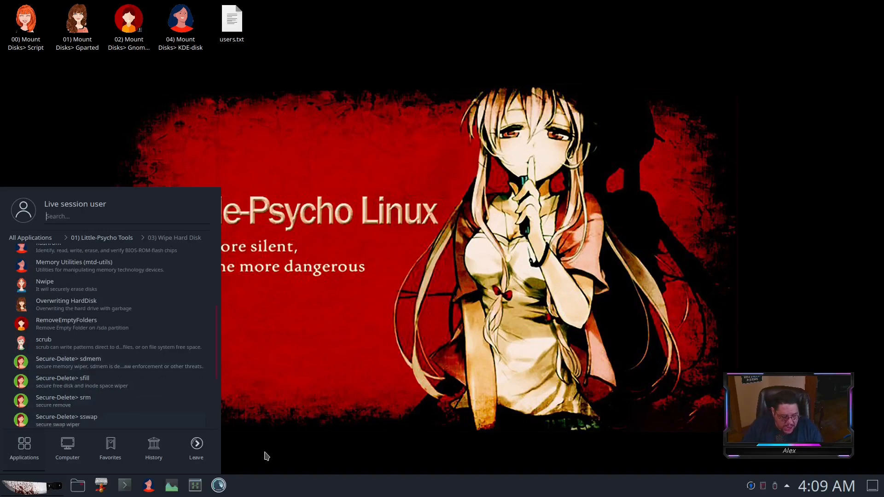
mouse_move(91, 406)
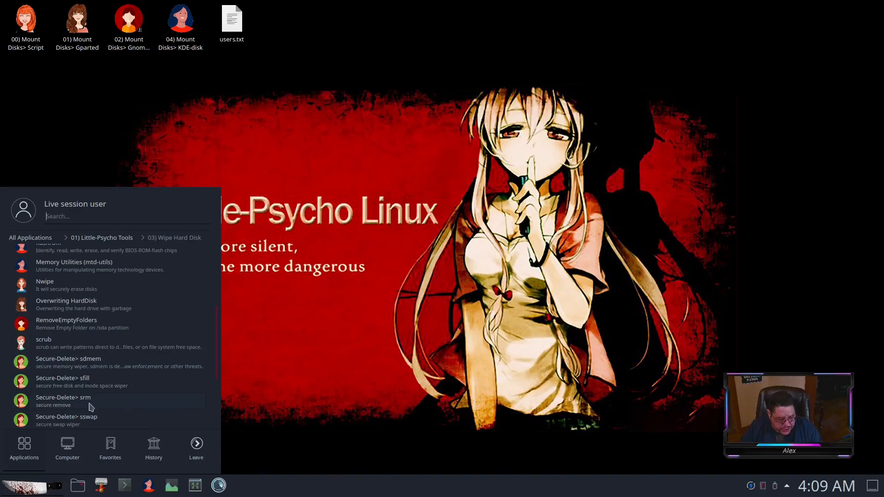
mouse_move(124, 367)
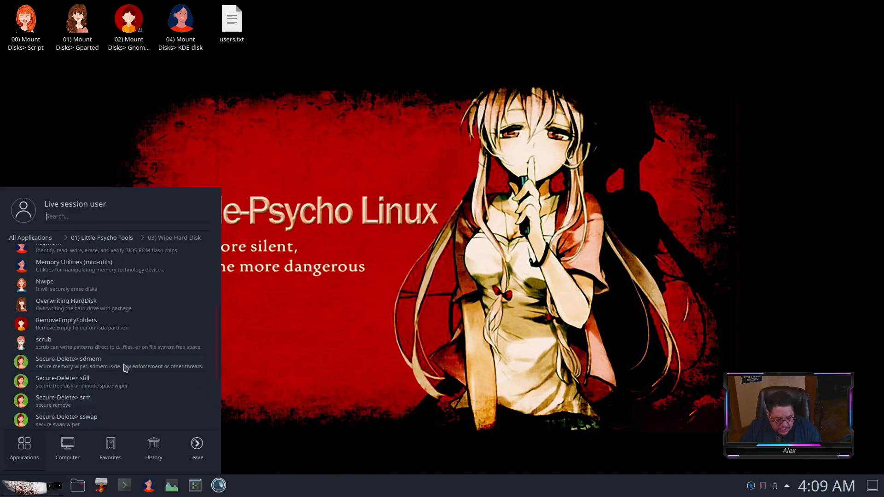
scroll("up", 3)
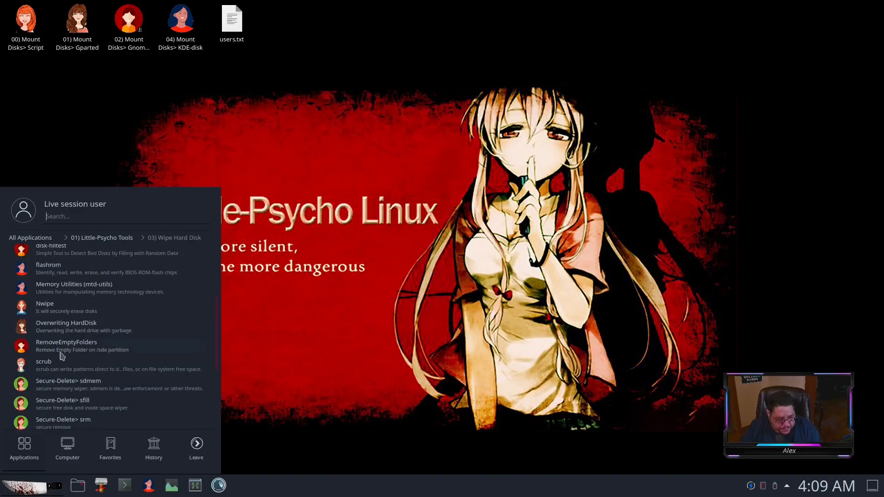
mouse_move(42, 371)
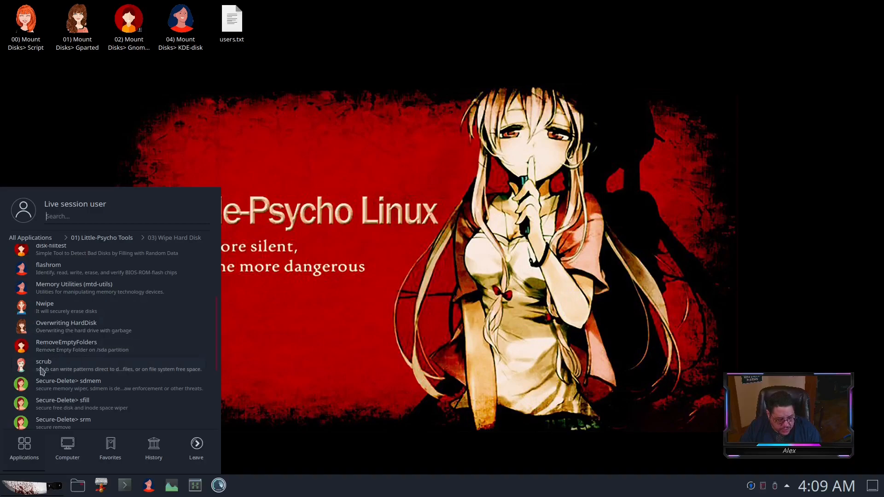
mouse_move(112, 374)
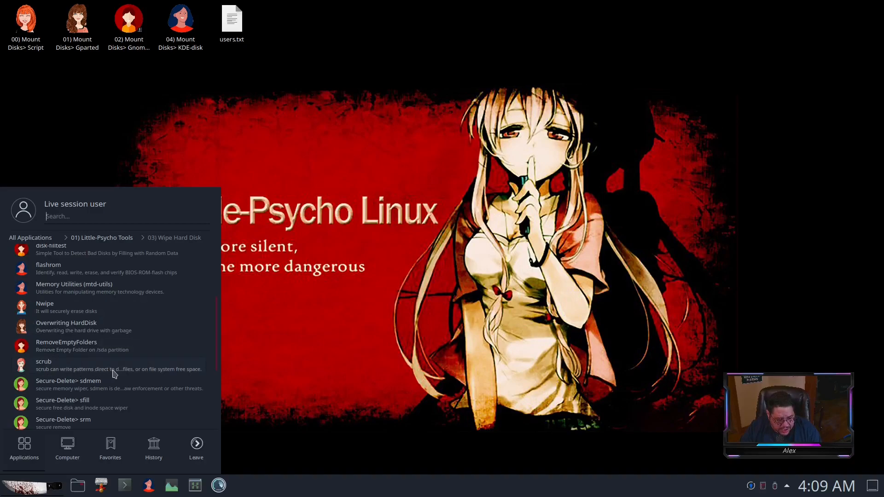
mouse_move(174, 374)
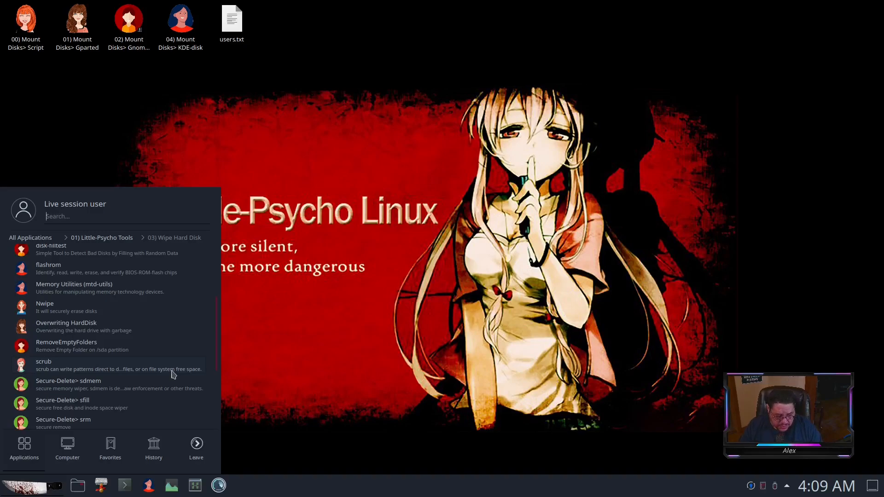
scroll("down", 3)
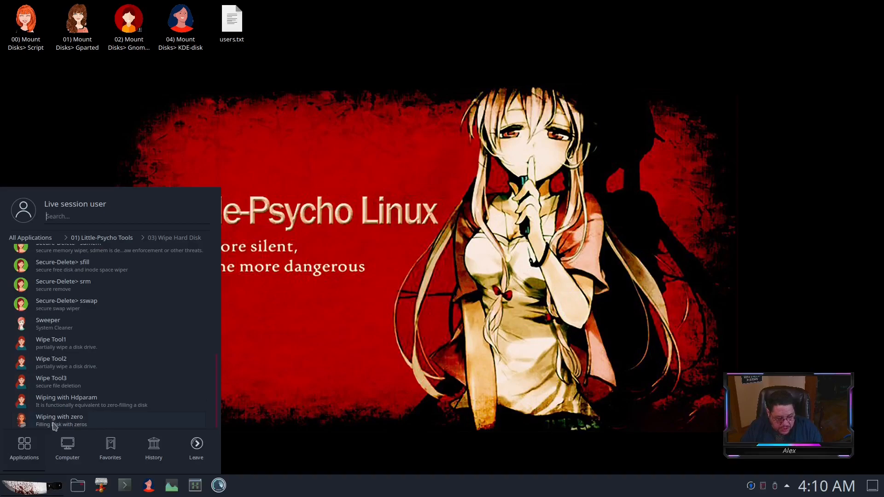
mouse_move(119, 428)
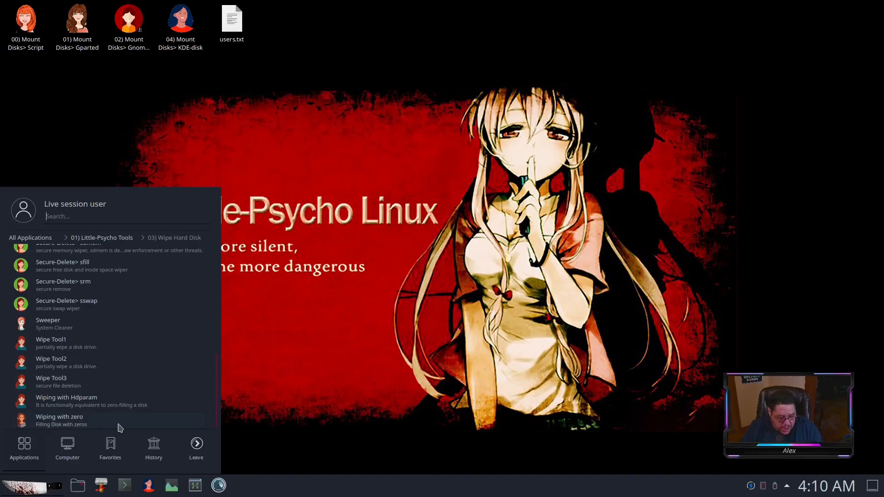
left_click(101, 237)
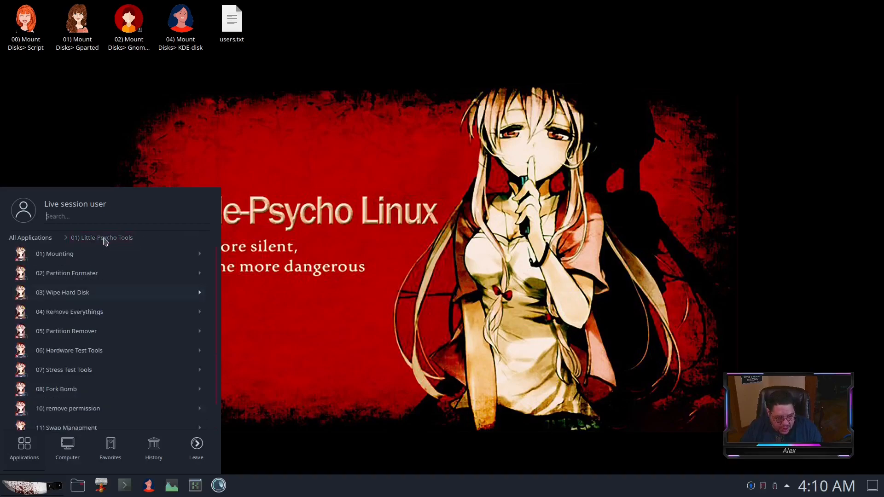
mouse_move(101, 312)
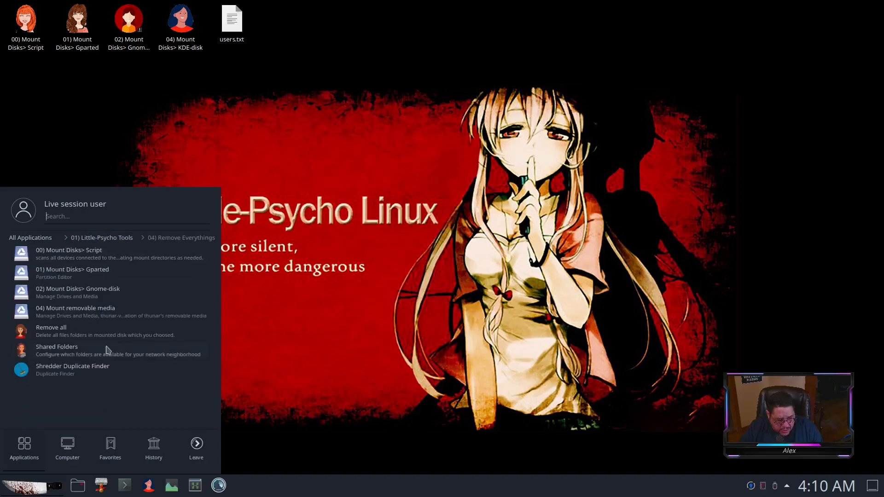
mouse_move(116, 341)
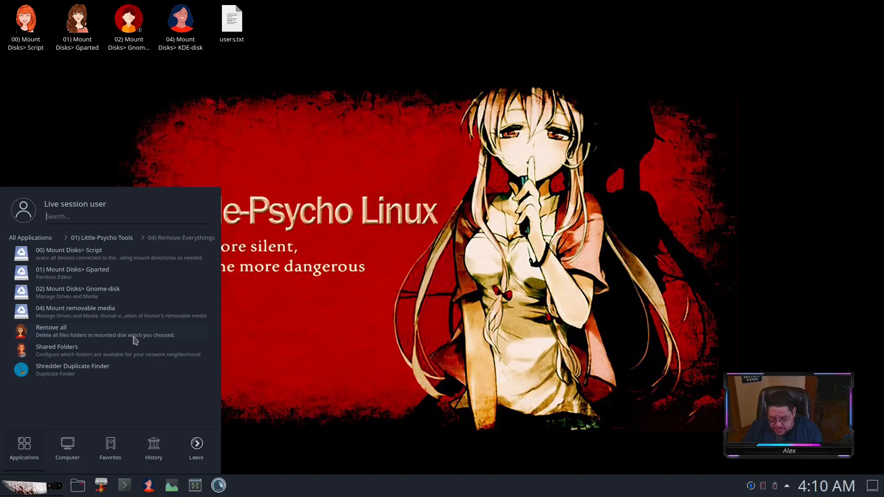
mouse_move(55, 393)
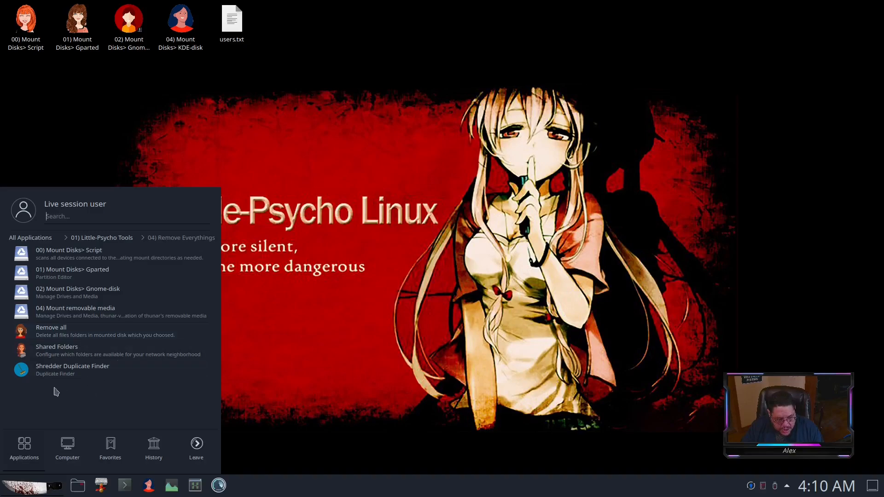
mouse_move(101, 237)
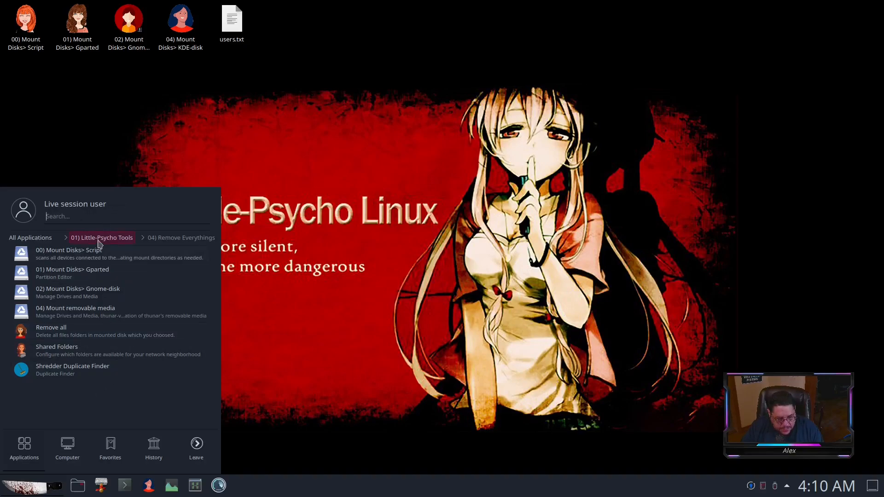
left_click(101, 237)
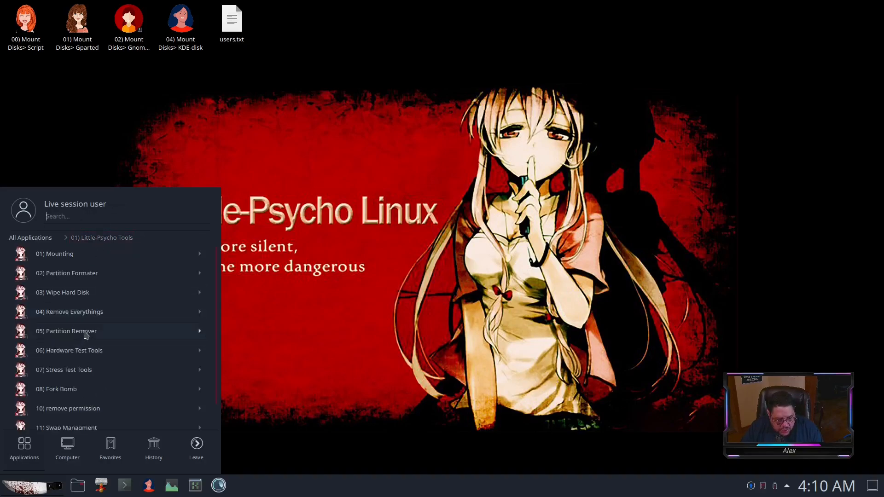
left_click(66, 331)
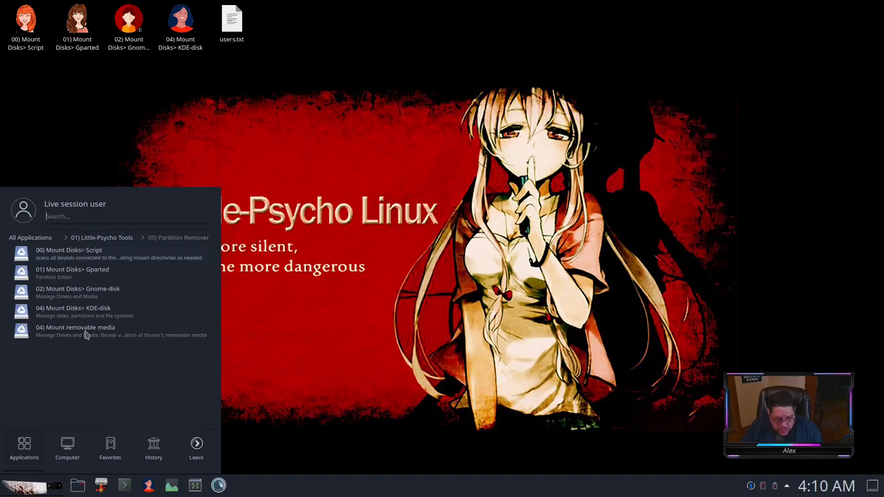
left_click(101, 238)
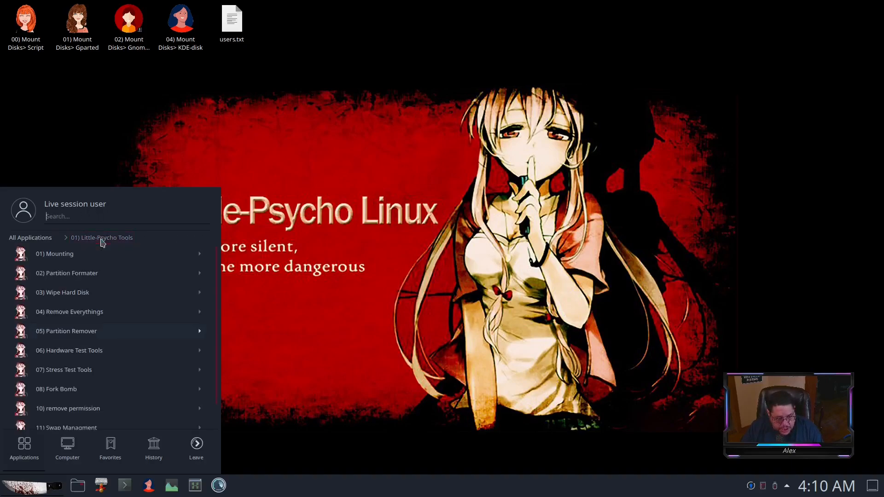
Browse the Hardware Test Tools list down past HDD benchmark and iperf to lshw, Psensor and tuned-gui.
left_click(69, 350)
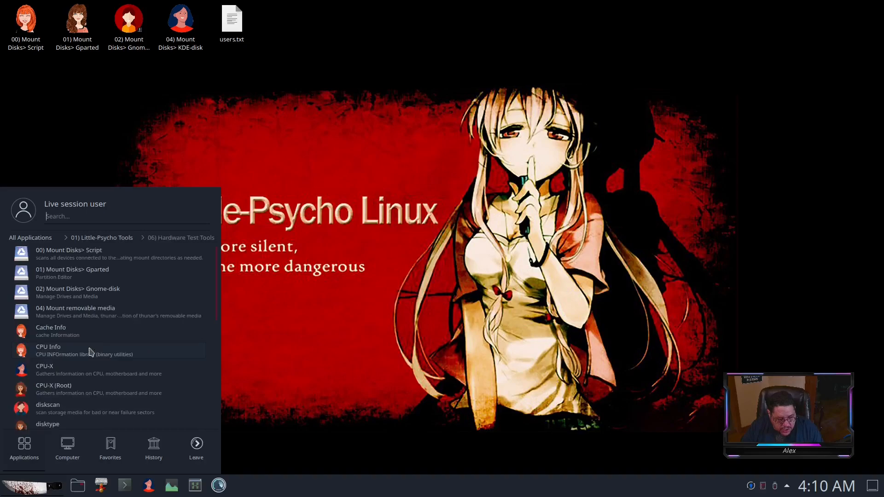
mouse_move(93, 337)
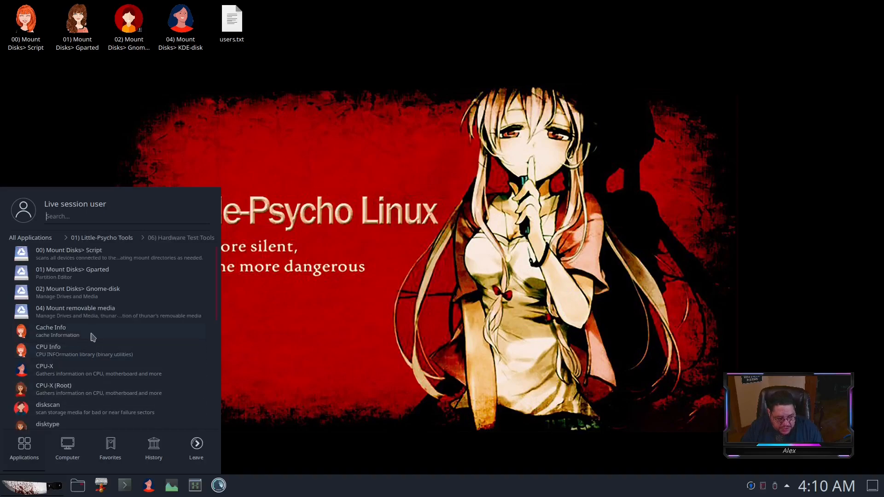
scroll("down", 3)
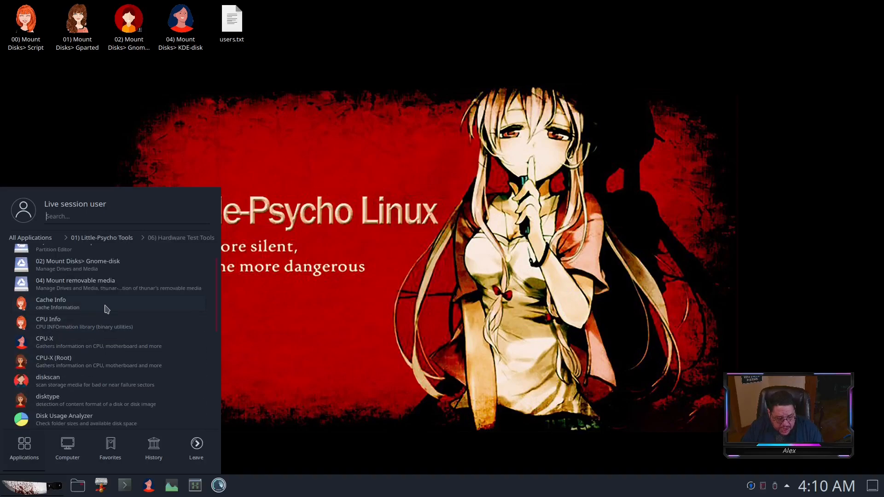
mouse_move(104, 342)
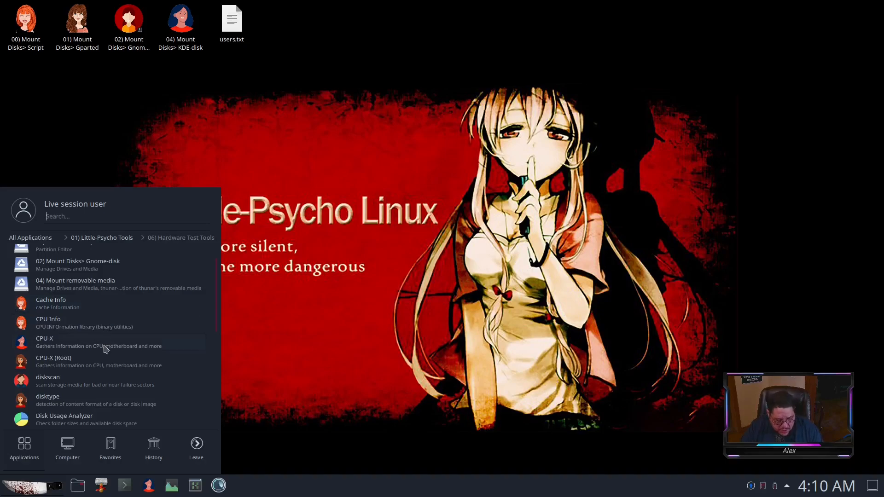
mouse_move(122, 376)
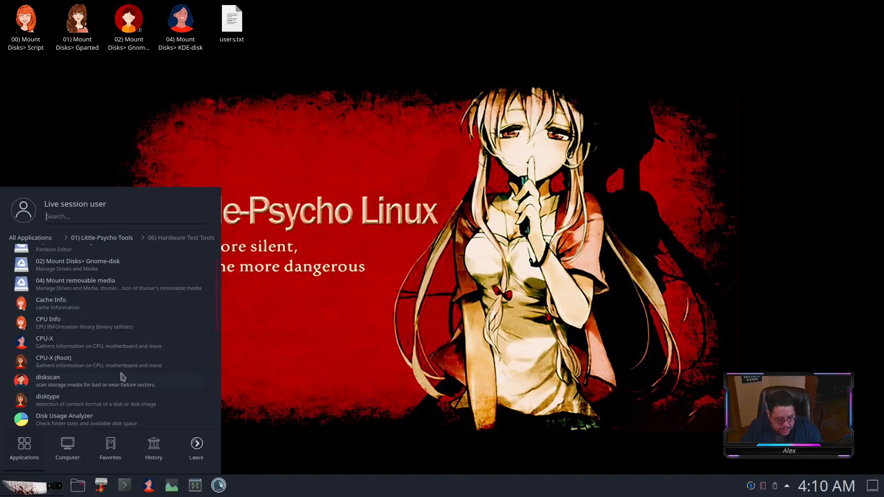
scroll("down", 3)
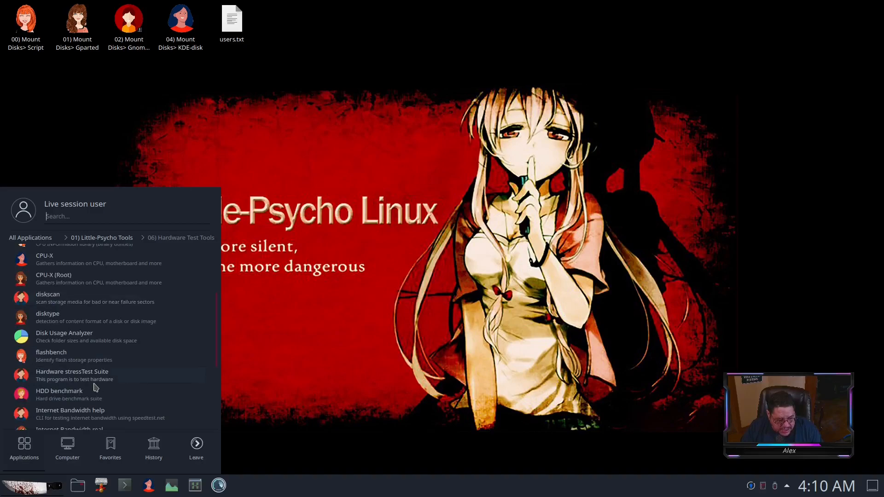
scroll("down", 3)
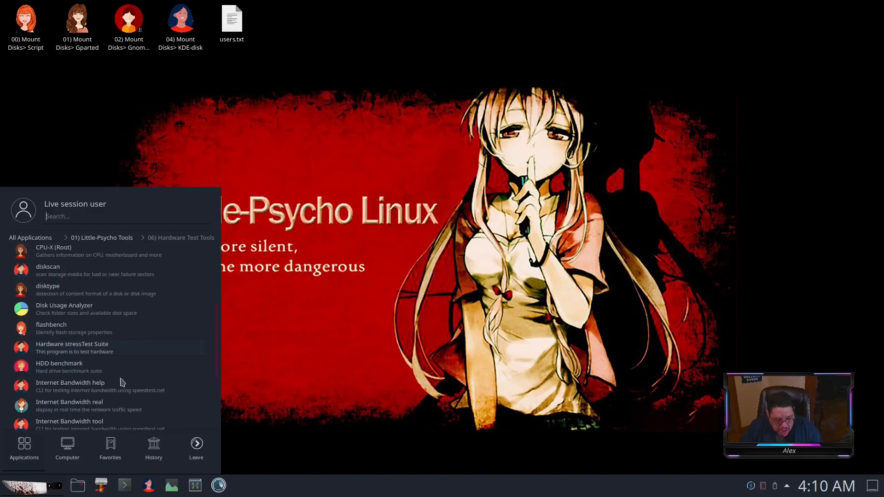
mouse_move(87, 371)
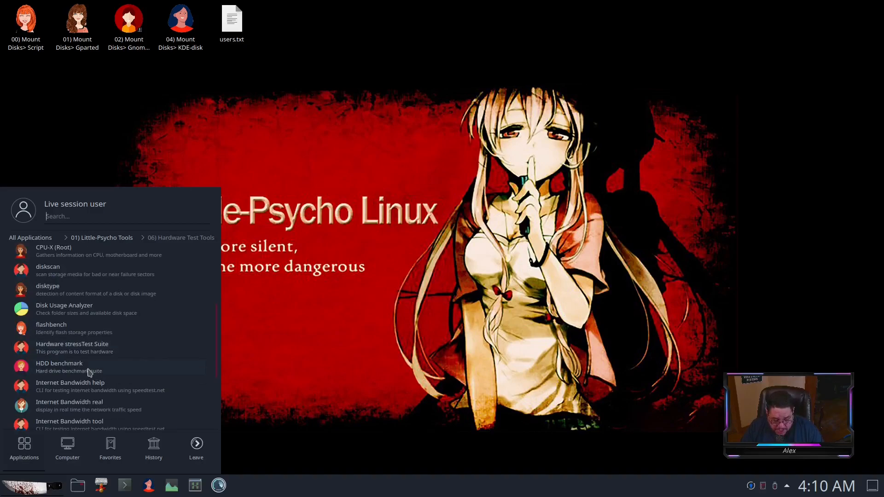
mouse_move(101, 386)
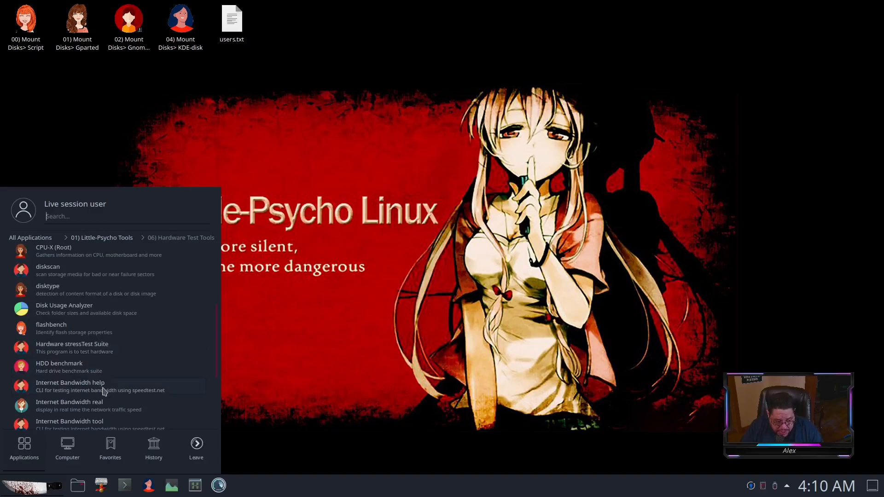
mouse_move(125, 413)
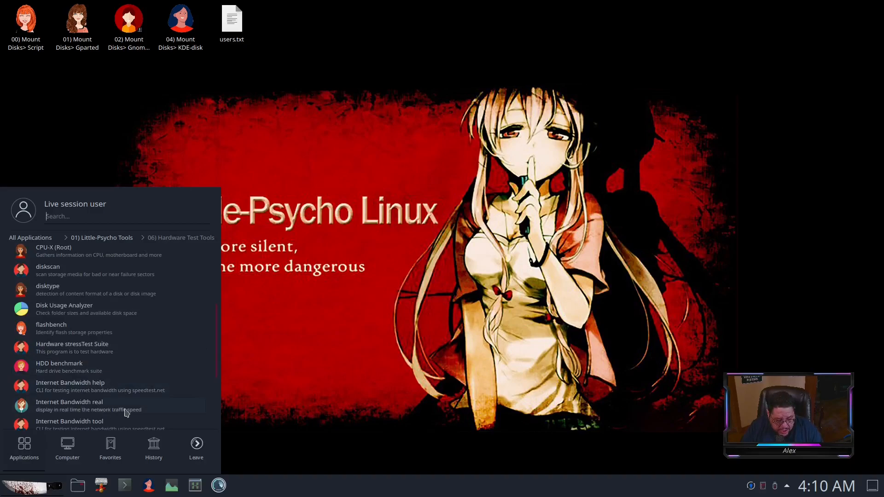
scroll("down", 3)
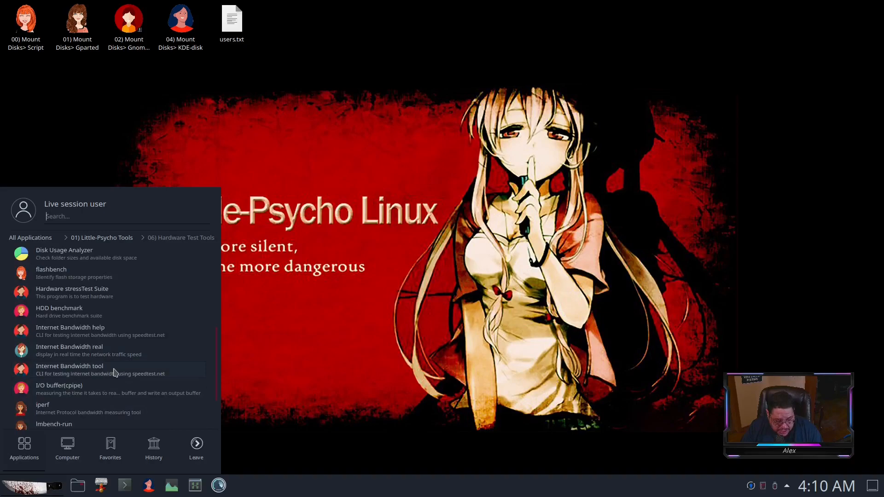
mouse_move(100, 395)
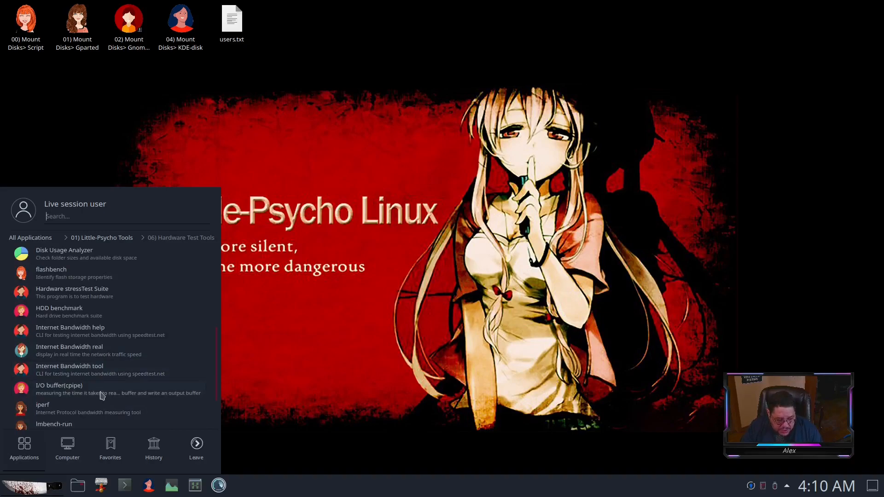
scroll("down", 3)
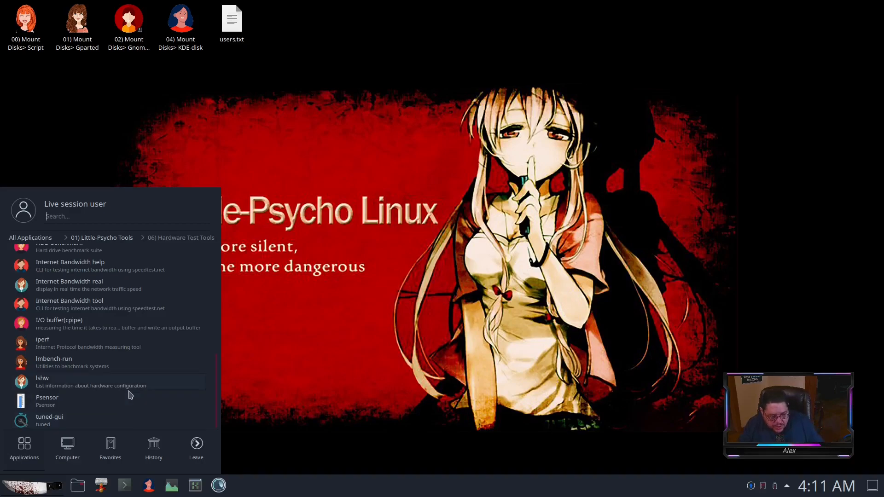
Return to the Little-Psycho Tools category list via the 01) breadcrumb.
left_click(101, 237)
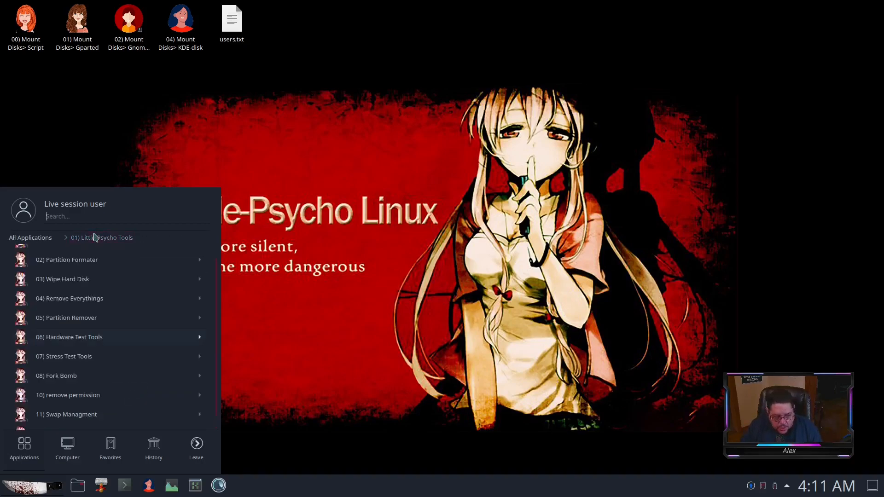
mouse_move(94, 344)
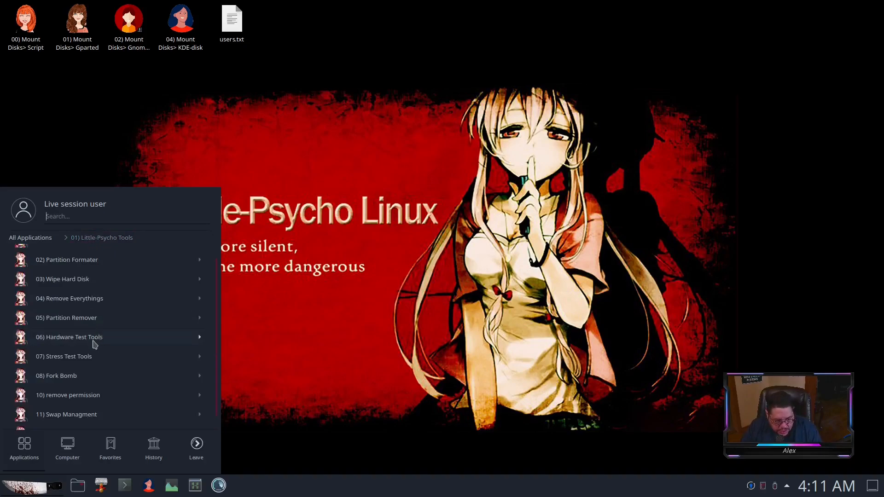
mouse_move(94, 361)
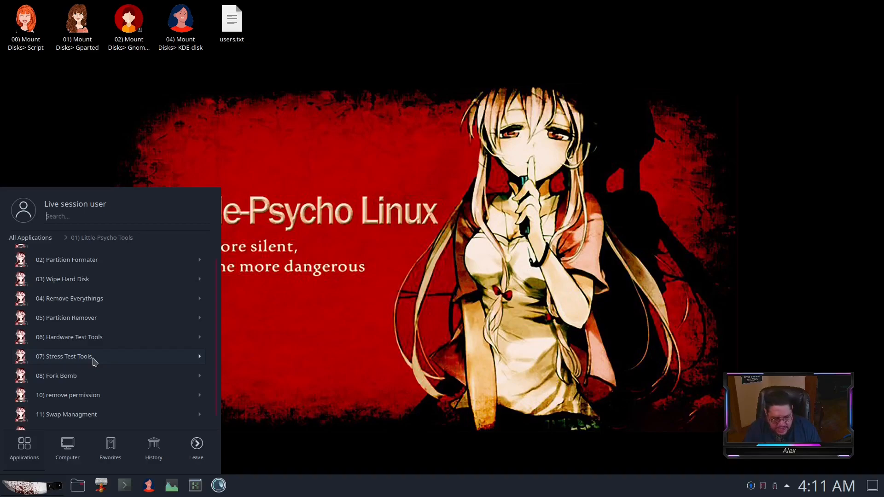
left_click(56, 376)
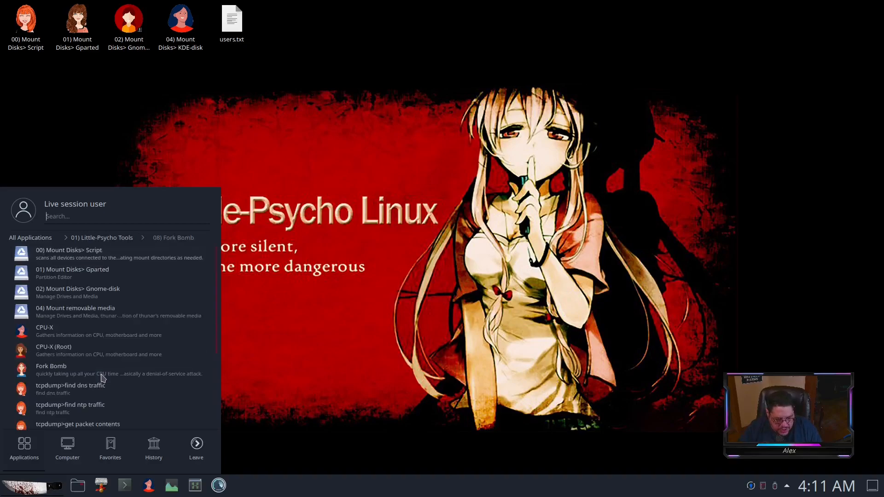
mouse_move(124, 376)
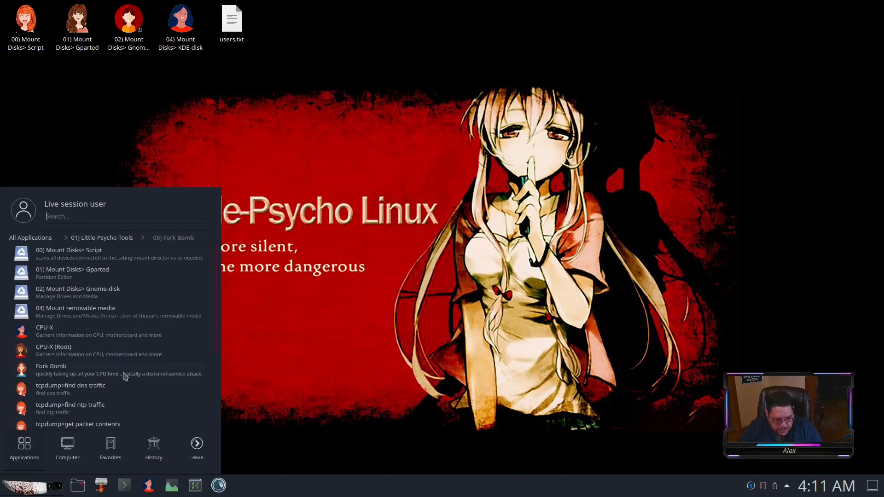
mouse_move(111, 393)
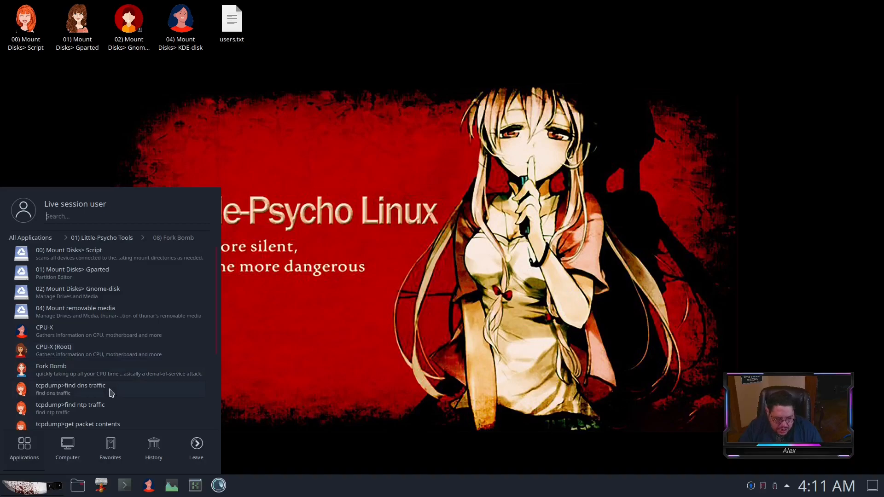
mouse_move(175, 390)
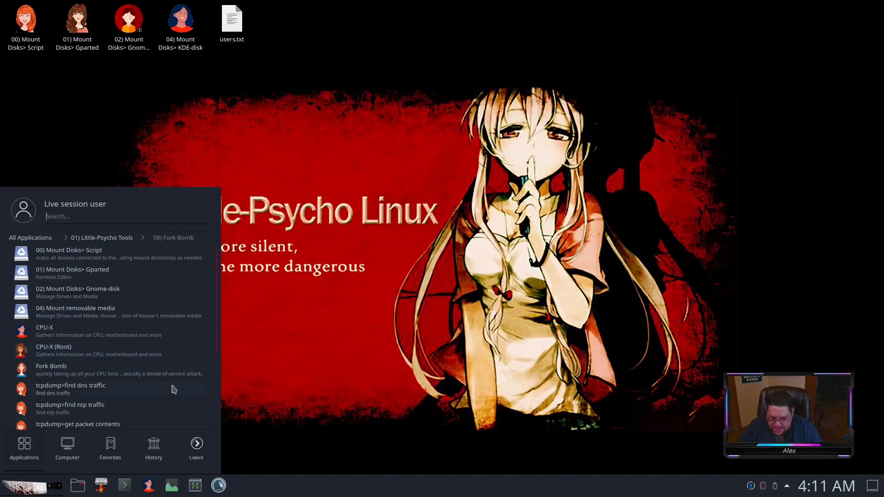
scroll("down", 3)
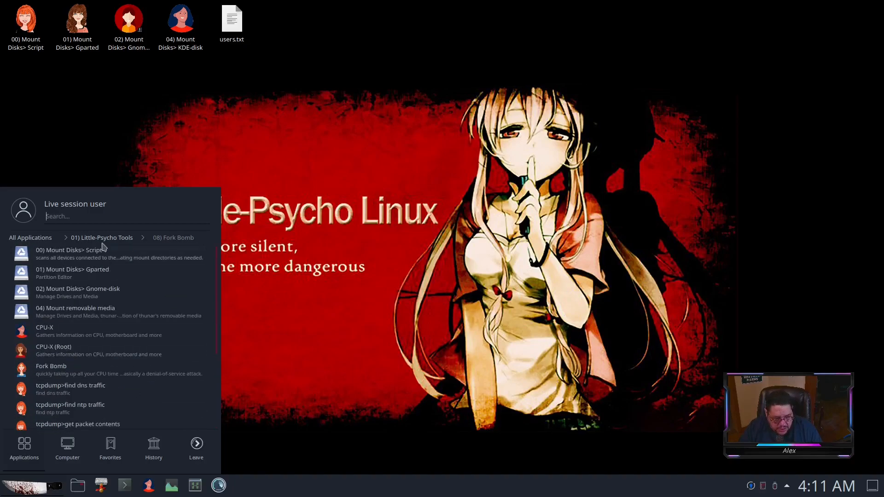
left_click(102, 237)
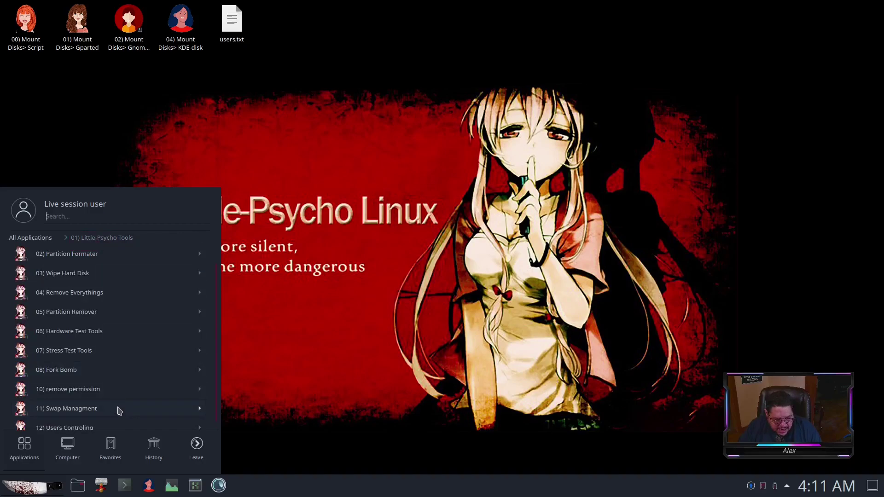
scroll("down", 3)
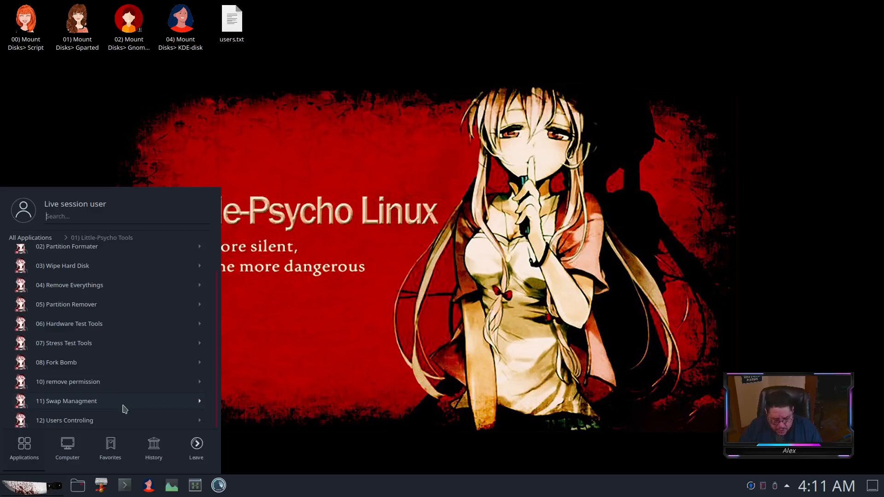
mouse_move(117, 425)
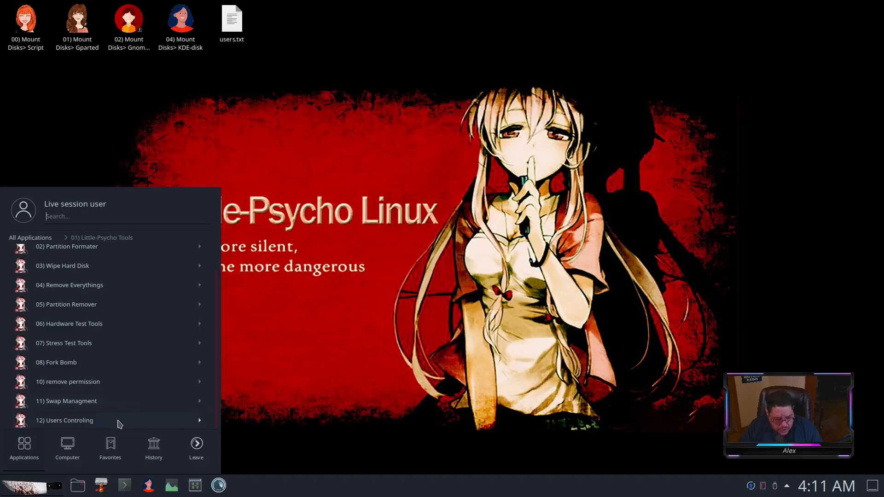
left_click(66, 400)
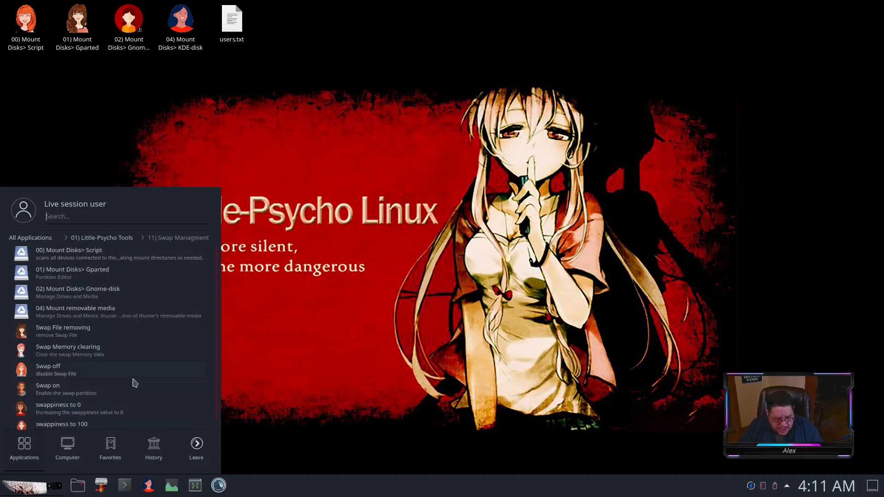
mouse_move(125, 388)
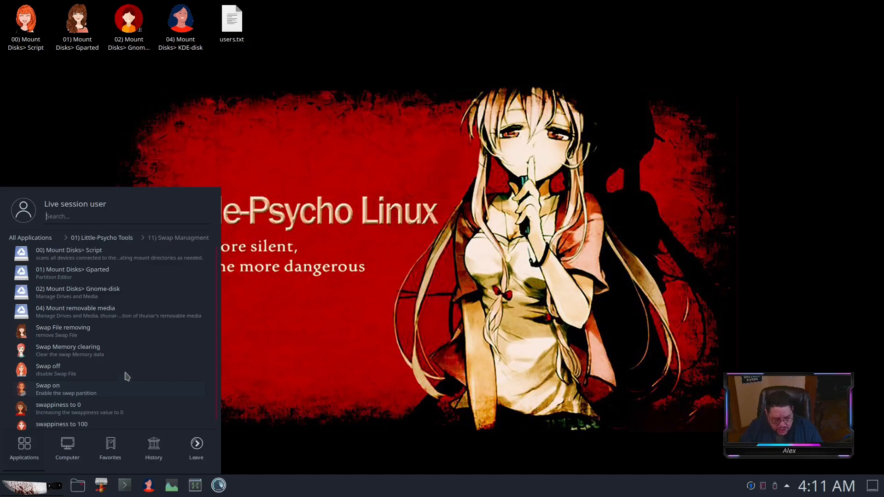
mouse_move(157, 335)
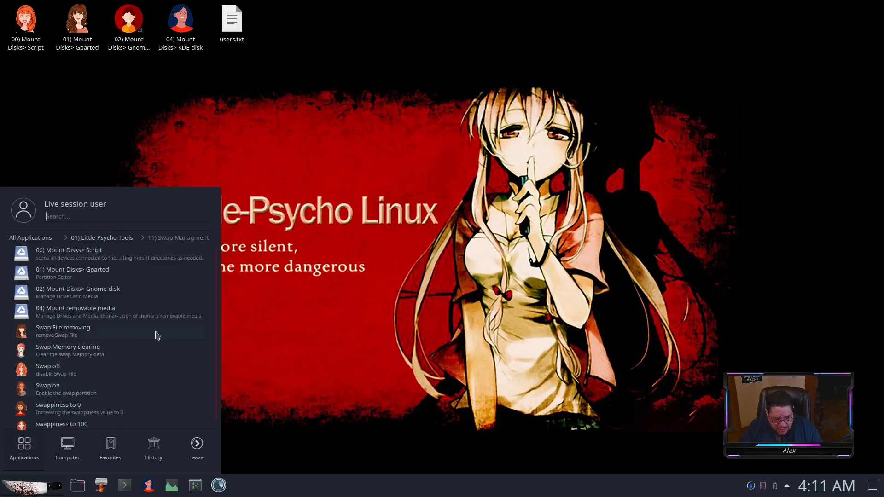
mouse_move(143, 375)
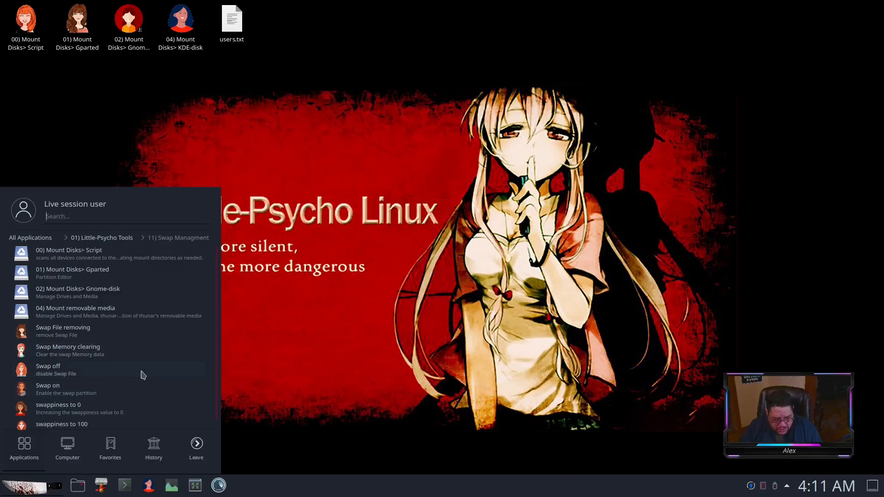
mouse_move(146, 412)
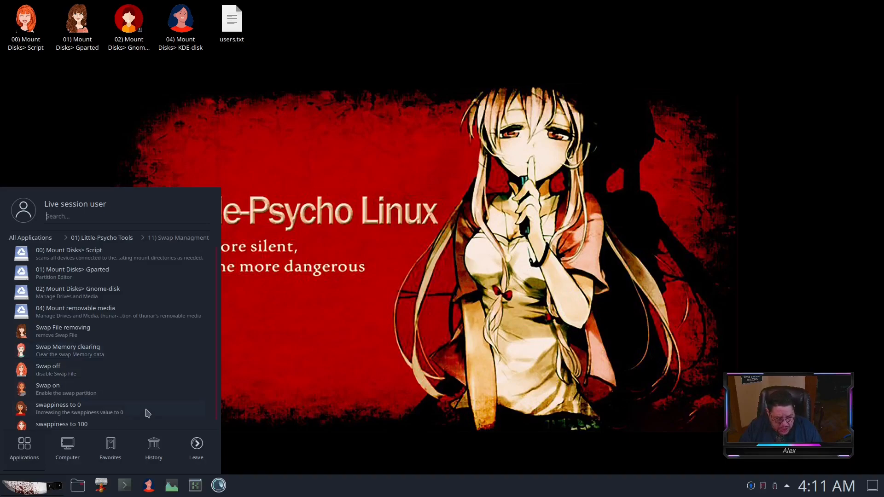
scroll("down", 3)
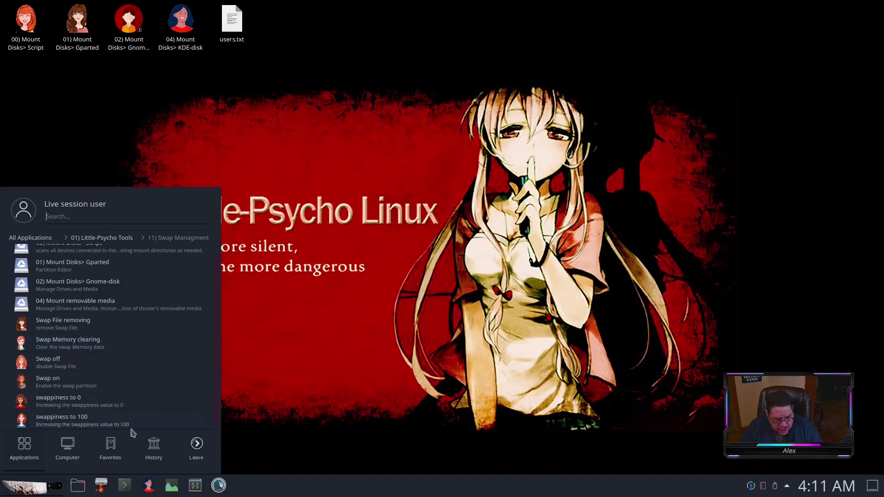
left_click(101, 238)
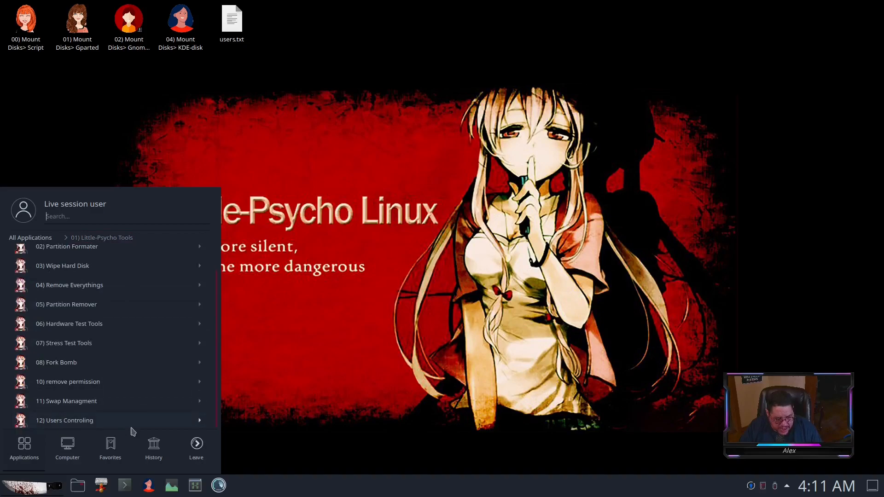
left_click(64, 419)
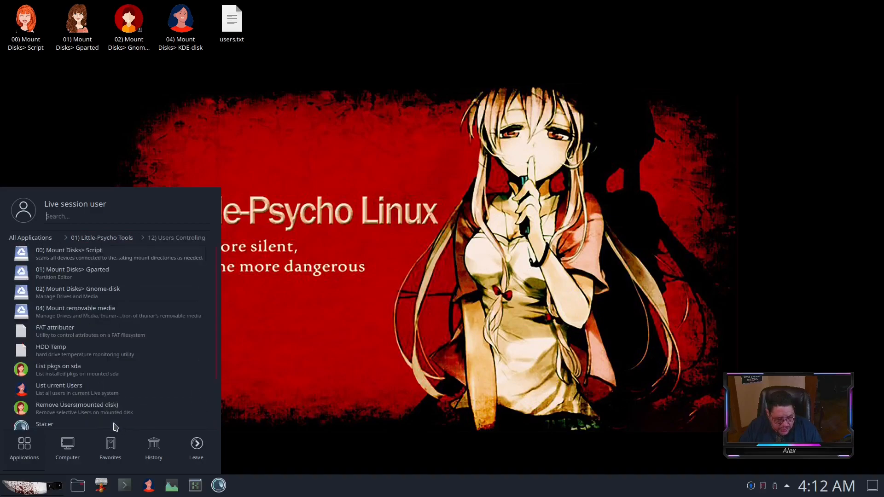
scroll("down", 3)
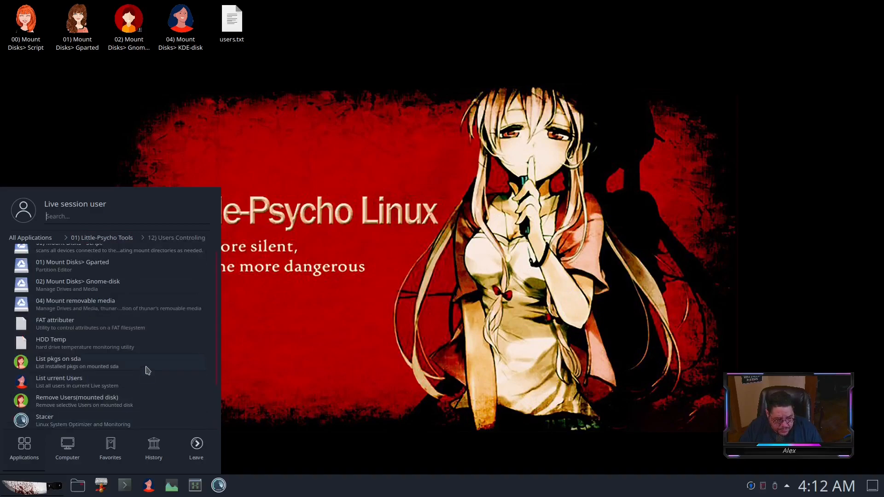
mouse_move(160, 384)
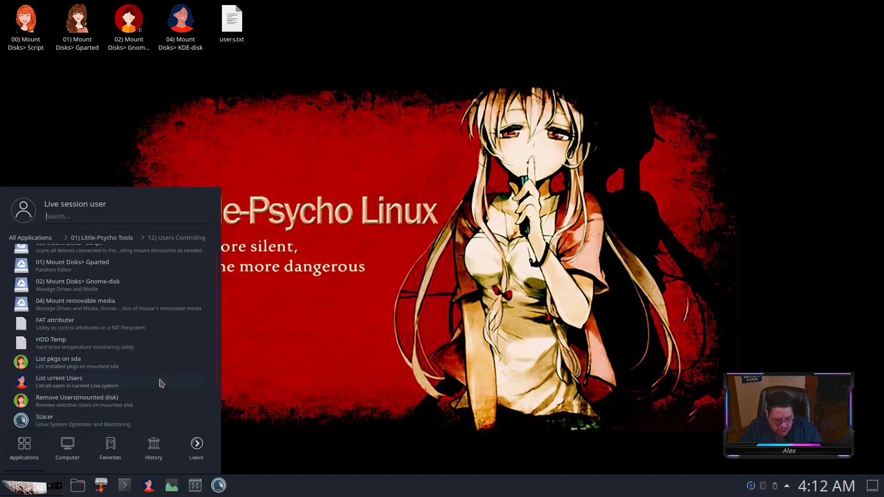
scroll("down", 3)
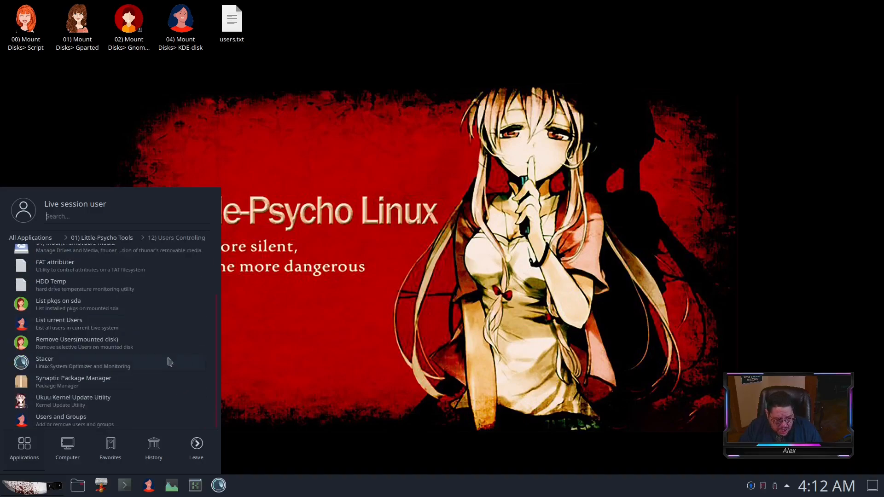
mouse_move(134, 381)
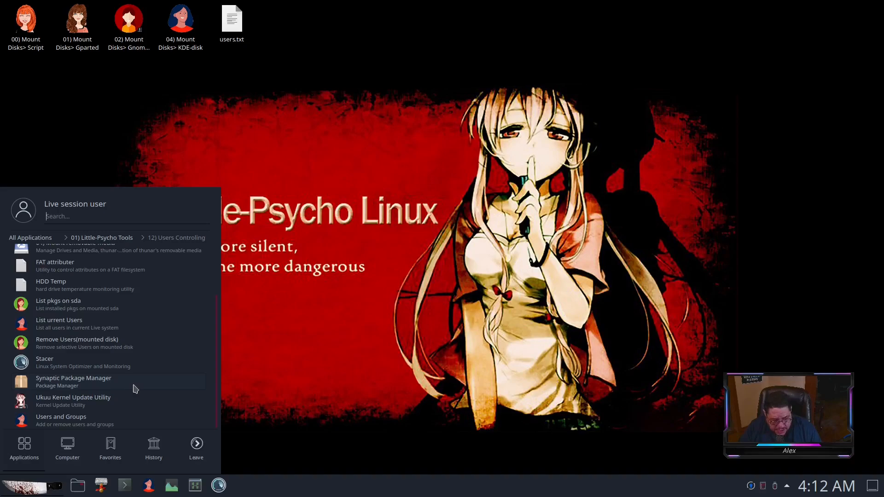
mouse_move(186, 409)
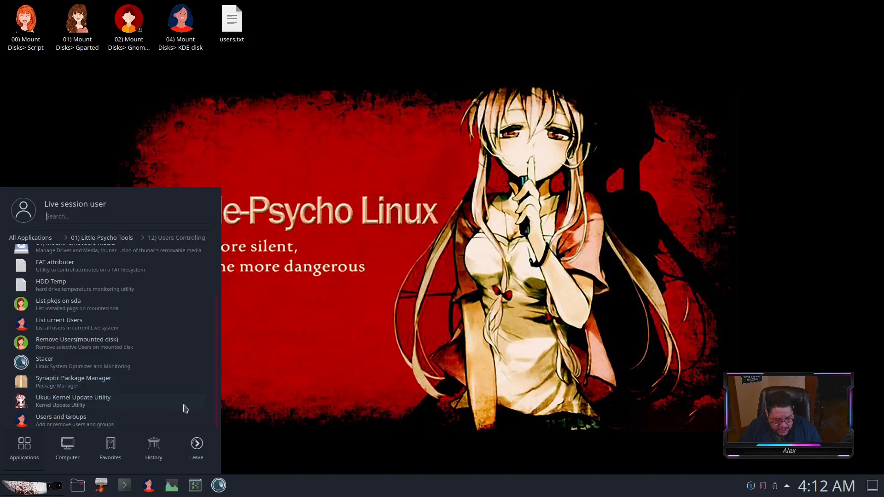
mouse_move(129, 425)
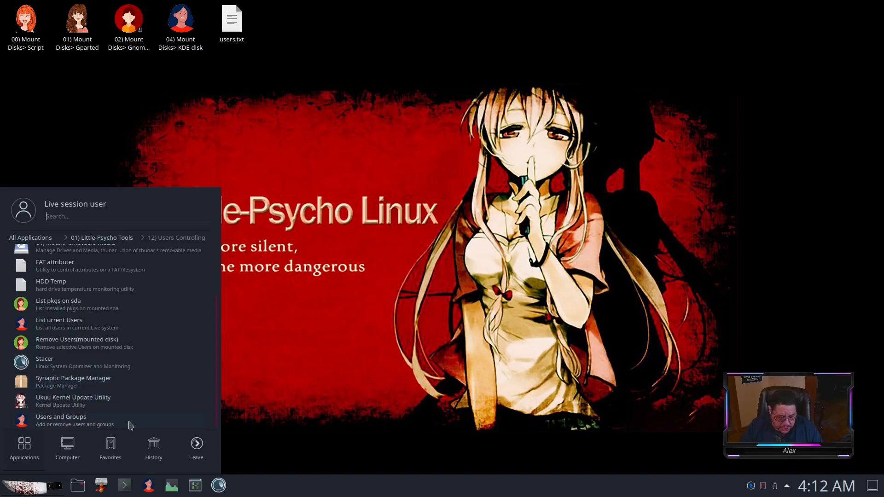
left_click(100, 238)
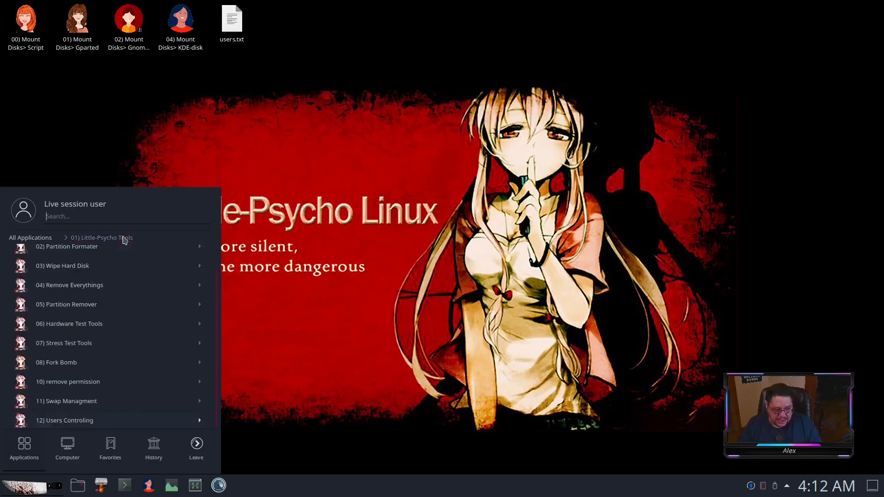